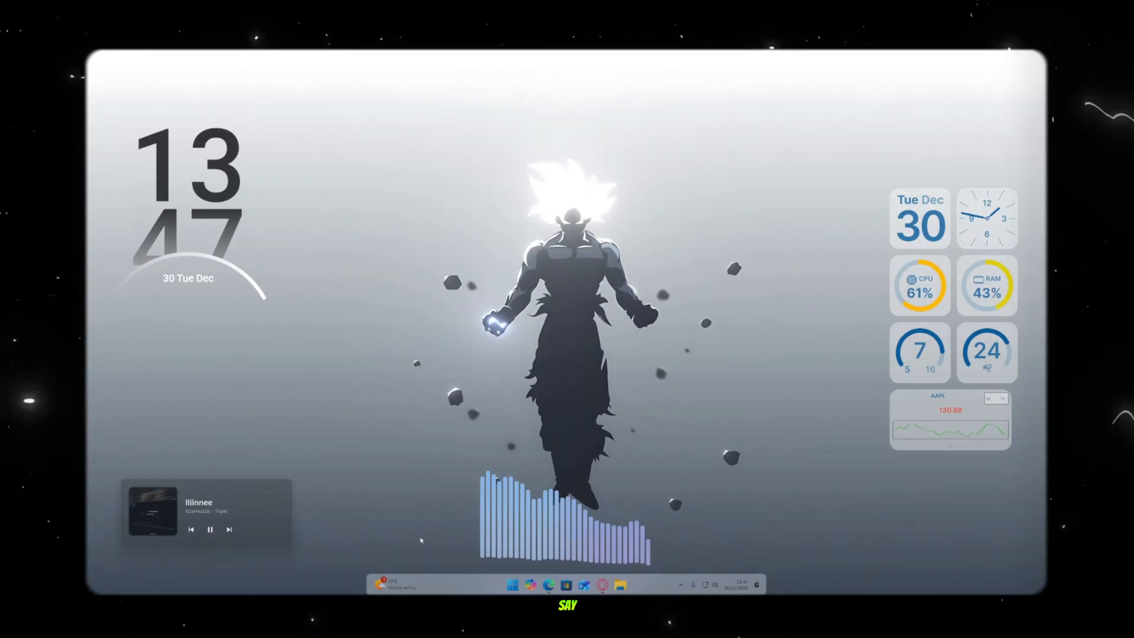
# - Preview the translucent start menu and search panel, then return to the stock swan-wallpaper desktop
pyautogui.click(512, 585)
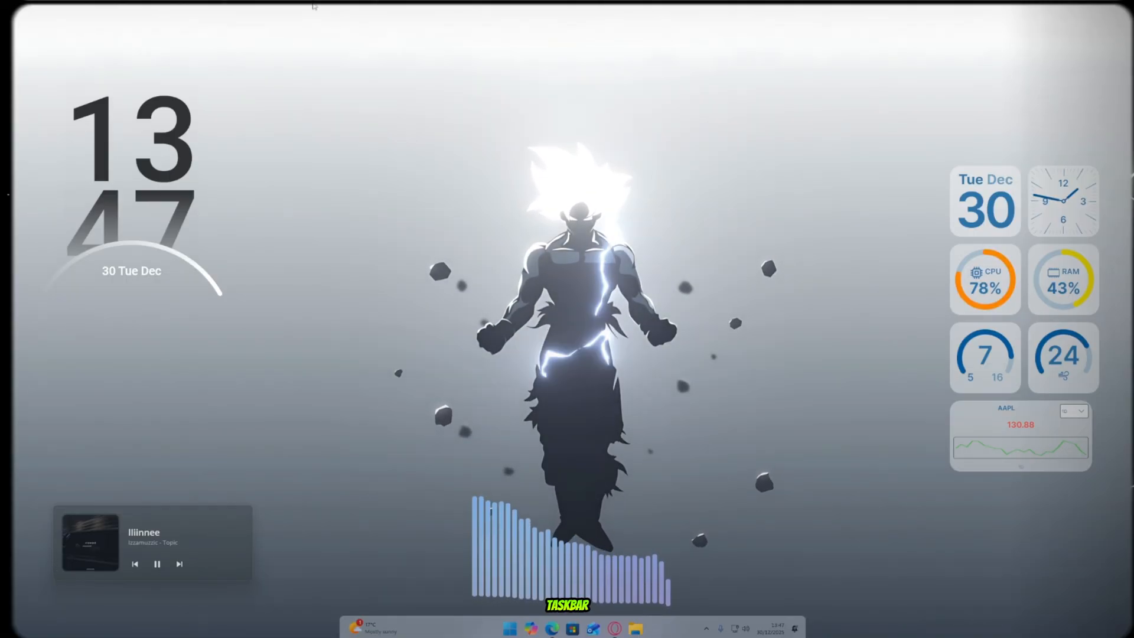
pyautogui.click(510, 628)
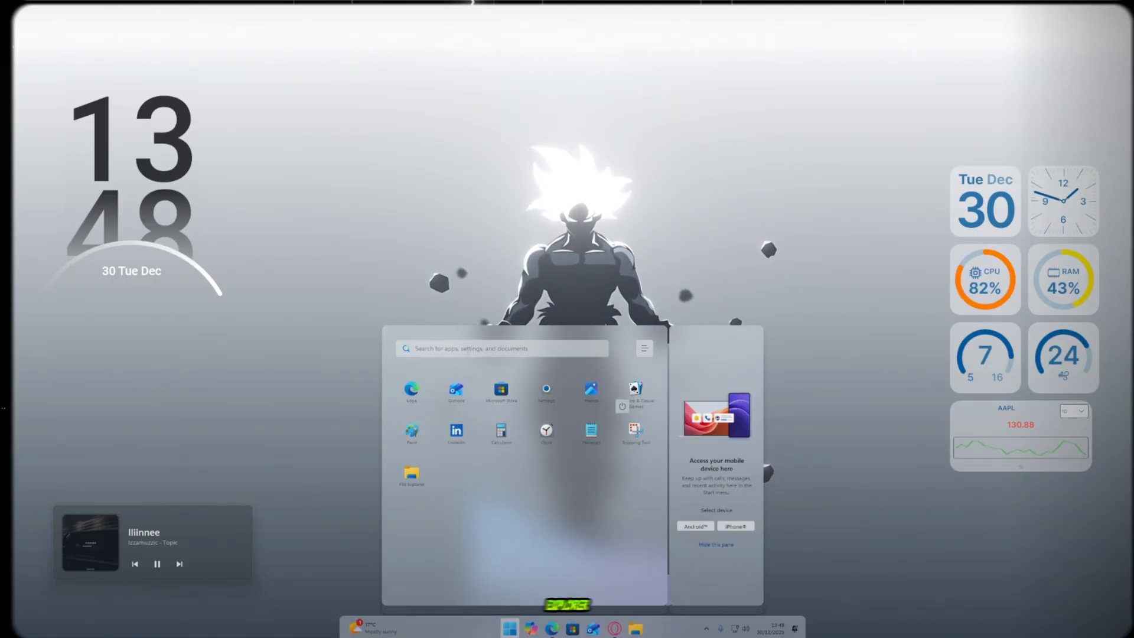
pyautogui.click(501, 347)
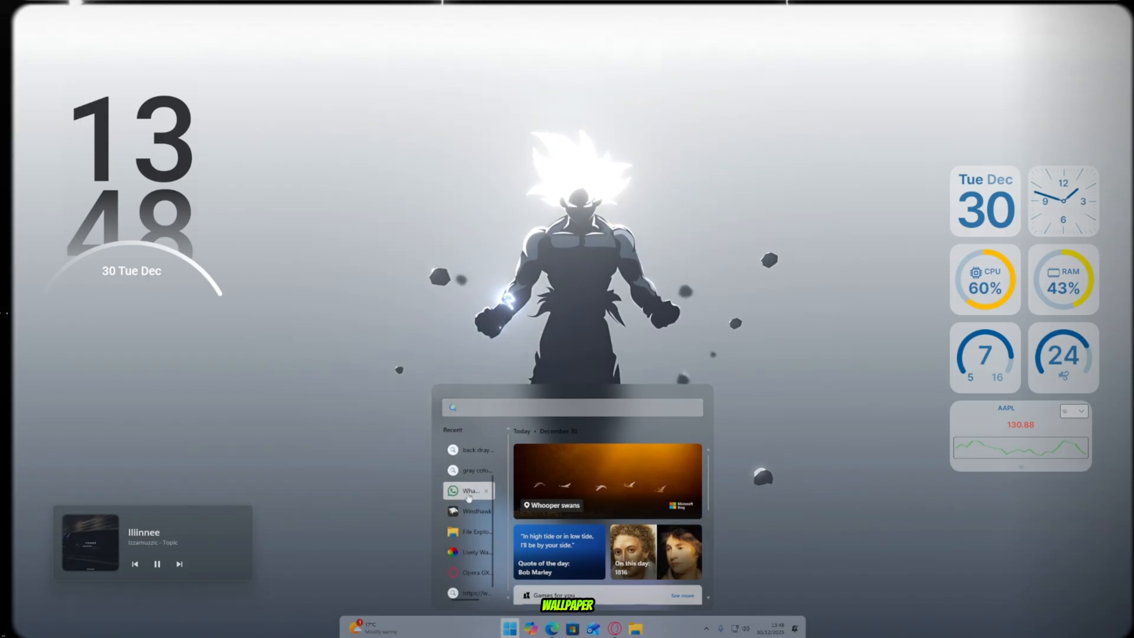
pyautogui.click(772, 626)
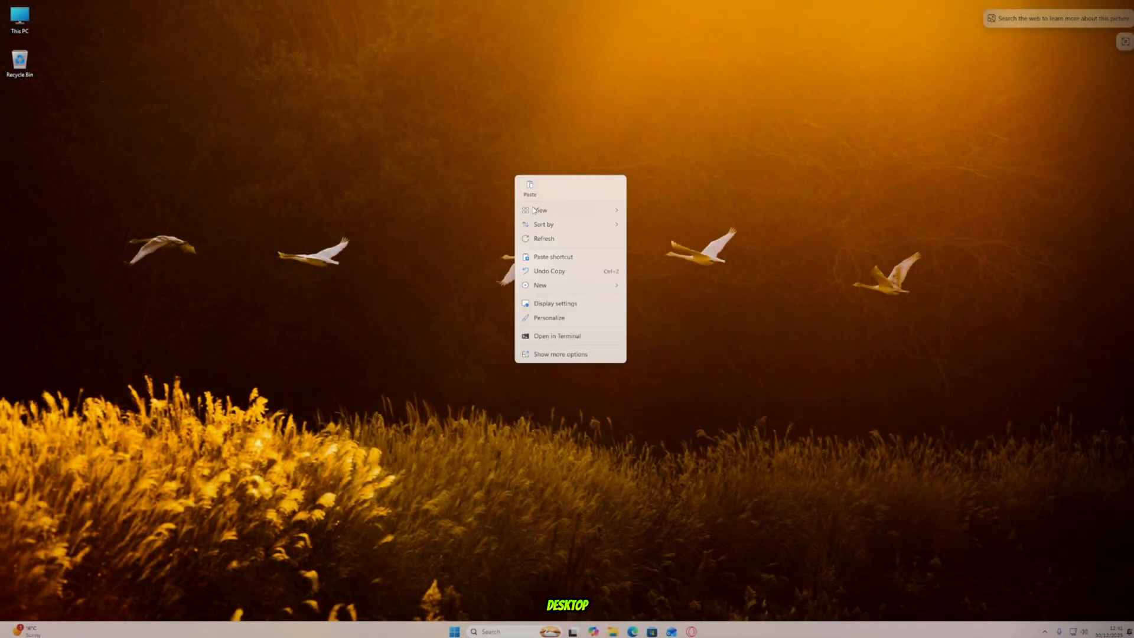
# - Hide the desktop icons via View > Show desktop icons, leaving only the swan wallpaper
pyautogui.click(440, 156)
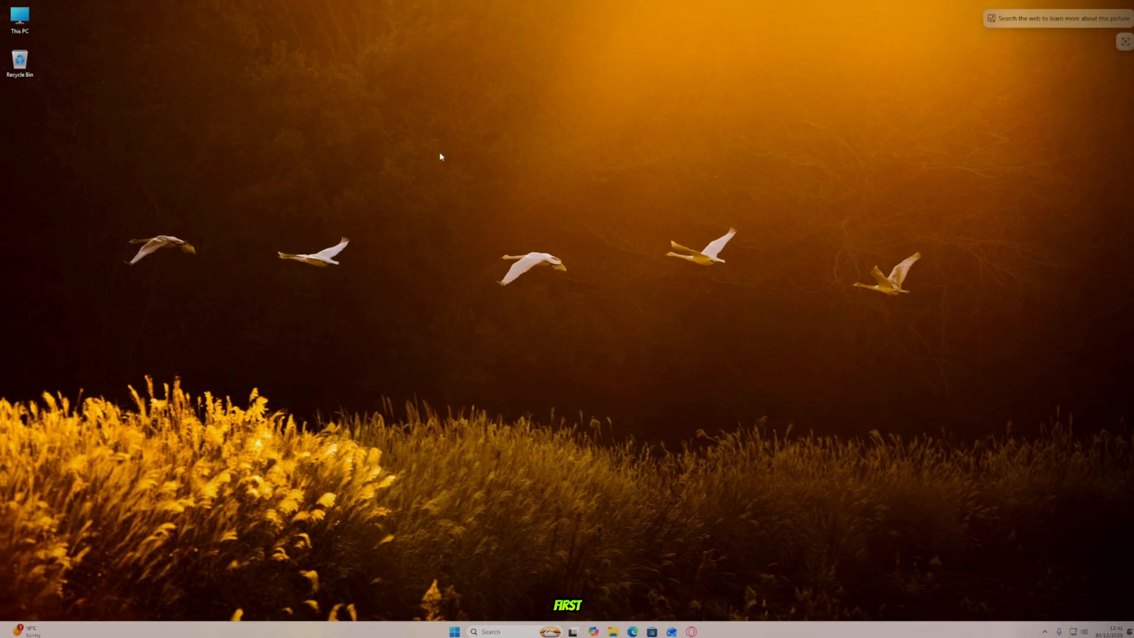
pyautogui.rightClick(623, 109)
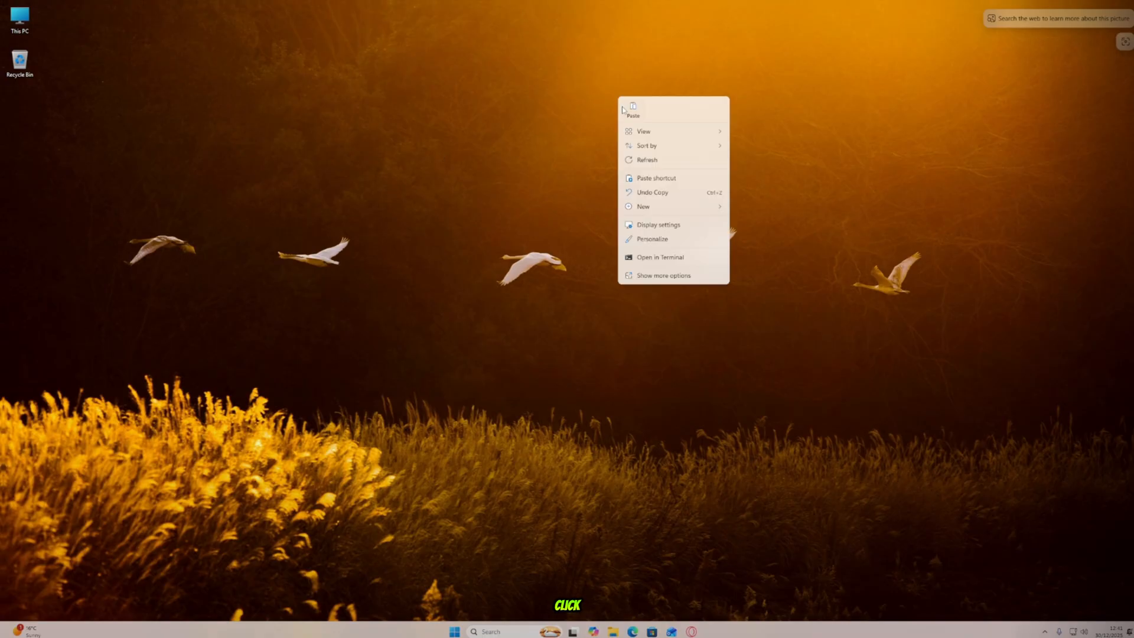
pyautogui.click(643, 131)
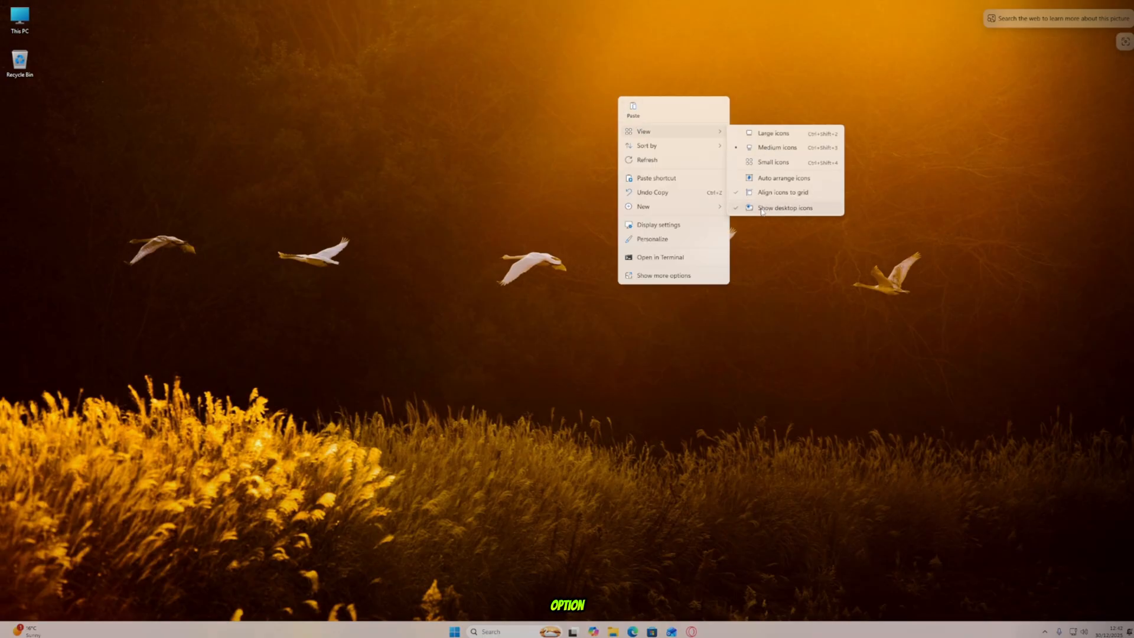
pyautogui.click(786, 207)
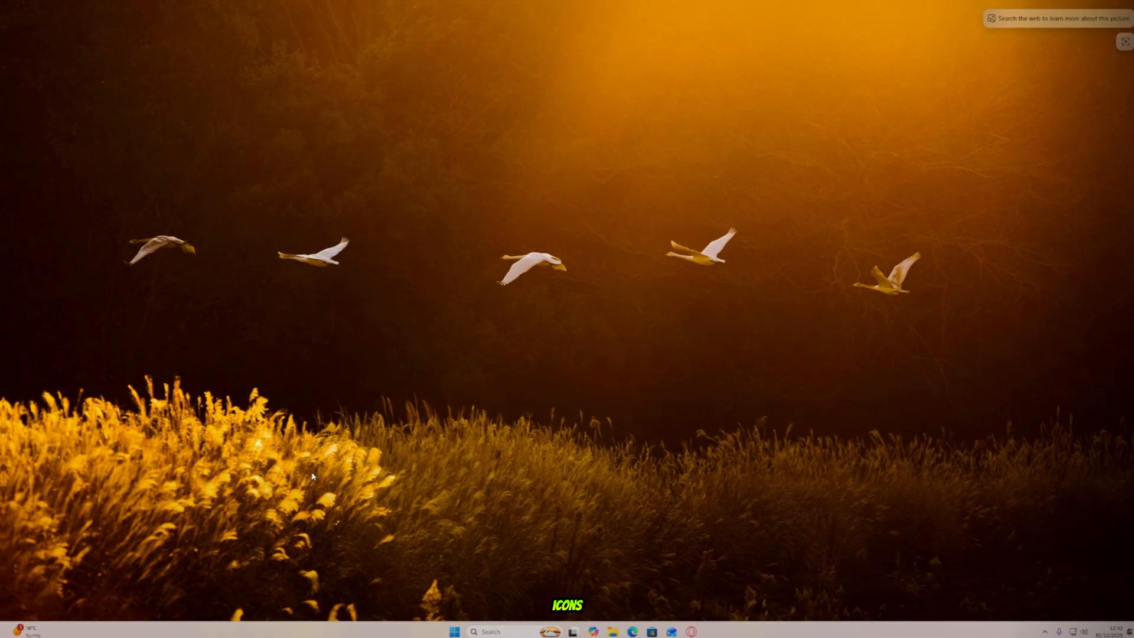
pyautogui.moveTo(344, 212)
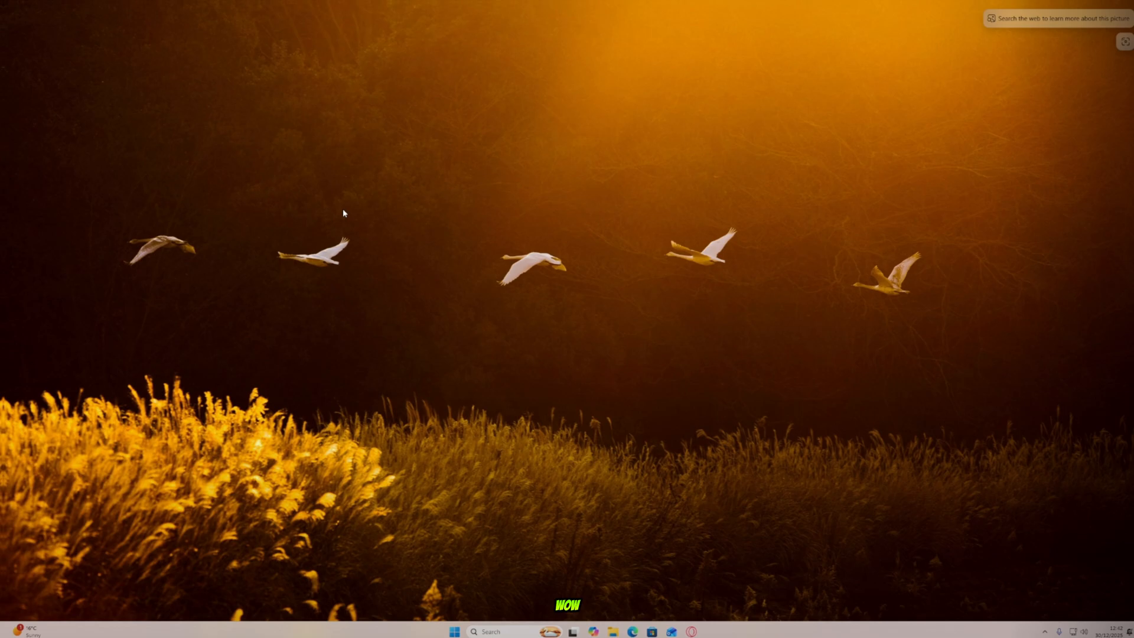
pyautogui.moveTo(450, 182)
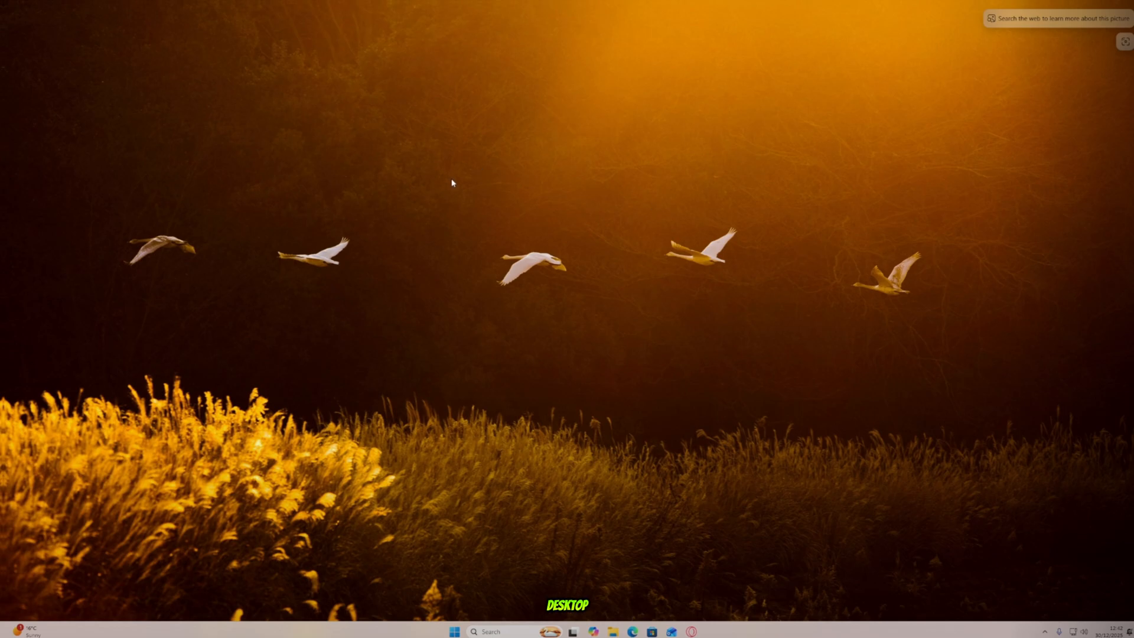
pyautogui.moveTo(585, 282)
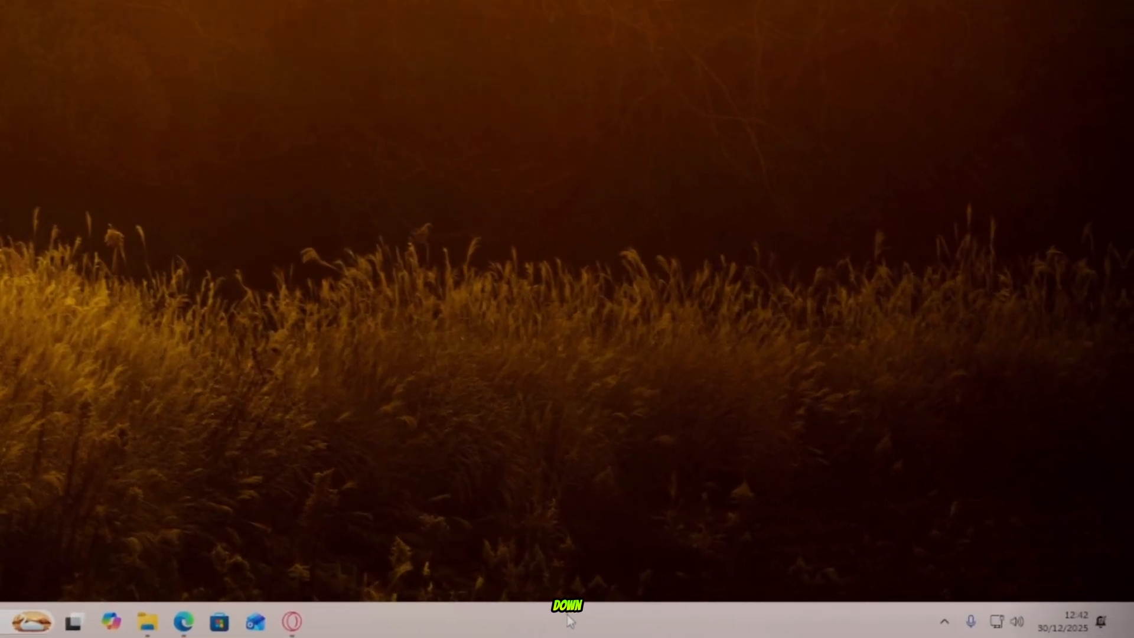
# - In Taskbar settings, hide the search box and switch Task view off
pyautogui.rightClick(566, 604)
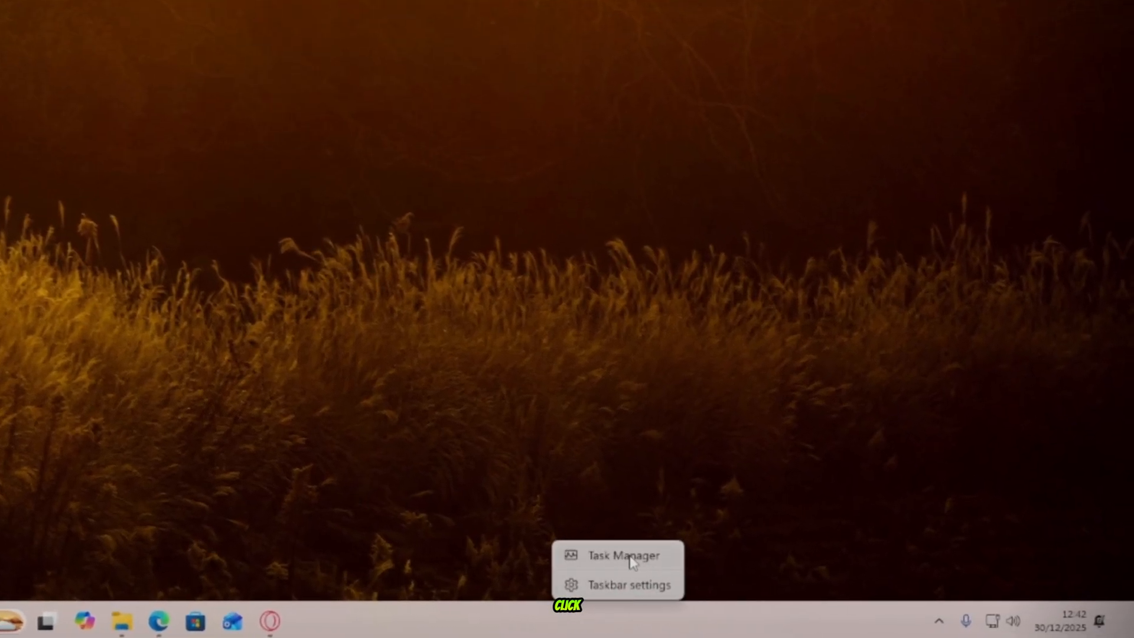
pyautogui.click(628, 584)
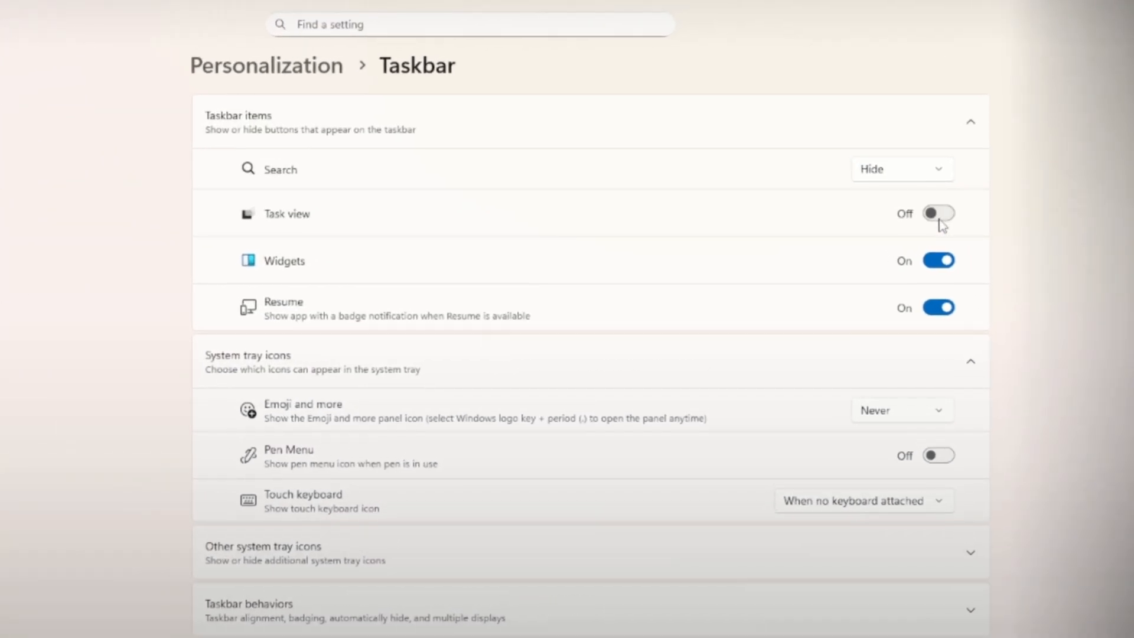
pyautogui.click(938, 260)
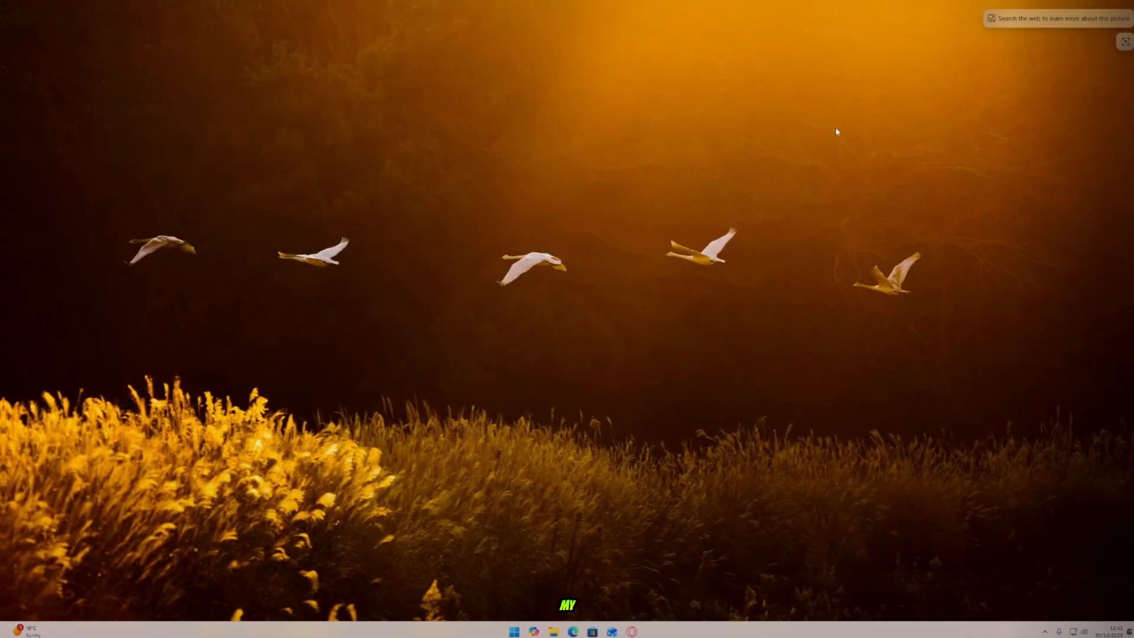
pyautogui.moveTo(736, 142)
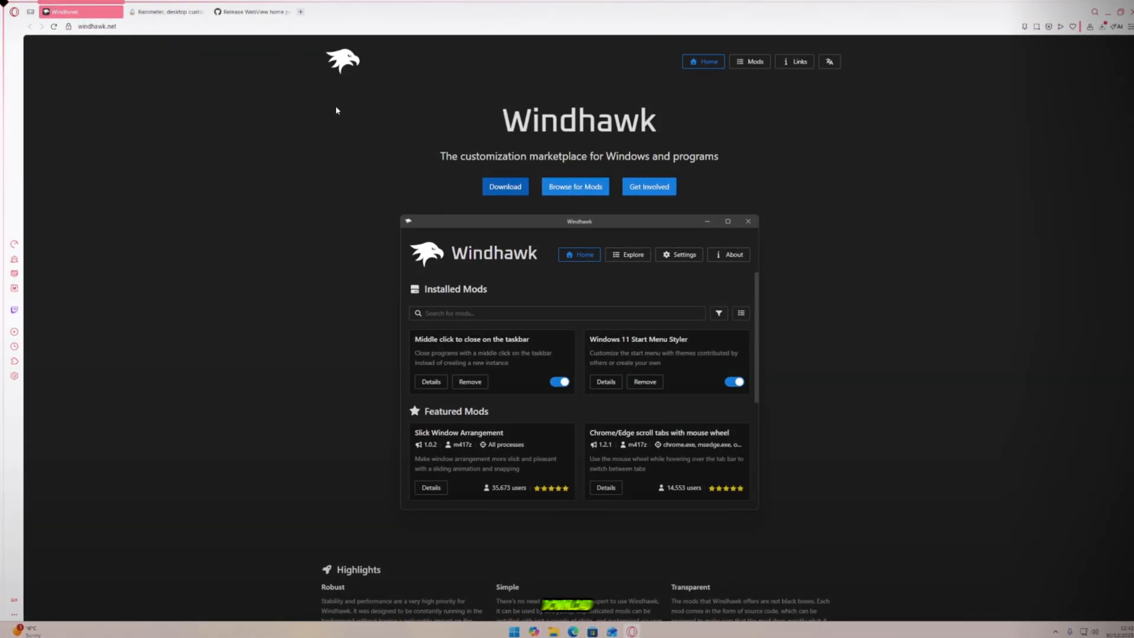
pyautogui.moveTo(396, 180)
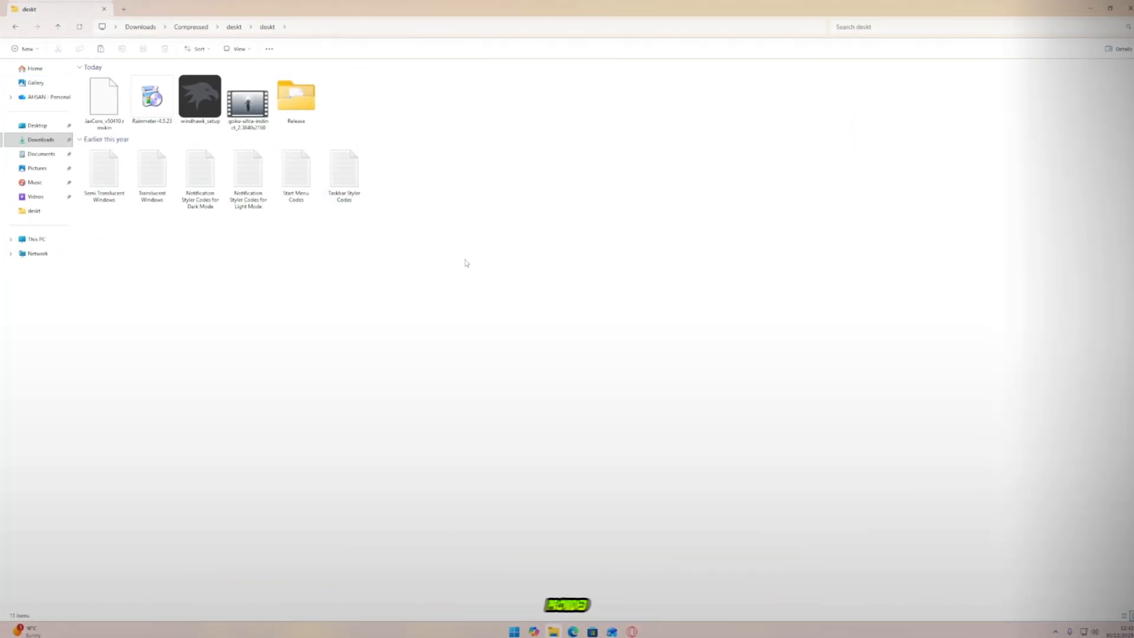
# - Select the windhawk_setup installer in the deskt folder under Downloads
pyautogui.press('ctrl+a')
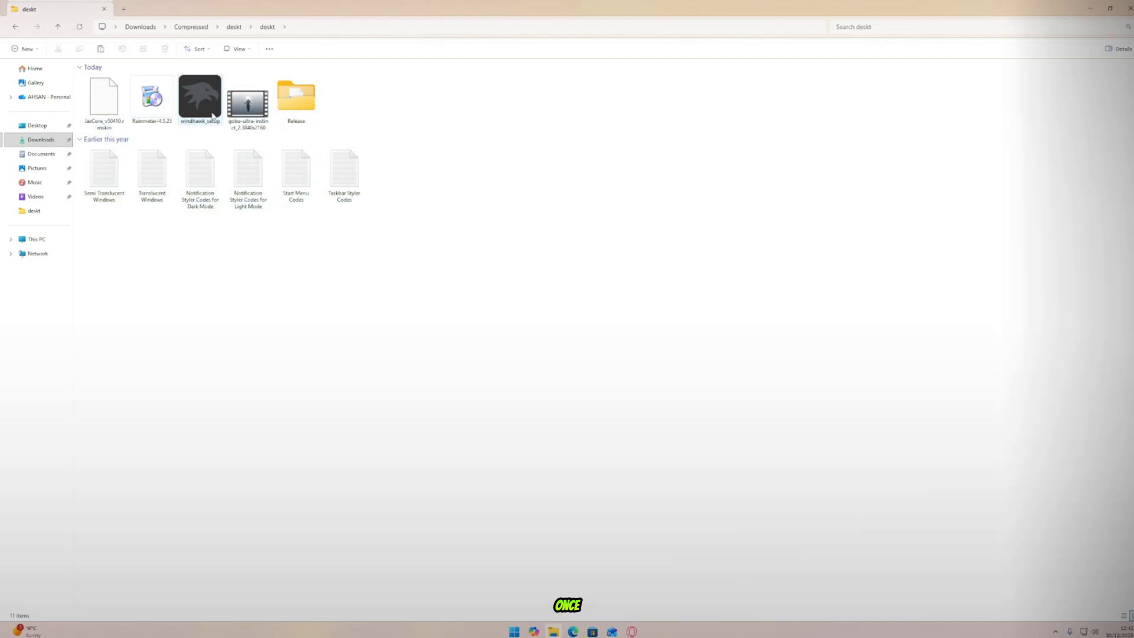
pyautogui.click(201, 100)
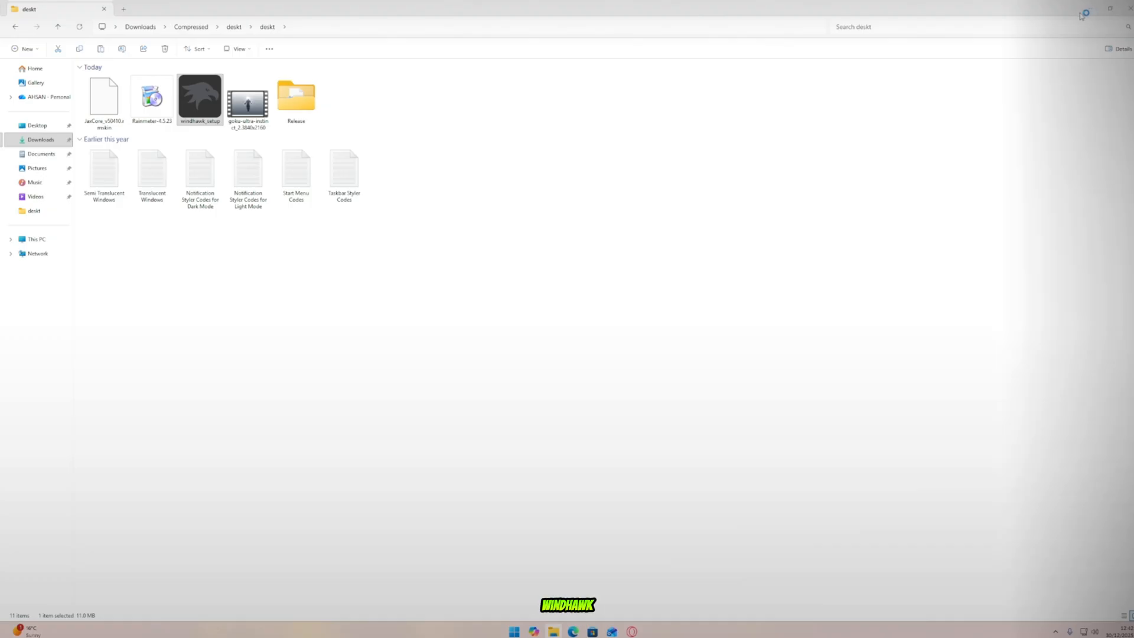
# - Run windhawk_setup with the Standard installation and finish so Windhawk opens
pyautogui.doubleClick(200, 98)
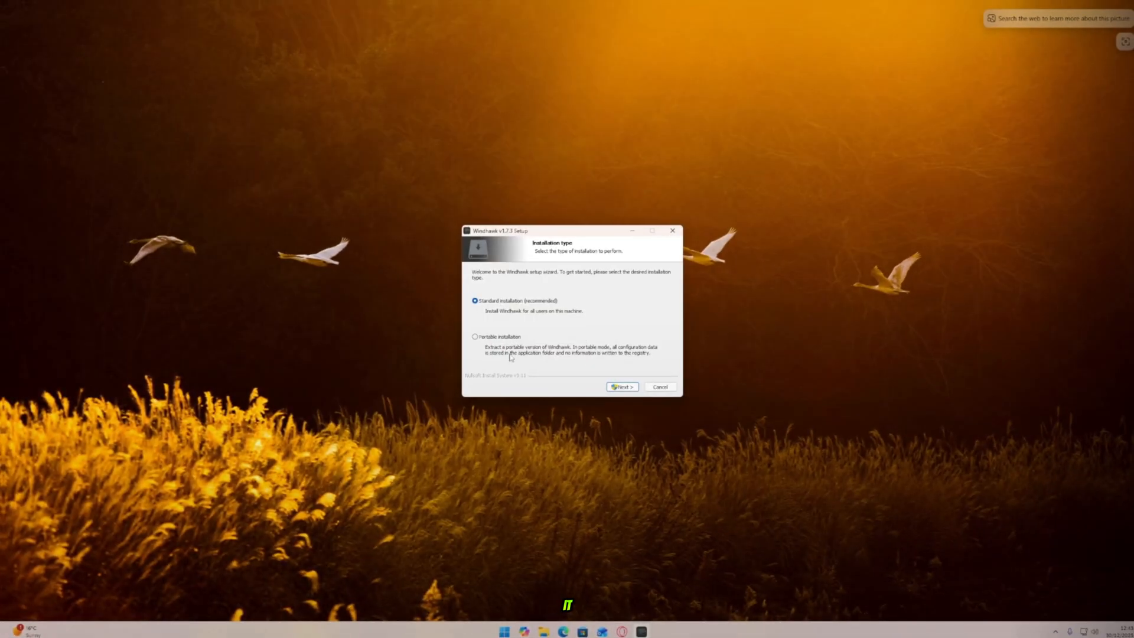
pyautogui.click(620, 386)
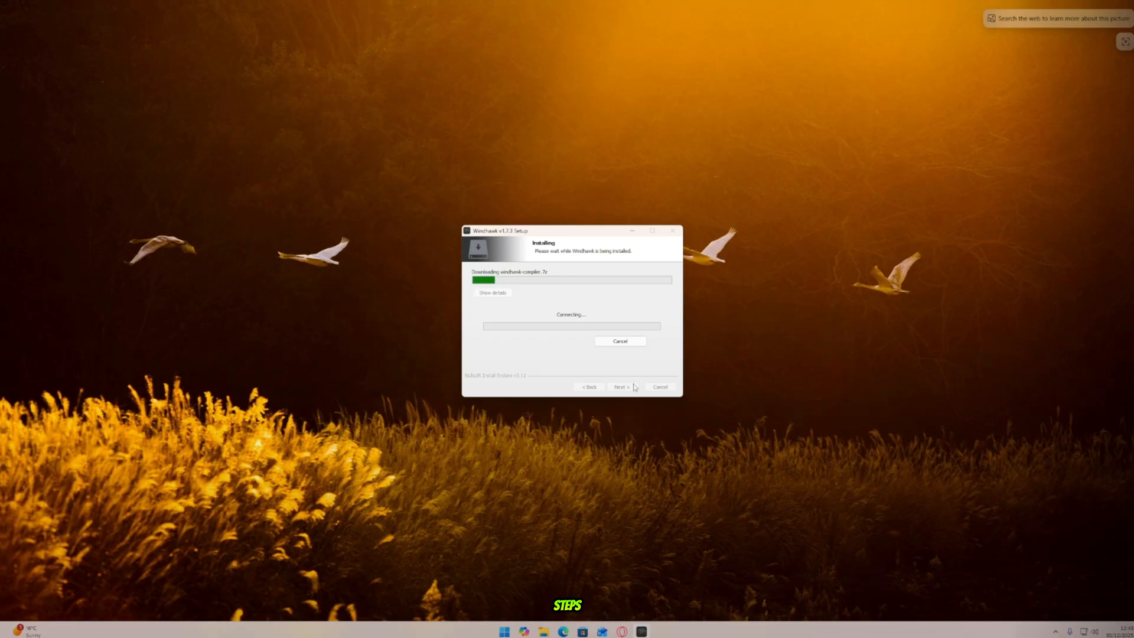
pyautogui.moveTo(684, 410)
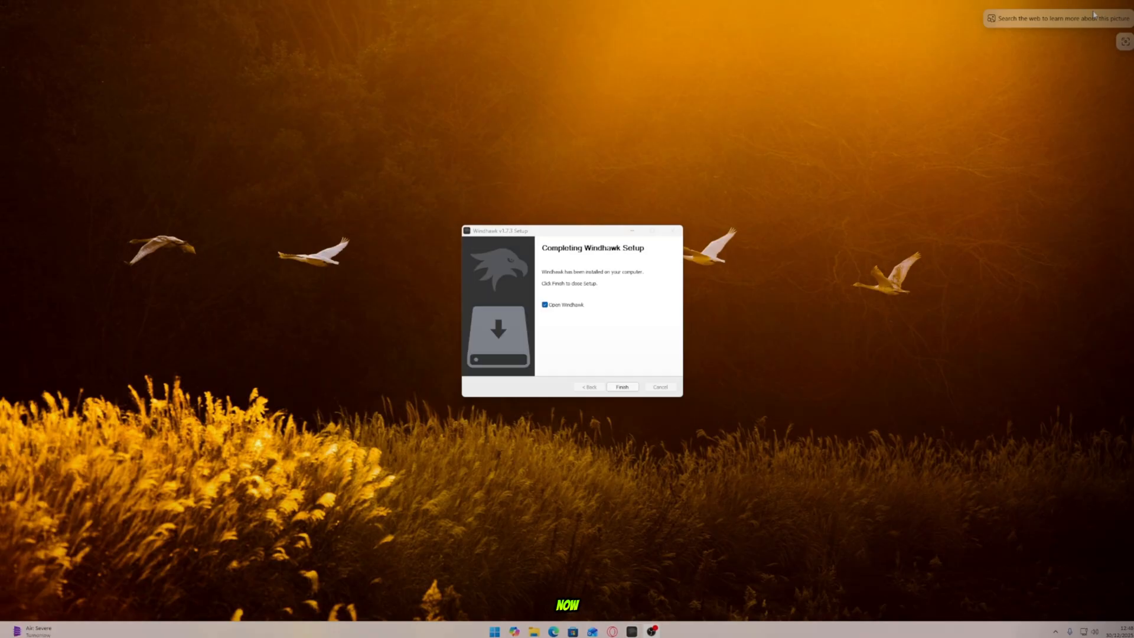
pyautogui.click(621, 386)
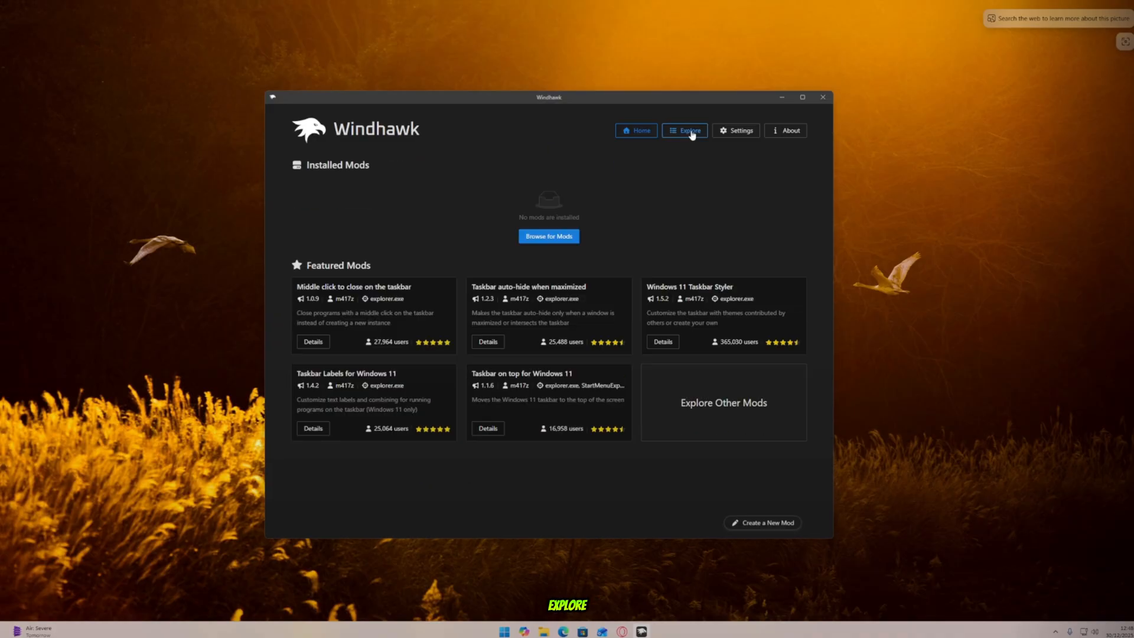
# - Install the Windows 11 Start Menu Styler mod from Explore, accepting the risk prompt
pyautogui.click(683, 131)
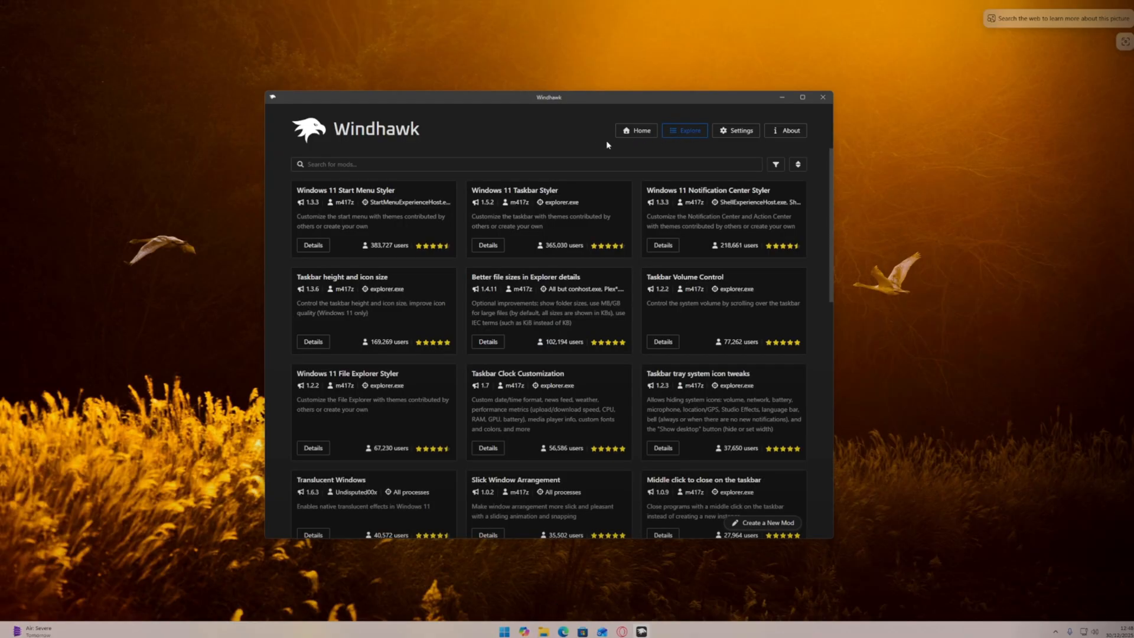
pyautogui.moveTo(890, 397)
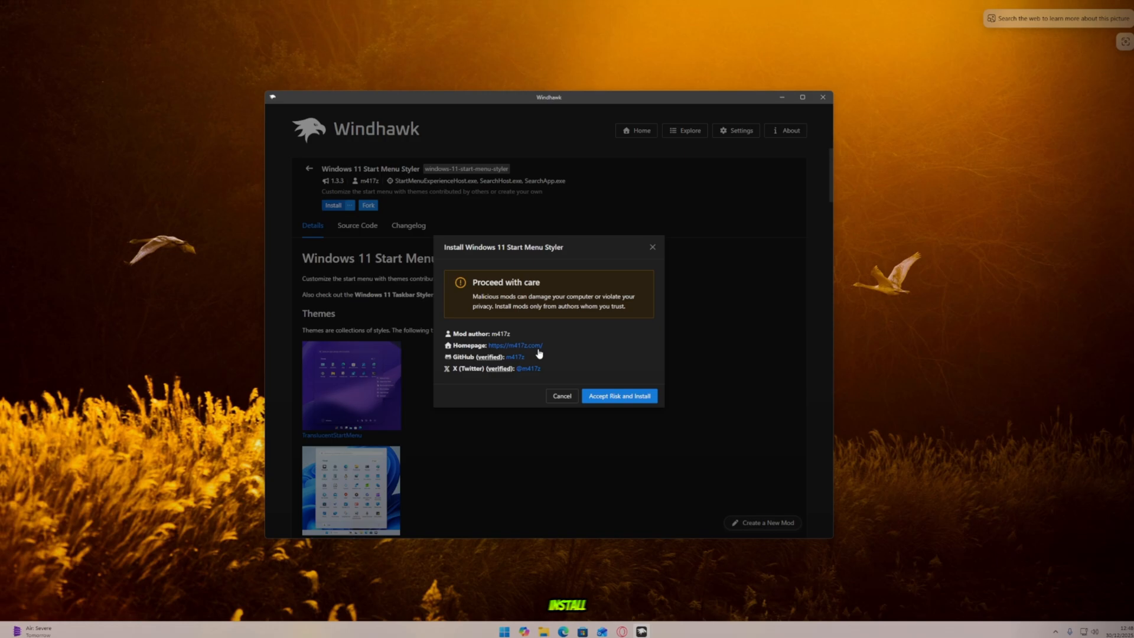
pyautogui.click(617, 395)
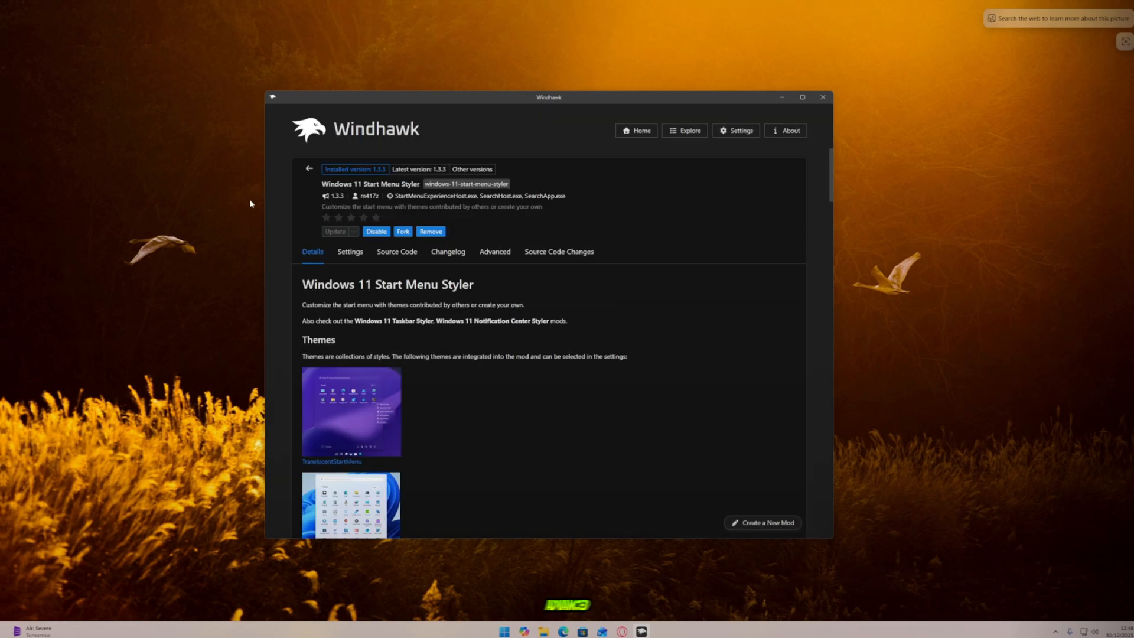
pyautogui.moveTo(495, 250)
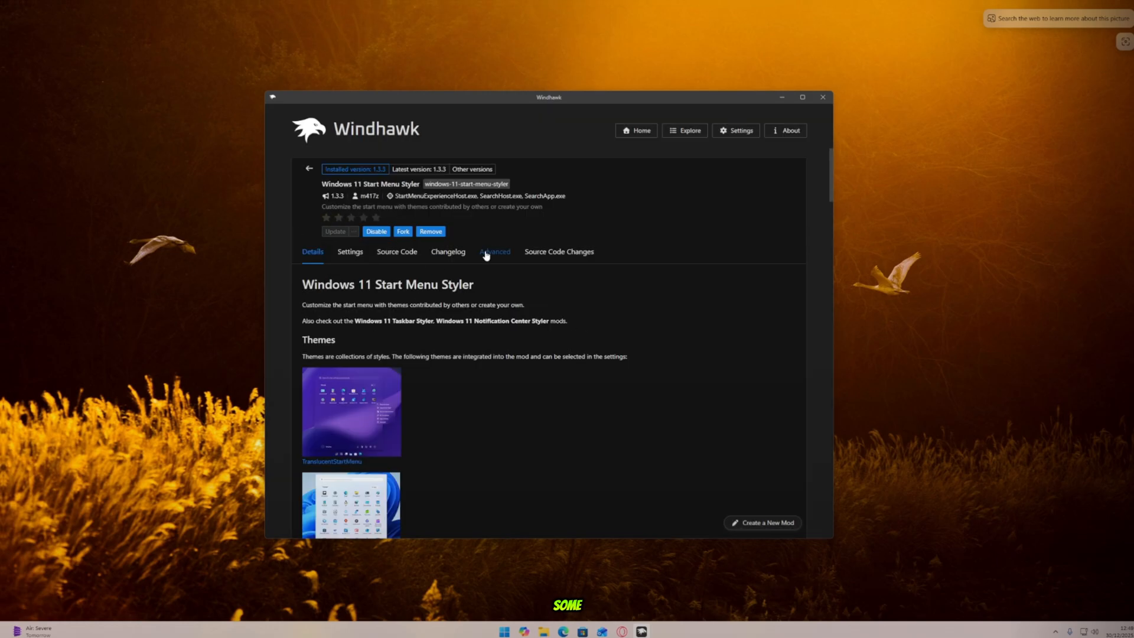
pyautogui.click(495, 250)
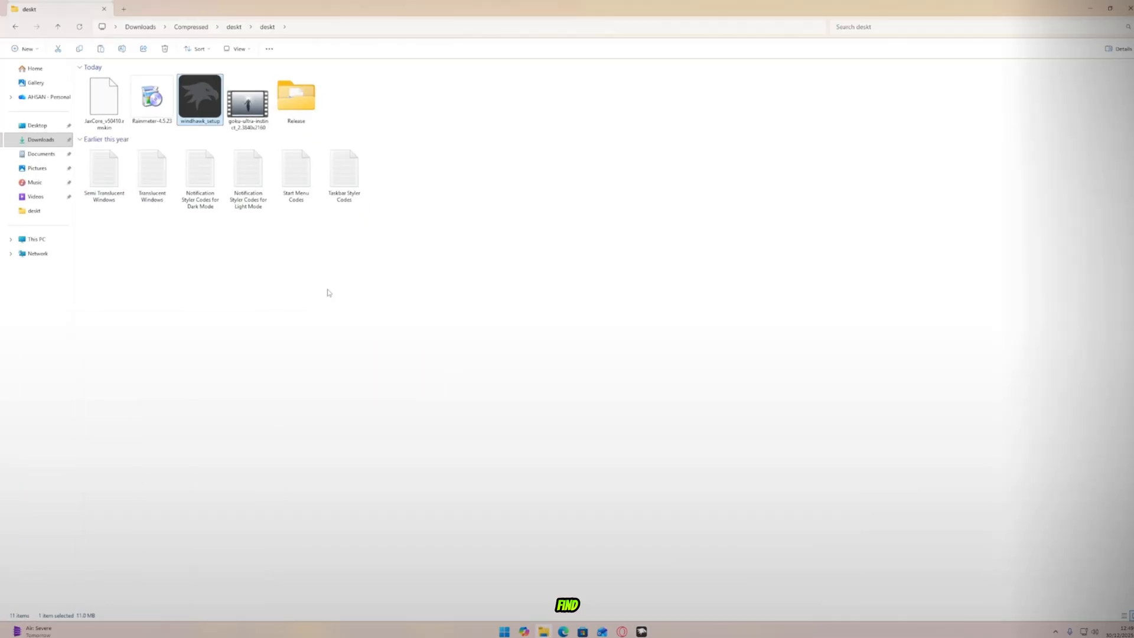
# - Open the Start Menu Codes file in Notepad and copy all of its styling code
pyautogui.doubleClick(295, 163)
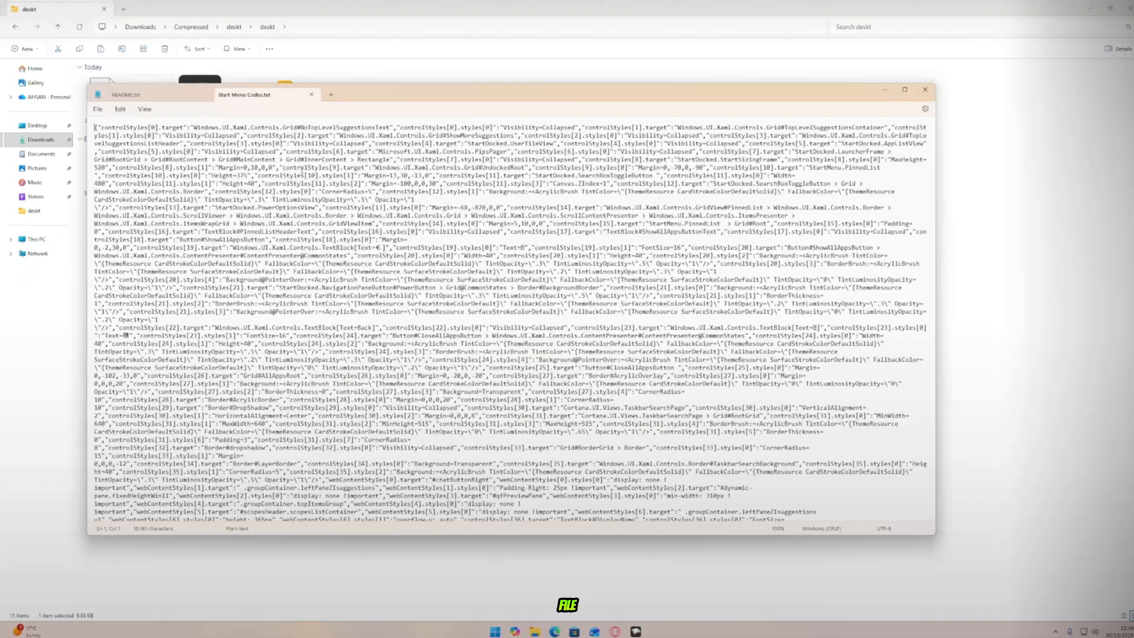
pyautogui.press('ctrl+a')
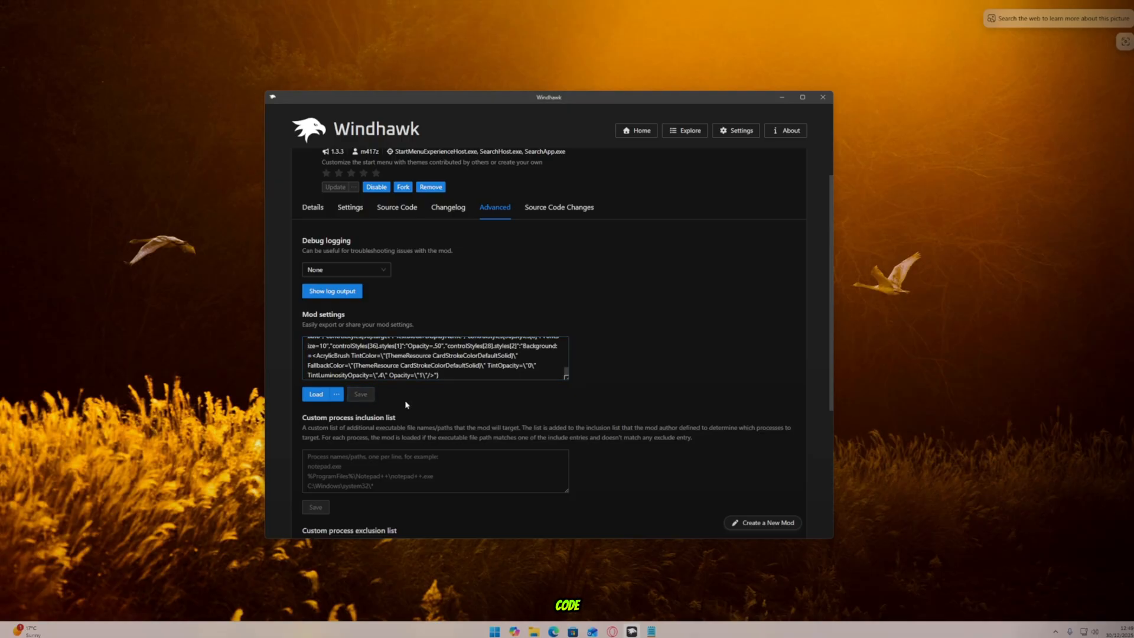
# - Load the pasted settings and choose the TranslucentStartMenu theme for the Start Menu Styler
pyautogui.click(493, 630)
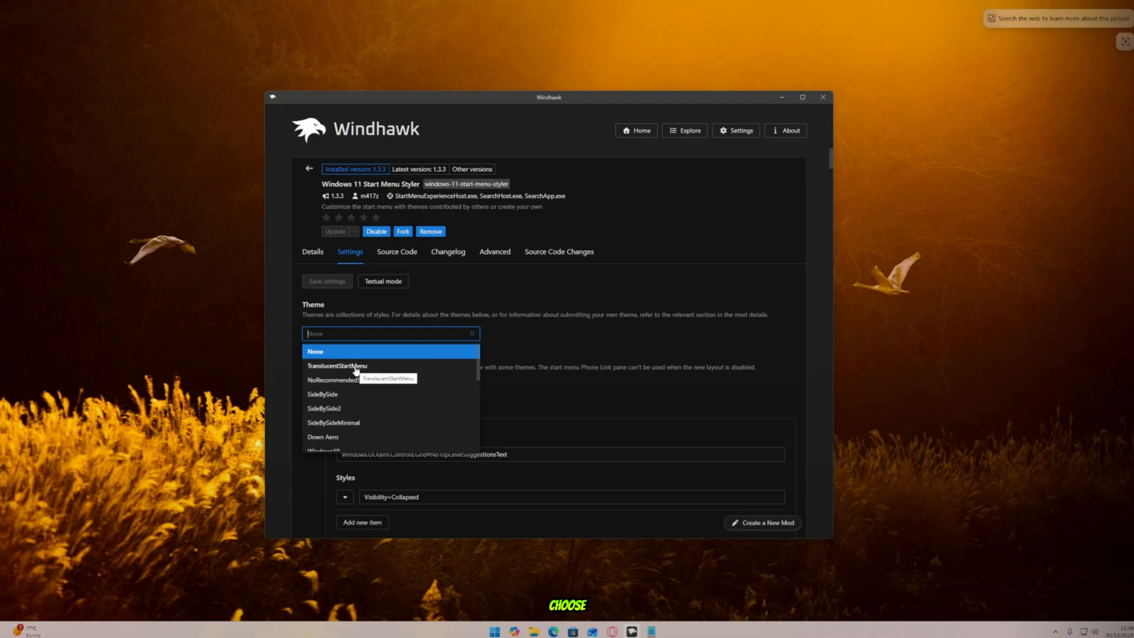
pyautogui.scroll(-3)
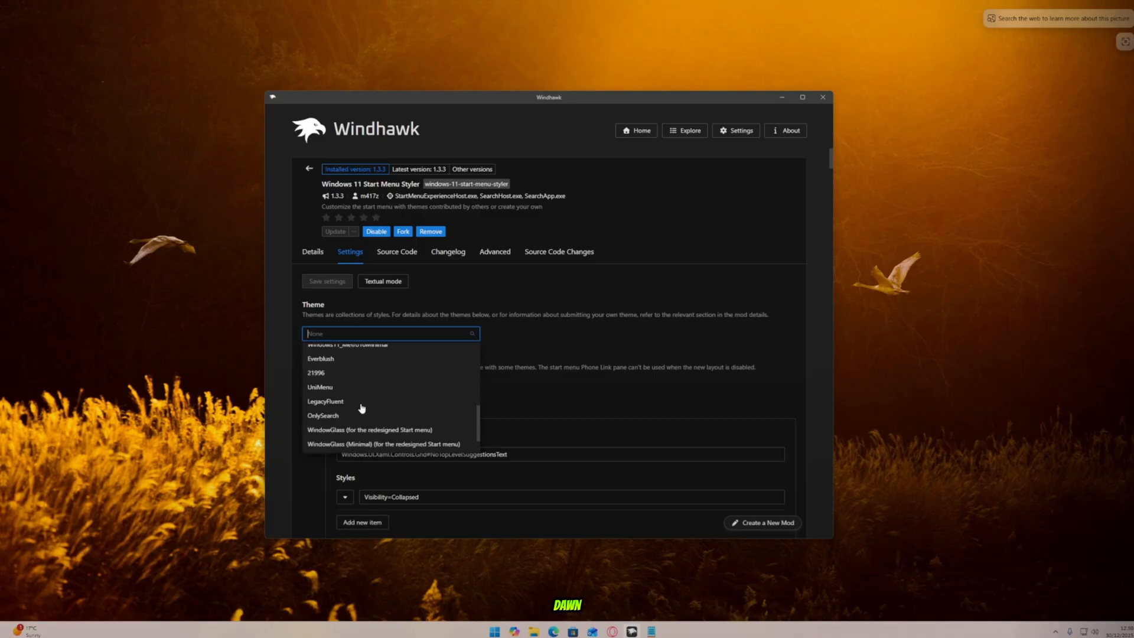
pyautogui.click(391, 333)
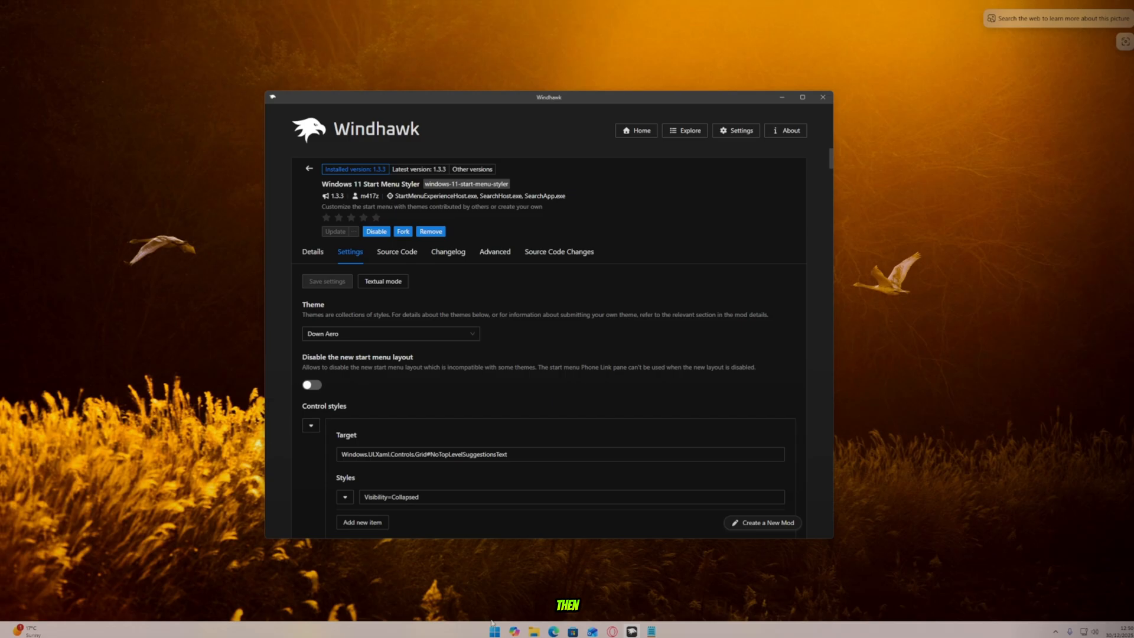
pyautogui.click(391, 333)
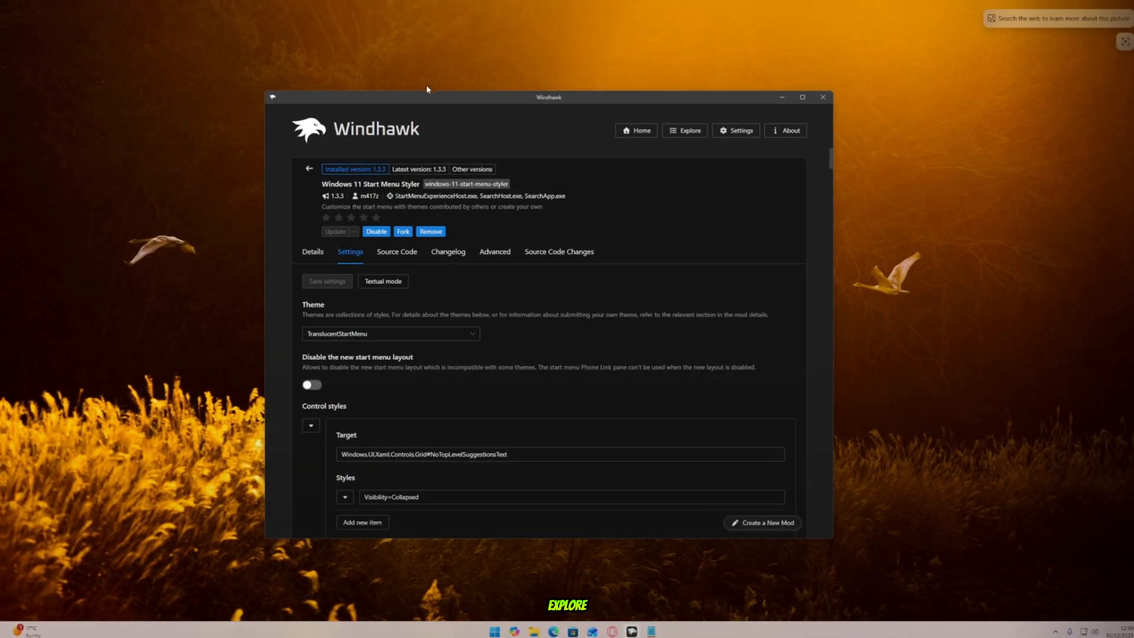
# - Install the Windows 11 Notification Center Styler mod from Explore, accepting the risk prompt
pyautogui.click(683, 130)
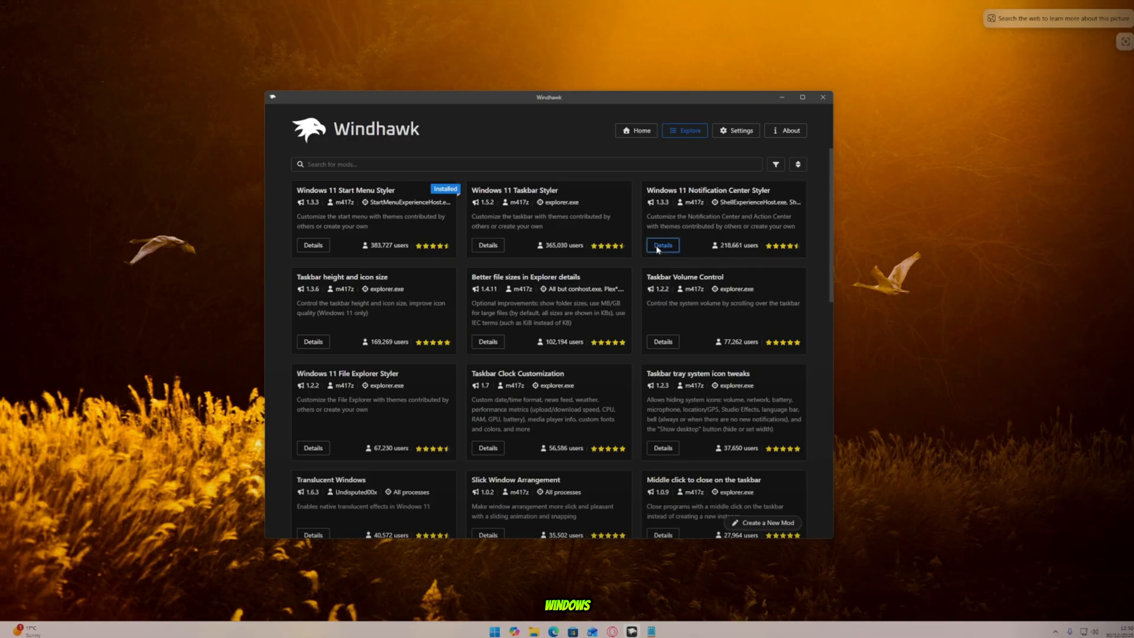
pyautogui.click(661, 246)
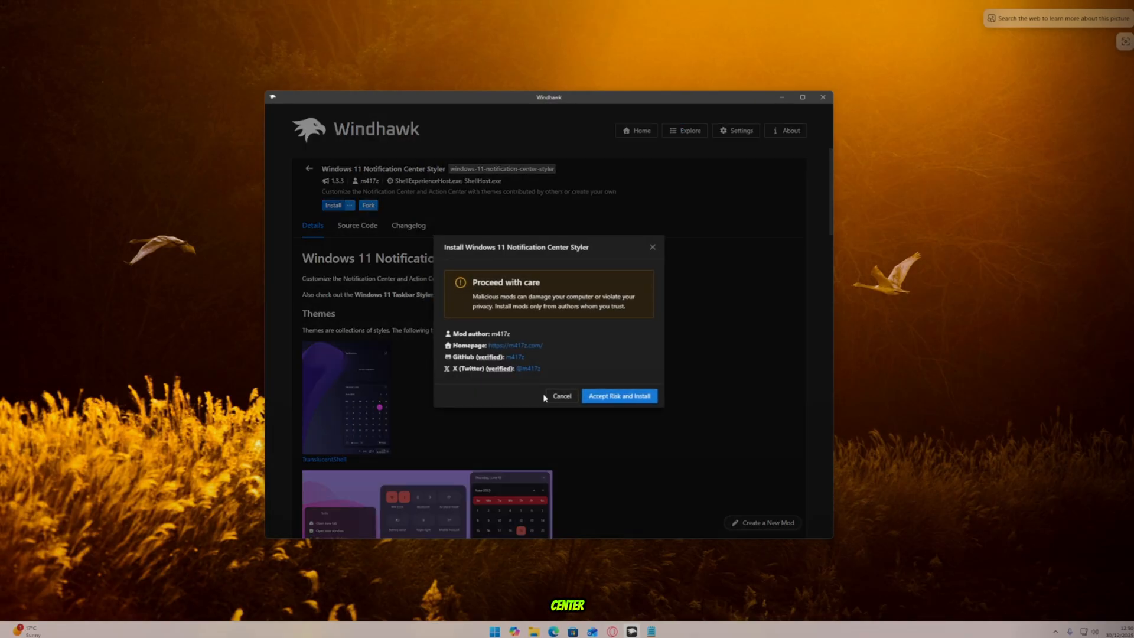
pyautogui.click(617, 396)
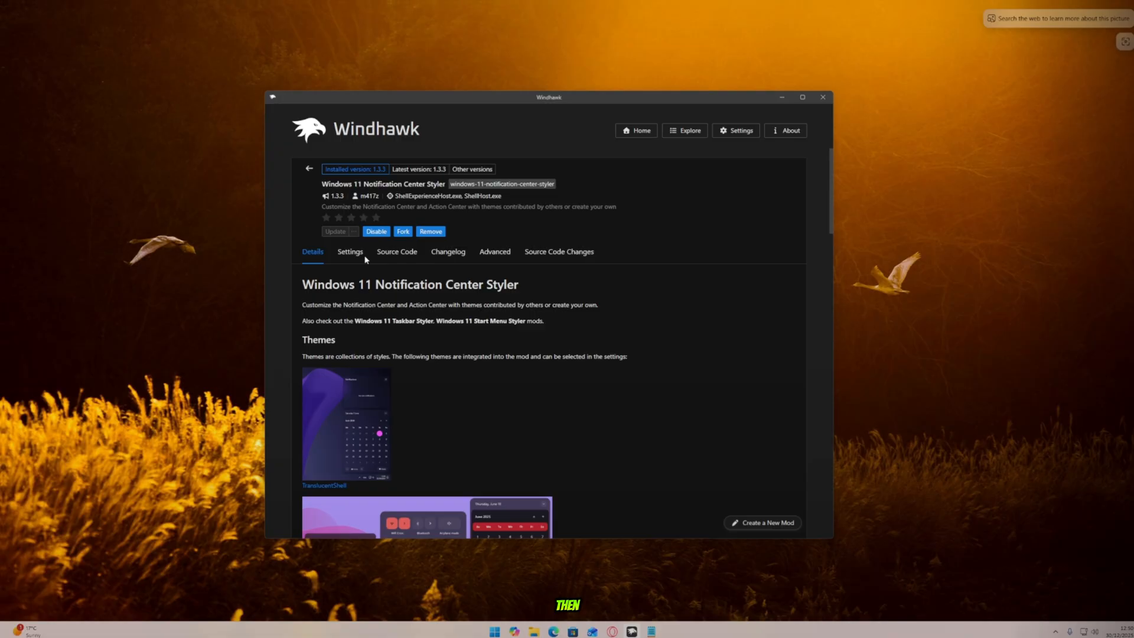
pyautogui.click(494, 250)
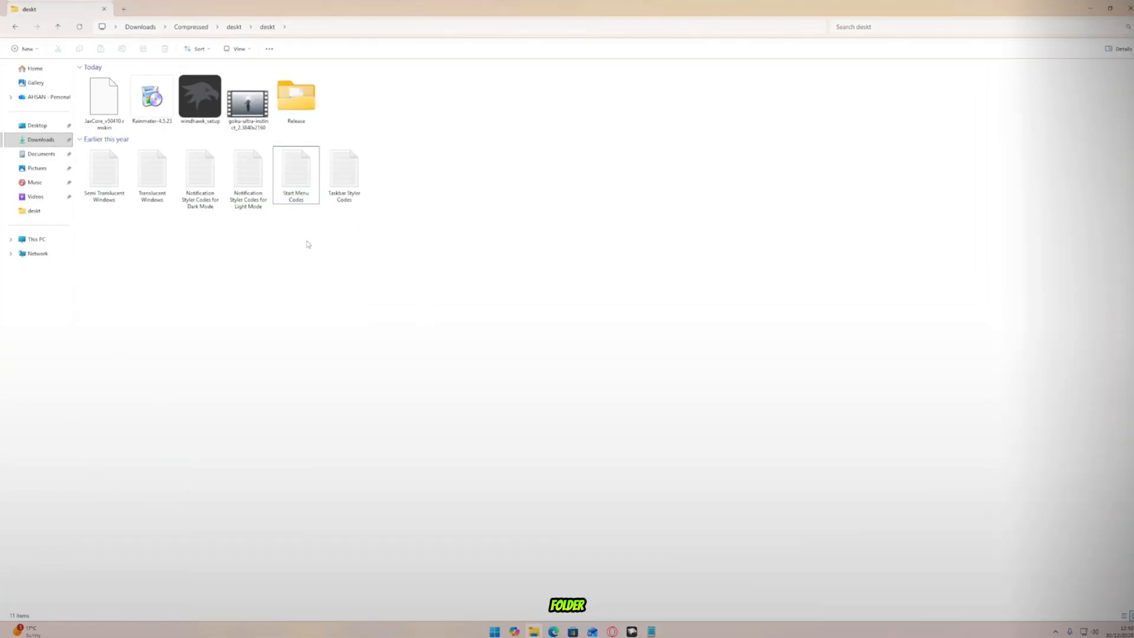
# - Open a Notification Styler Codes text file from the deskt folder in Notepad
pyautogui.doubleClick(247, 155)
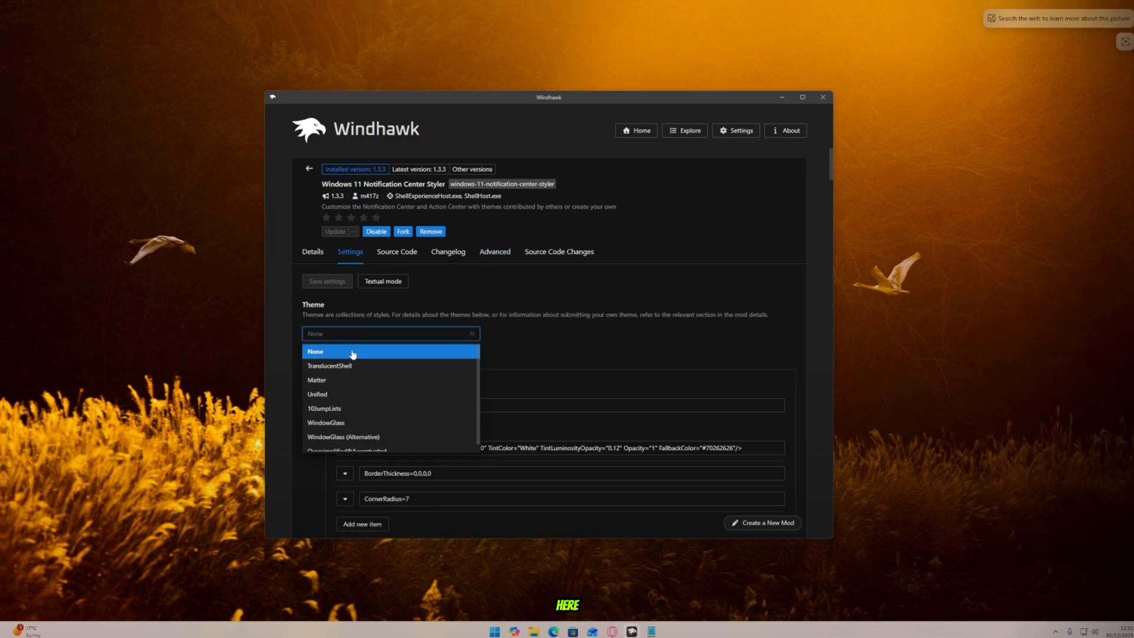
pyautogui.moveTo(334, 377)
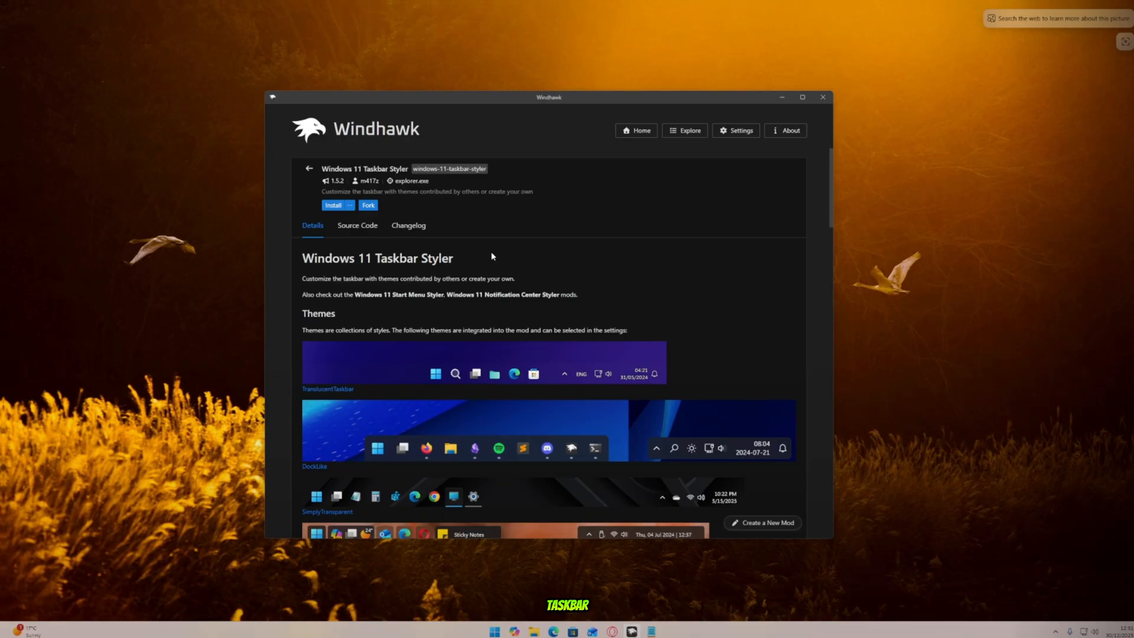
# - Install the Windows 11 Taskbar Styler mod from its details page
pyautogui.click(331, 205)
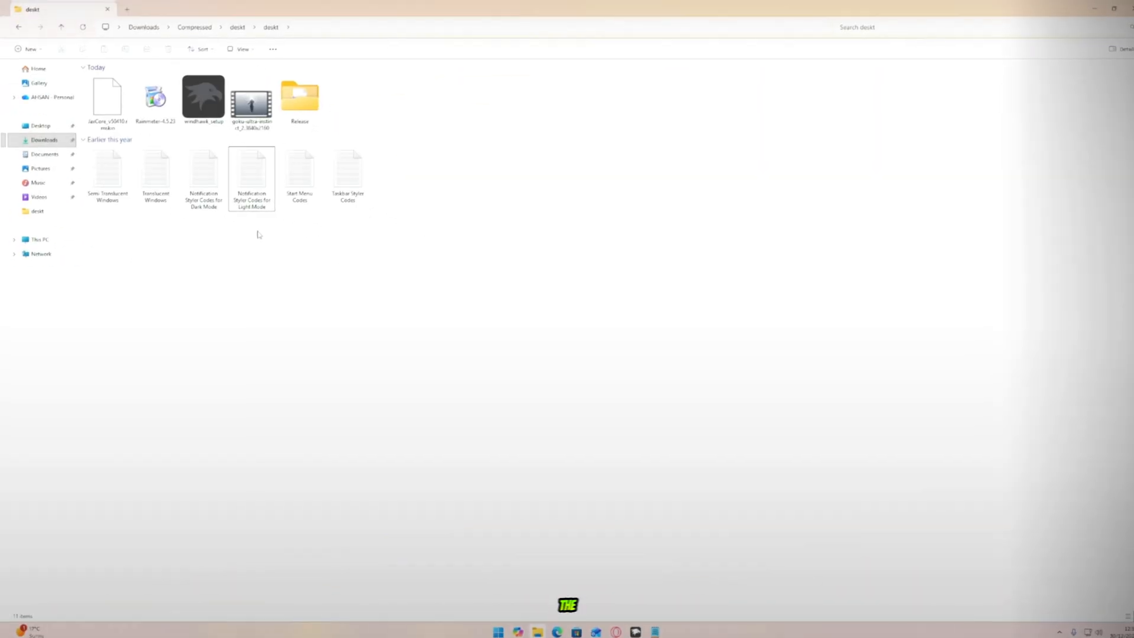
# - Load the next styler code file's settings into the Taskbar Styler and return to the Explore catalogue
pyautogui.doubleClick(347, 177)
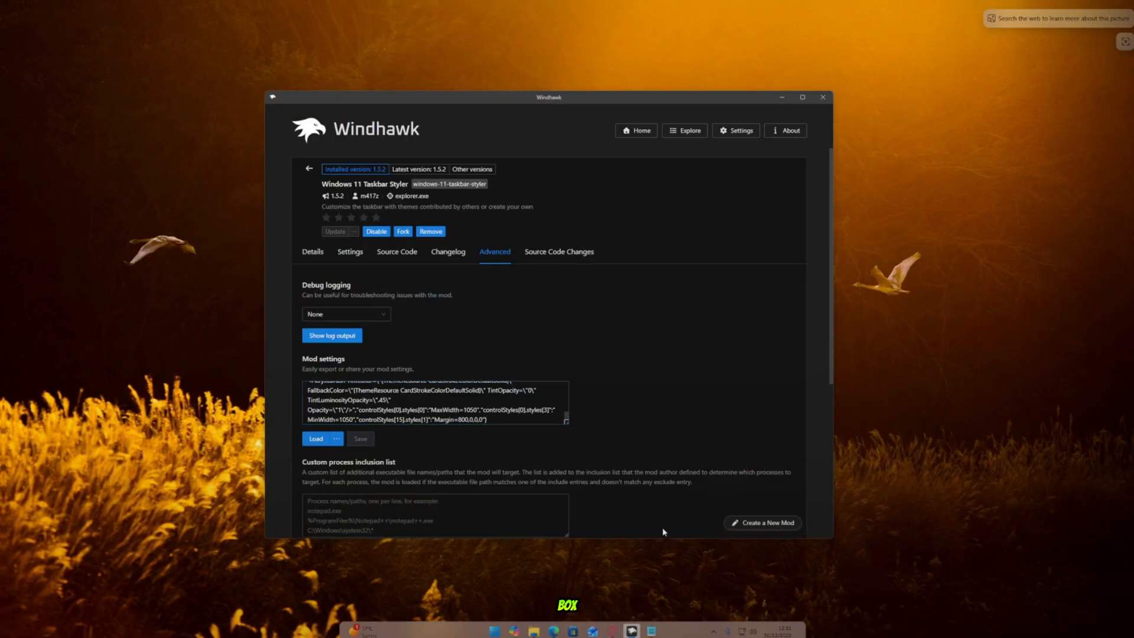
pyautogui.moveTo(437, 630)
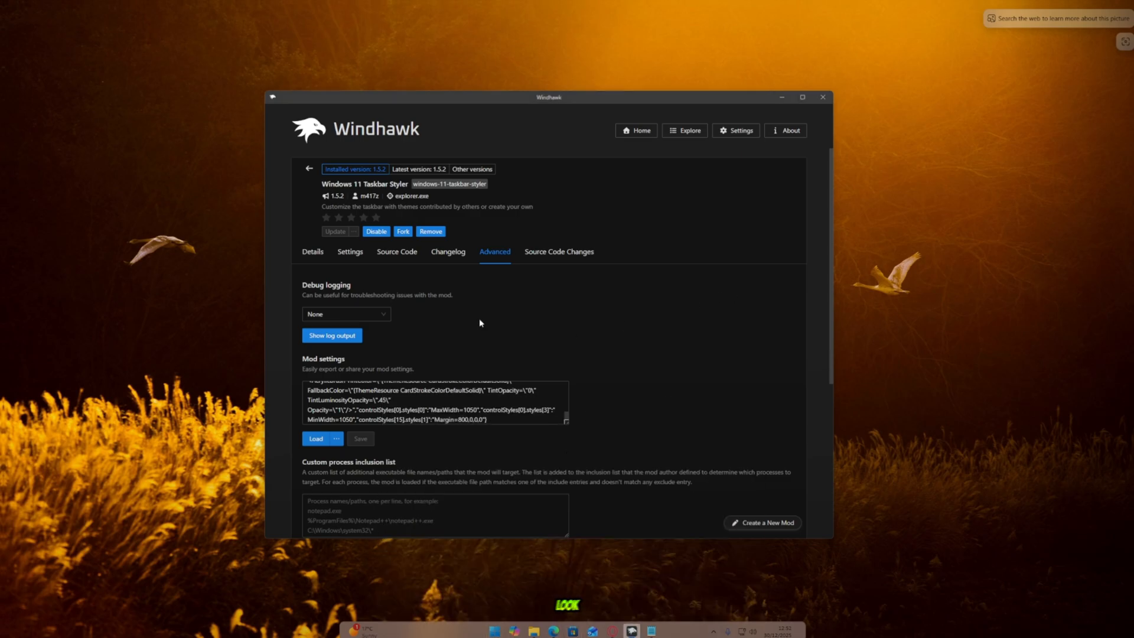
pyautogui.click(683, 131)
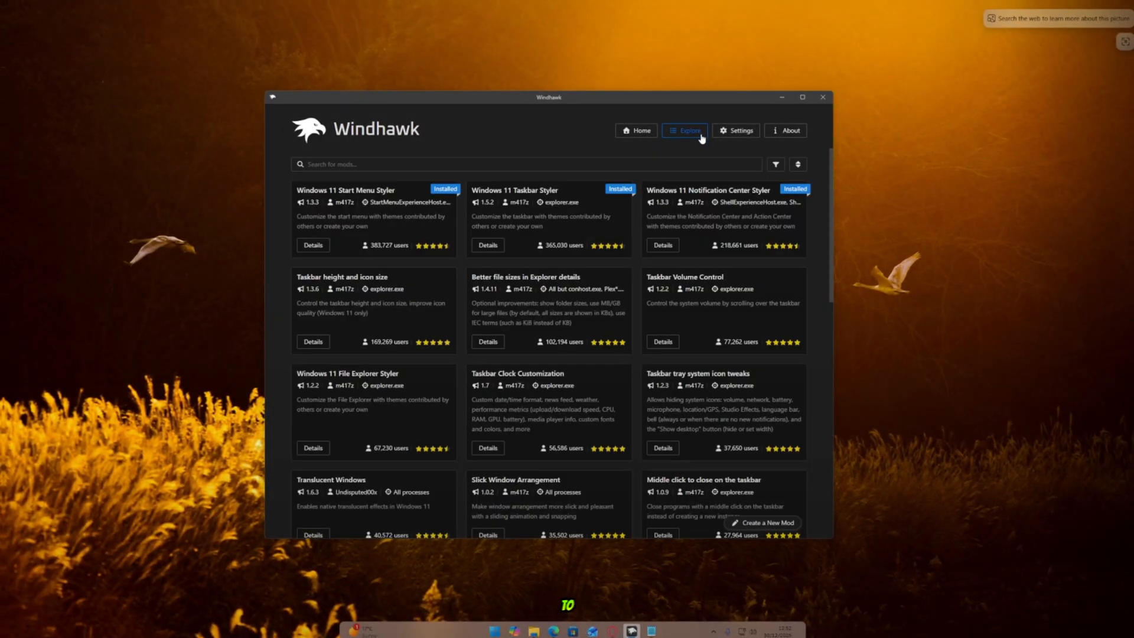
pyautogui.moveTo(364, 437)
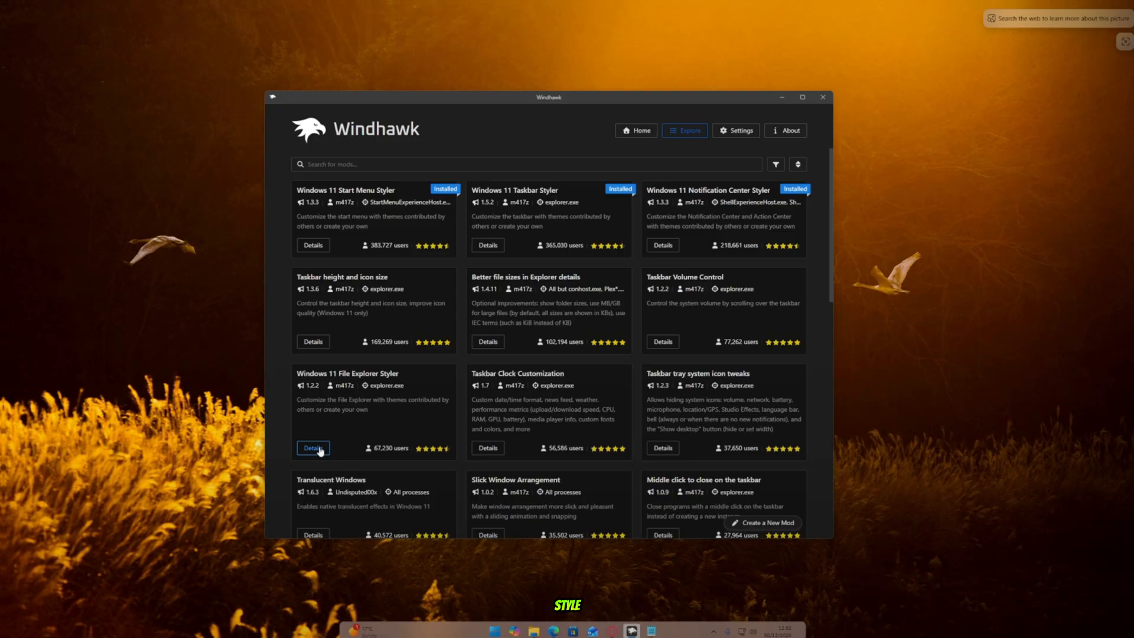
# - Install Windows 11 File Explorer Styler with the Minimal Explorer11 theme, then return to Explore
pyautogui.click(312, 448)
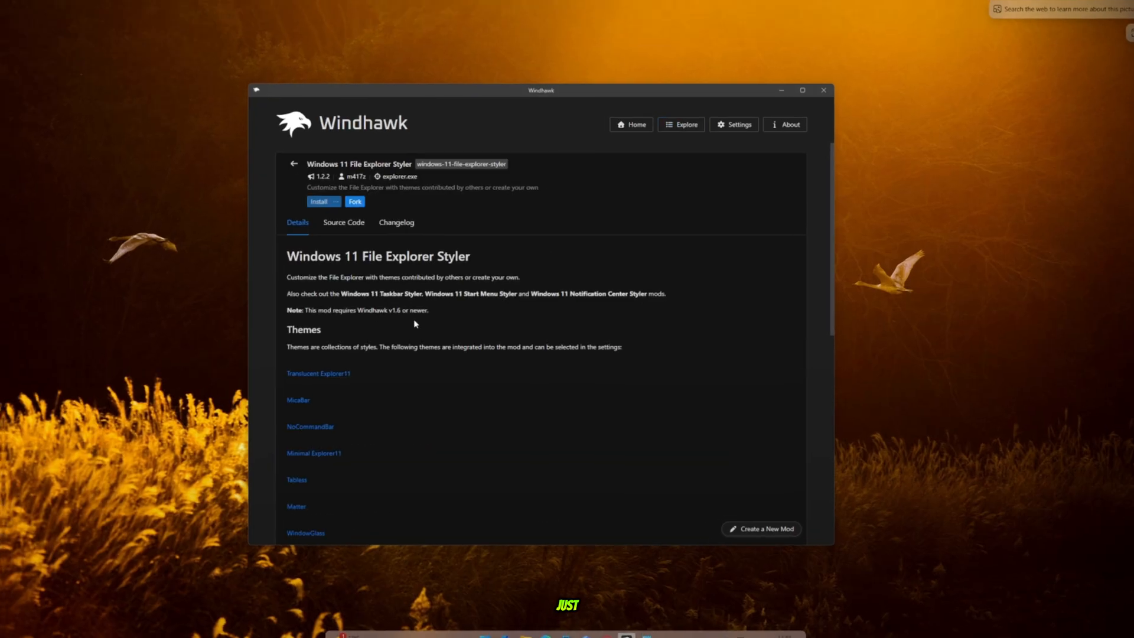
pyautogui.click(319, 201)
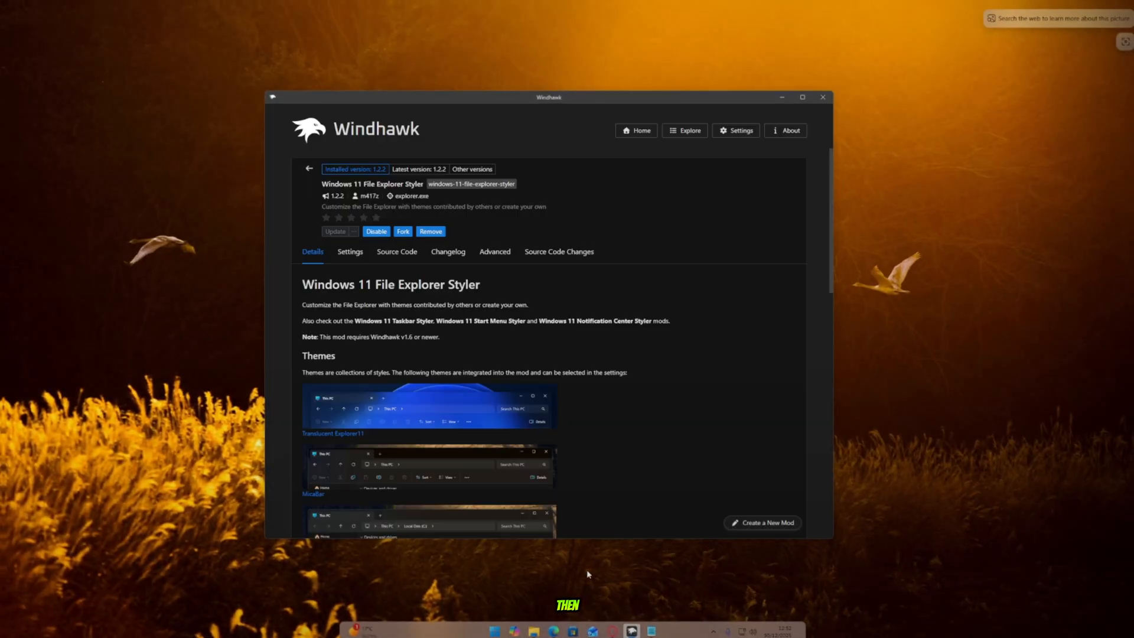
pyautogui.click(349, 250)
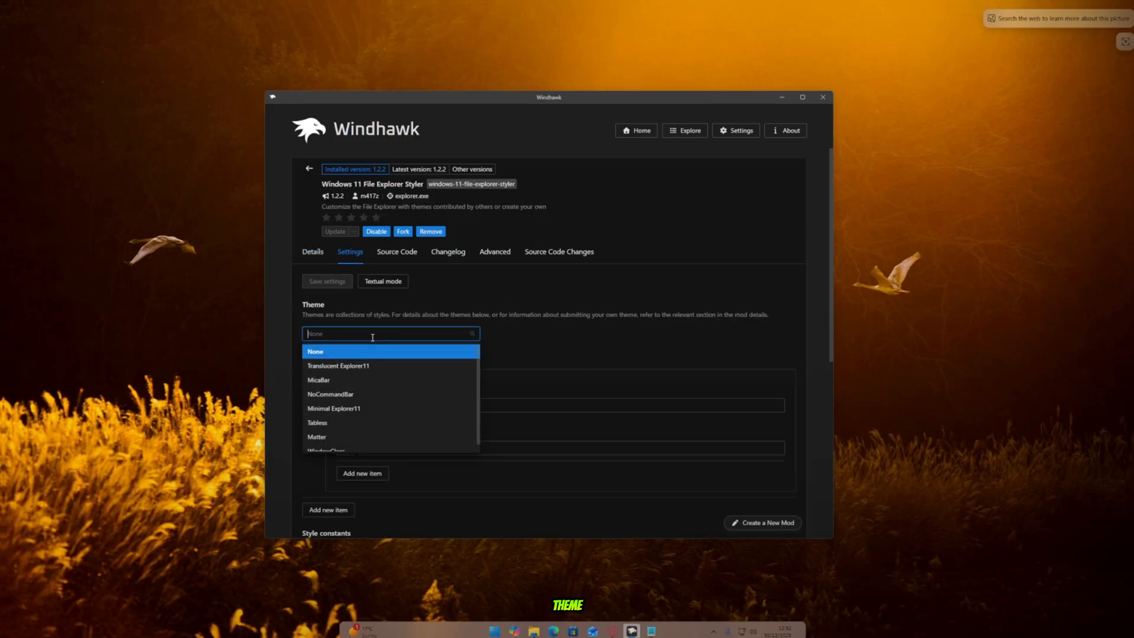
pyautogui.moveTo(353, 412)
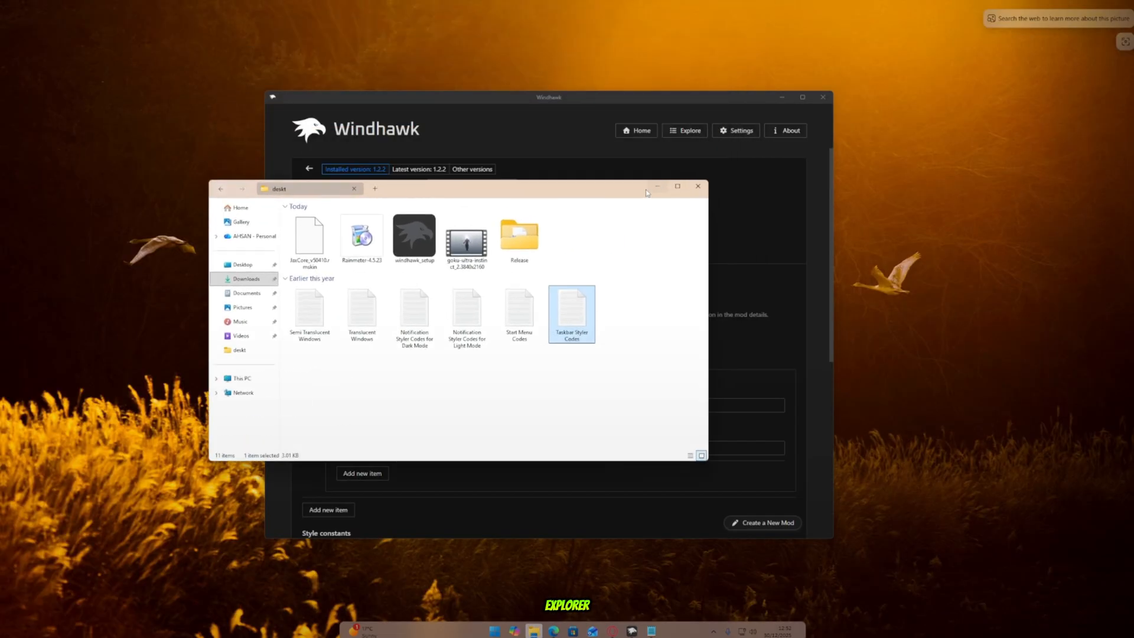
pyautogui.click(697, 185)
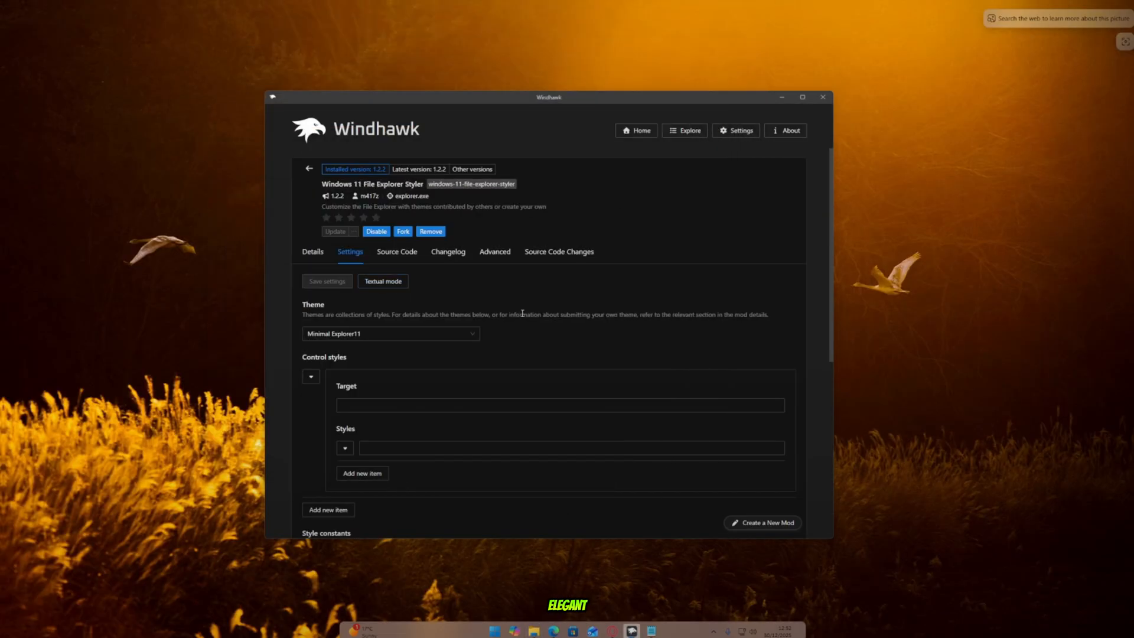
pyautogui.click(684, 130)
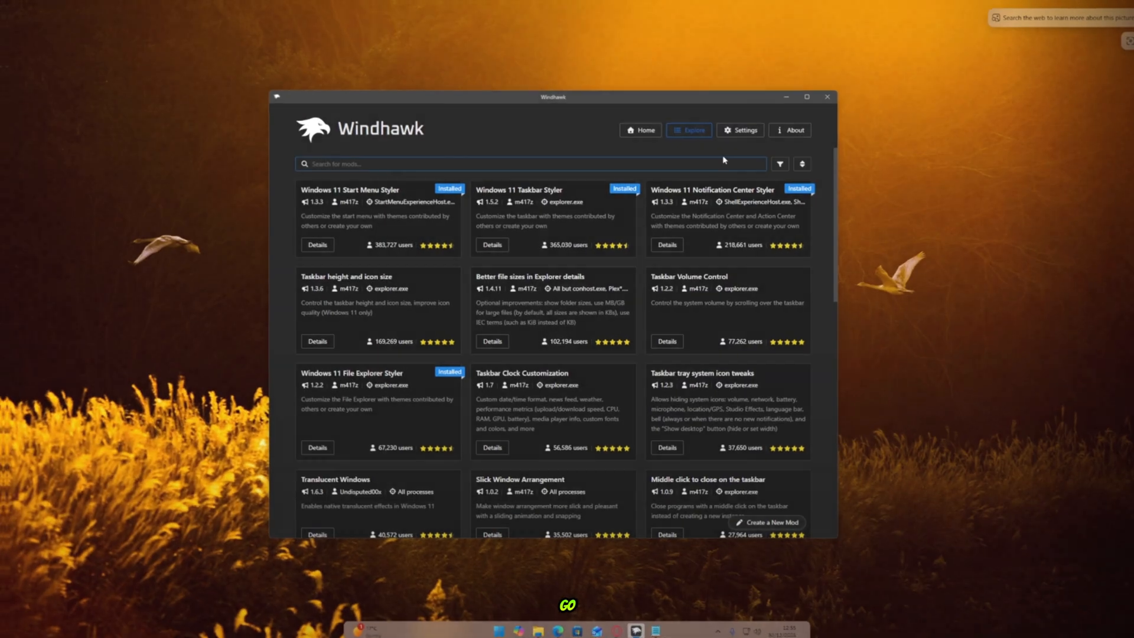
# - Search 'trans', install the Translucent Windows mod and go to its advanced settings
pyautogui.write('trans')
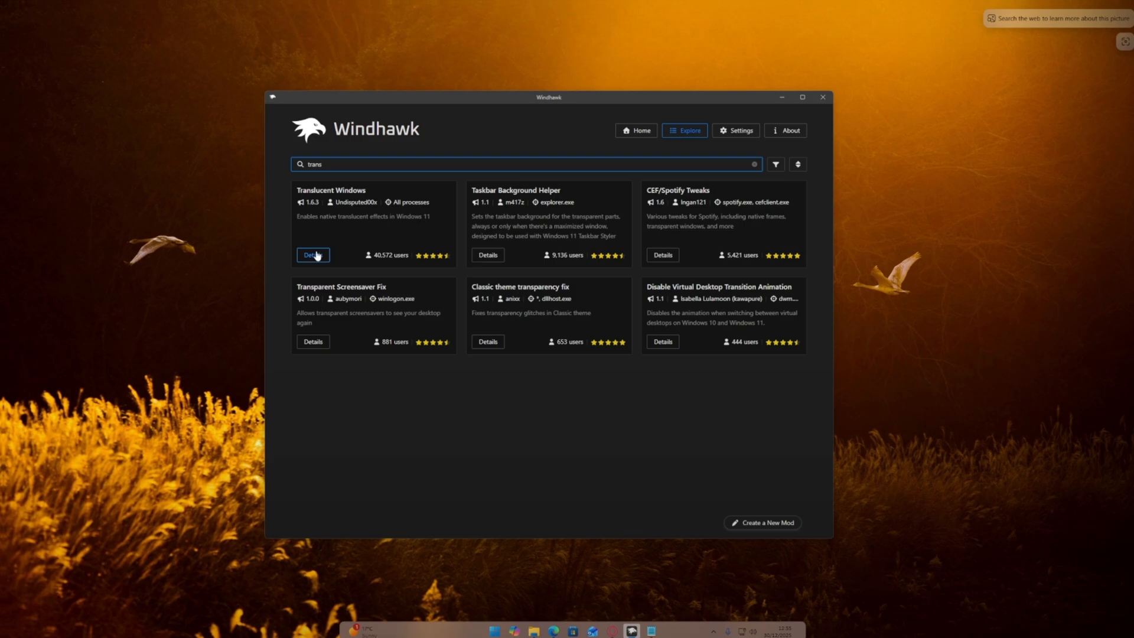
pyautogui.click(312, 255)
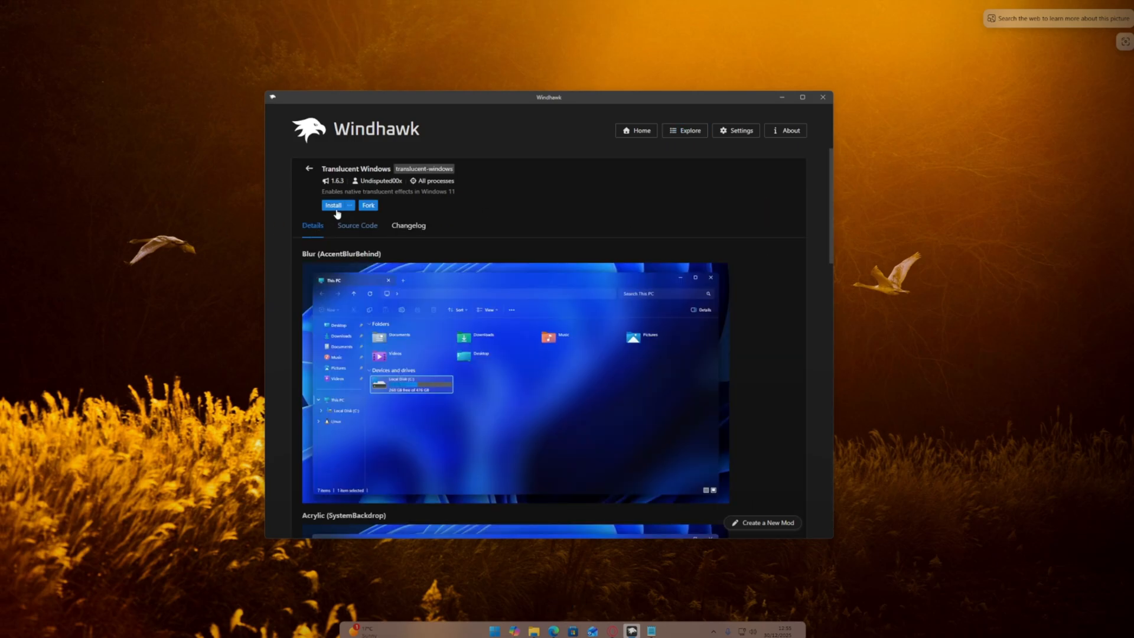
pyautogui.click(333, 205)
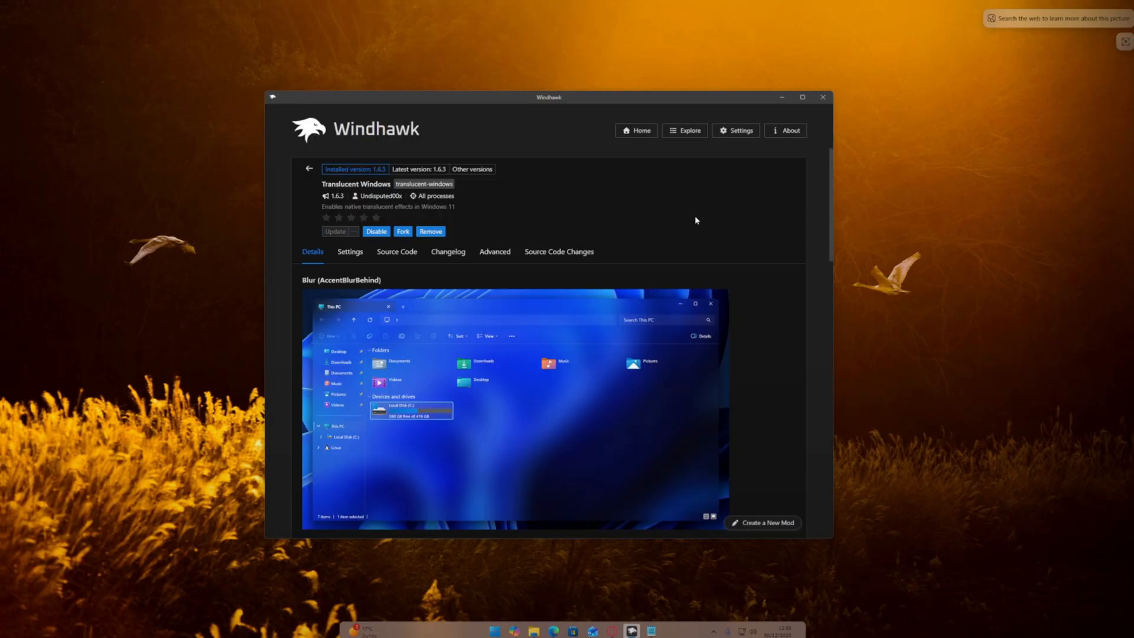
pyautogui.click(493, 251)
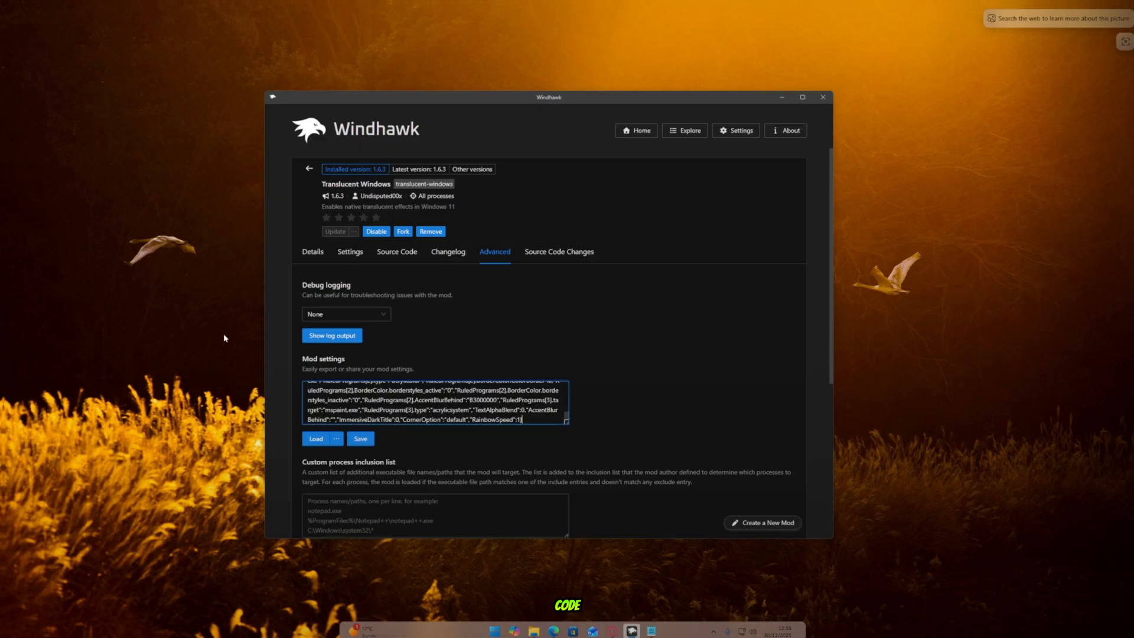
# - Save the pasted custom mod settings for Translucent Windows
pyautogui.click(359, 438)
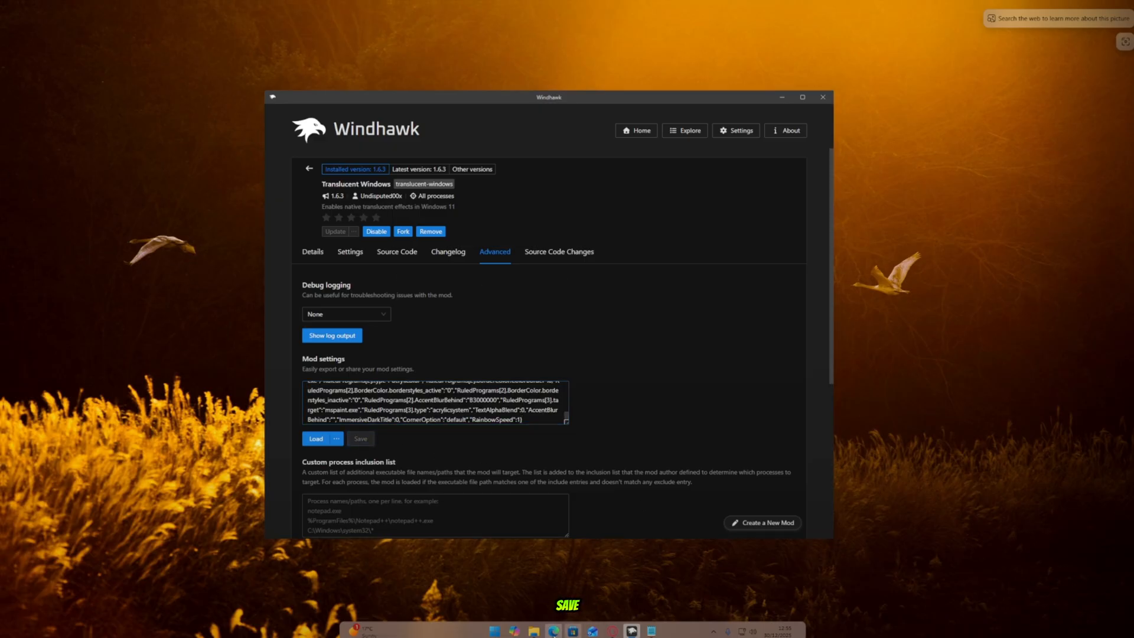
pyautogui.click(532, 630)
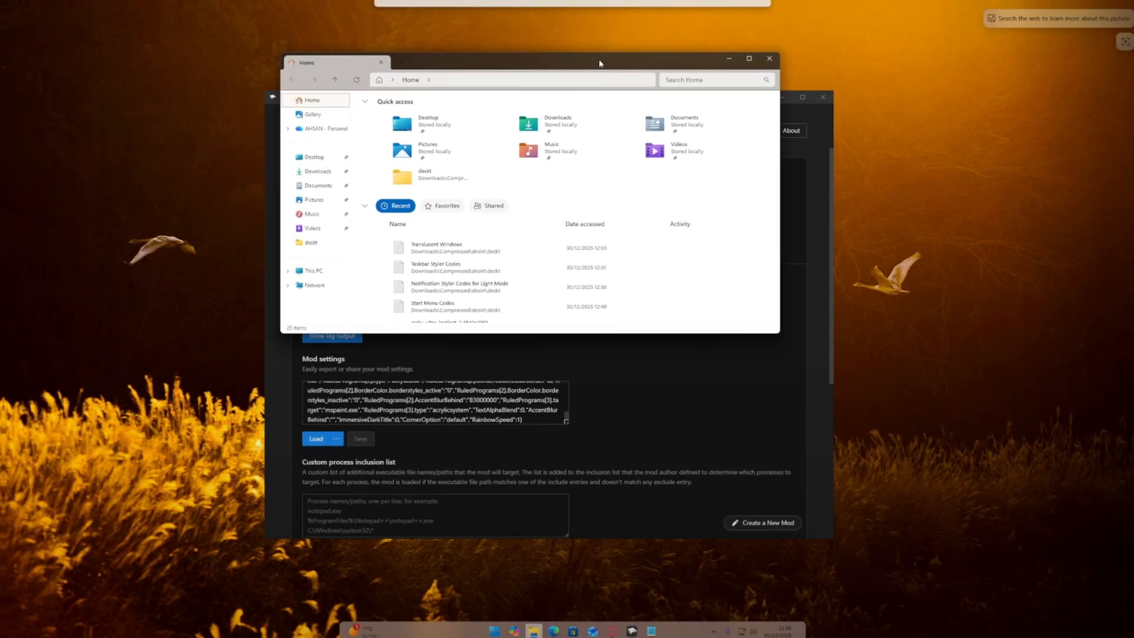
pyautogui.click(749, 59)
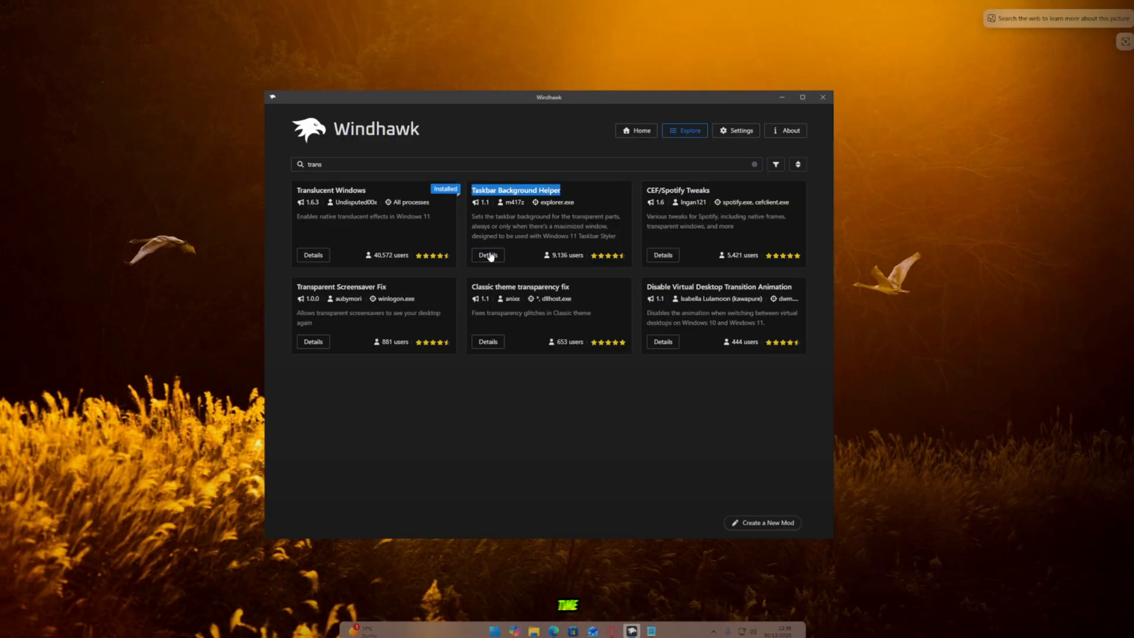
# - Install the Taskbar Background Helper mod and choose Acrylic blur as its background style
pyautogui.click(487, 255)
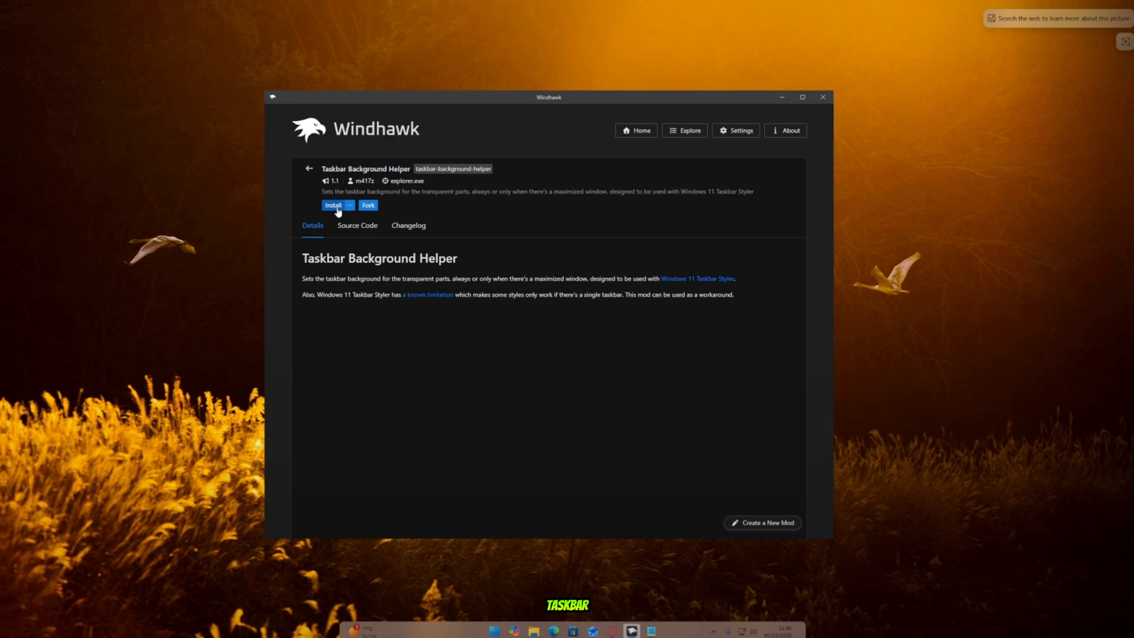
pyautogui.click(332, 204)
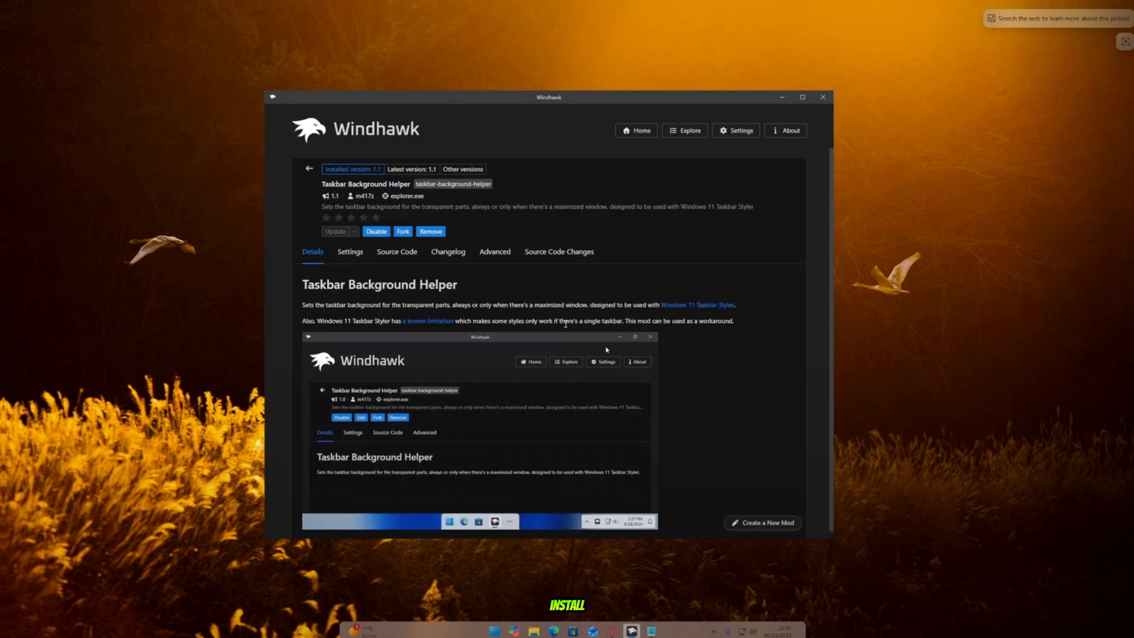
pyautogui.click(349, 250)
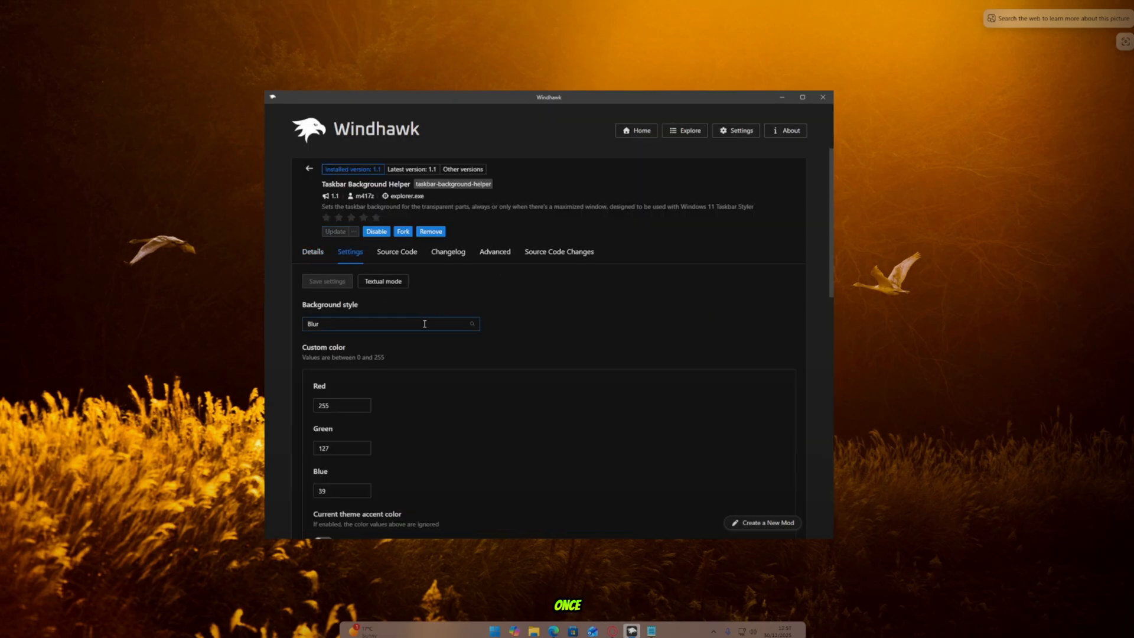
pyautogui.click(391, 323)
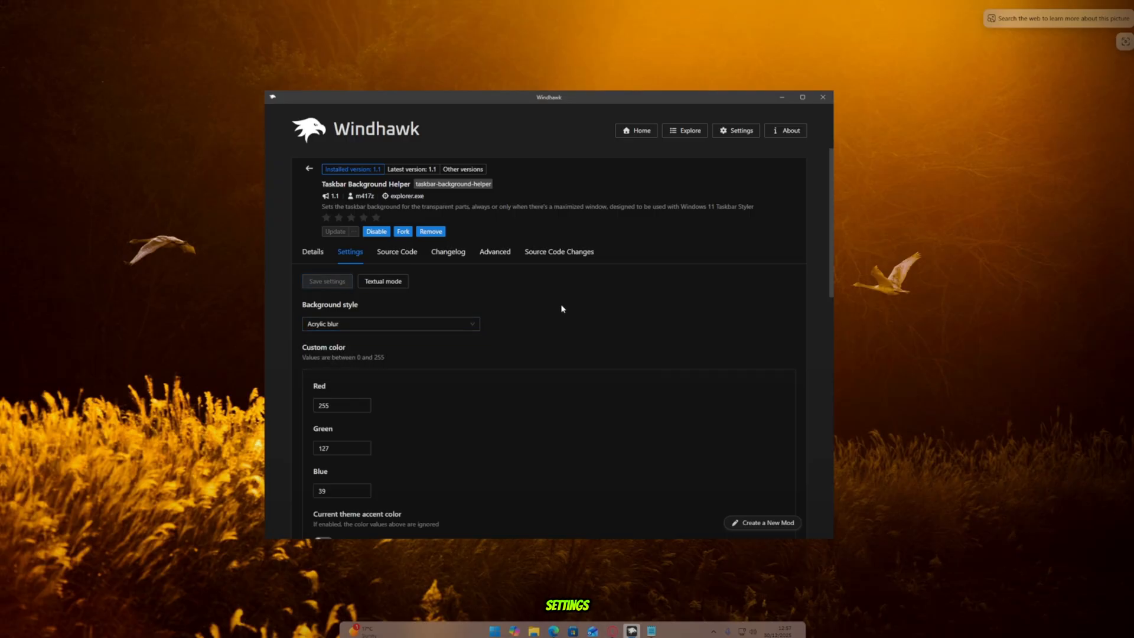
pyautogui.moveTo(570, 318)
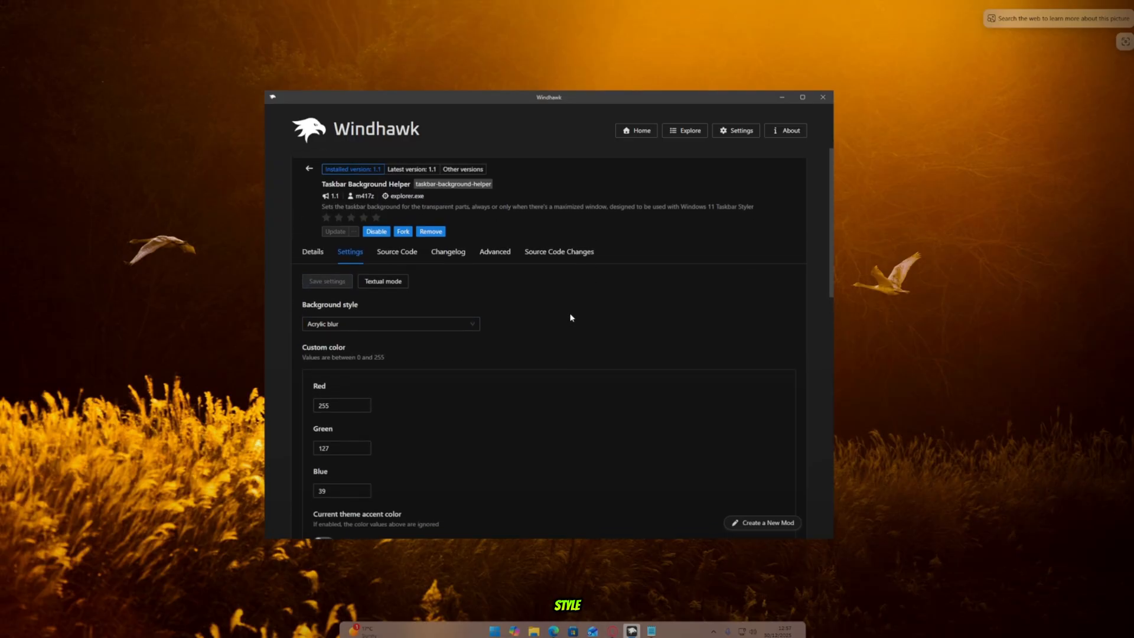
pyautogui.moveTo(576, 314)
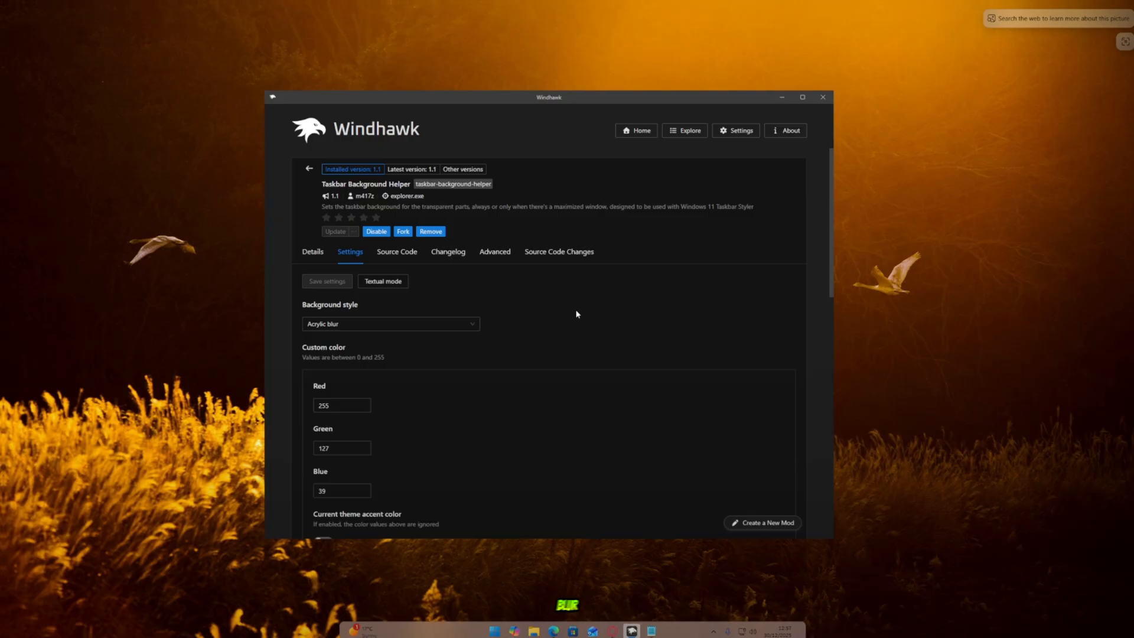
# - Set the dark-mode background style to Acrylic blur as well and save the settings
pyautogui.scroll(-3)
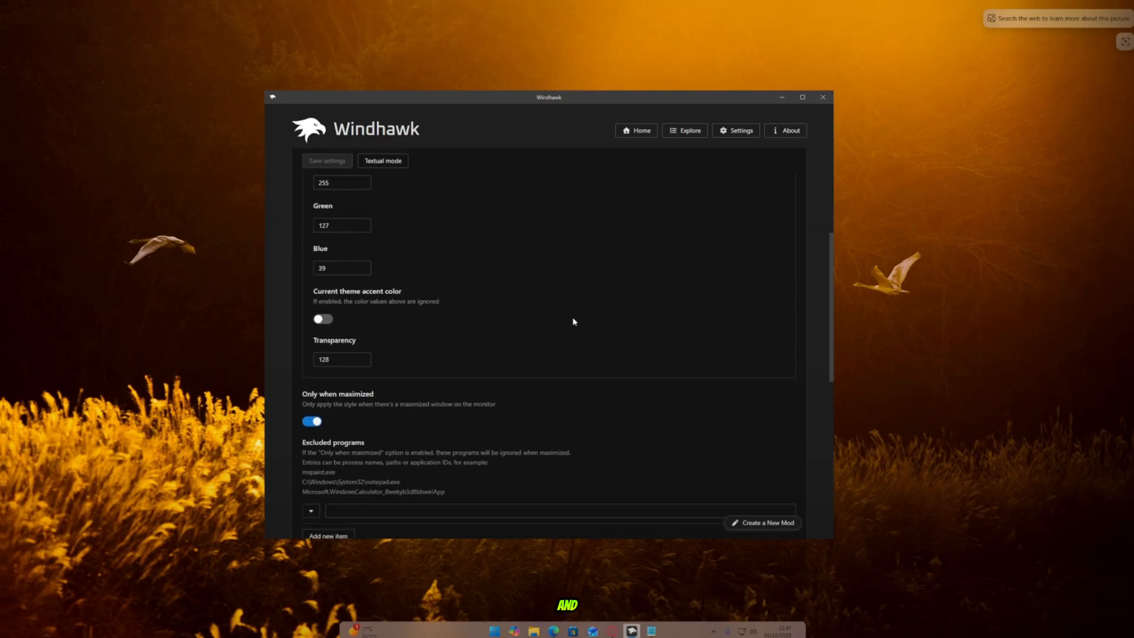
pyautogui.scroll(-3)
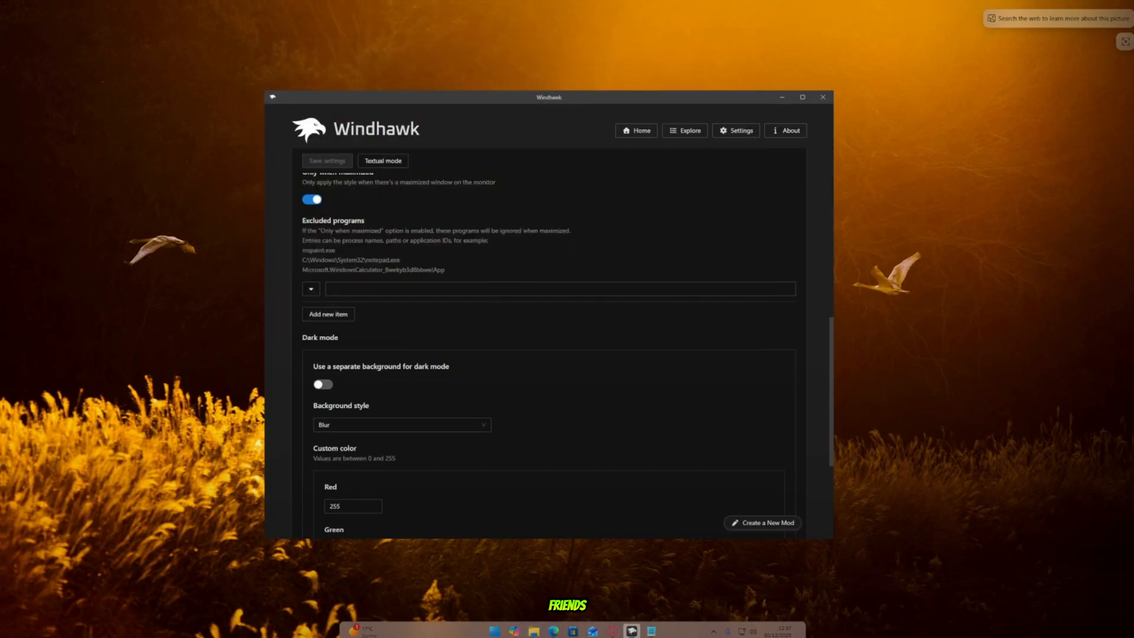
pyautogui.moveTo(517, 427)
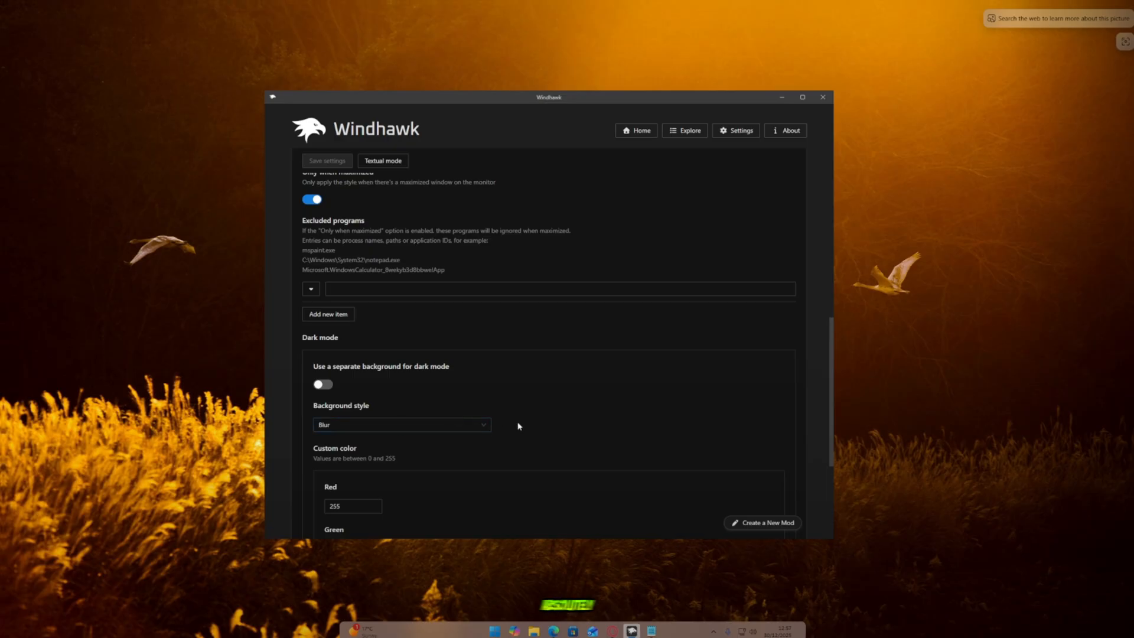
pyautogui.click(401, 424)
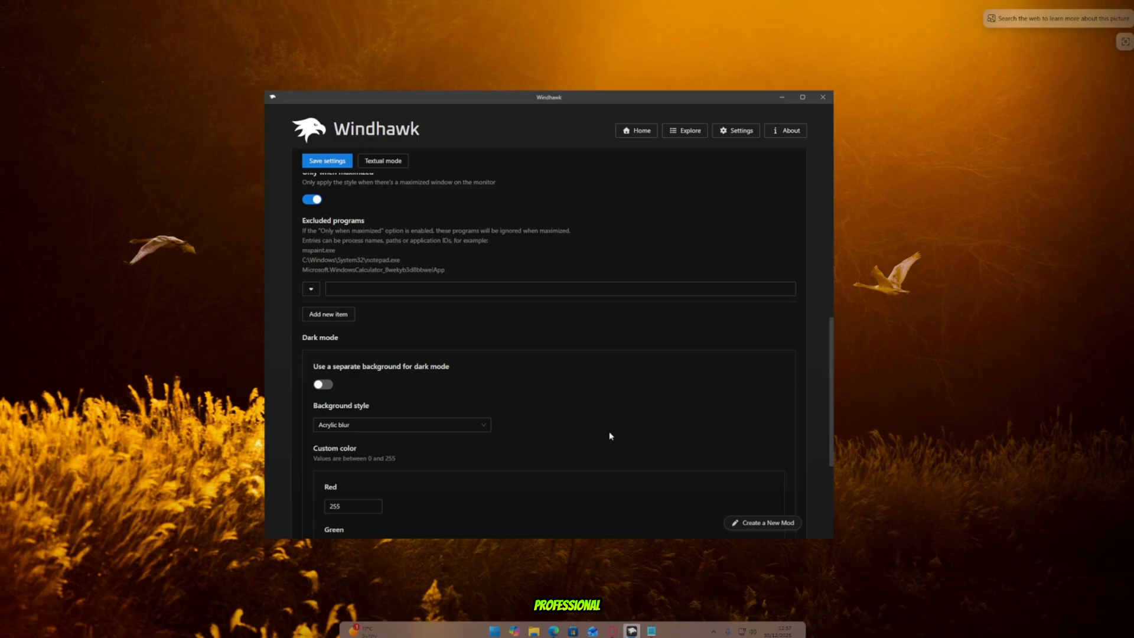
pyautogui.click(780, 97)
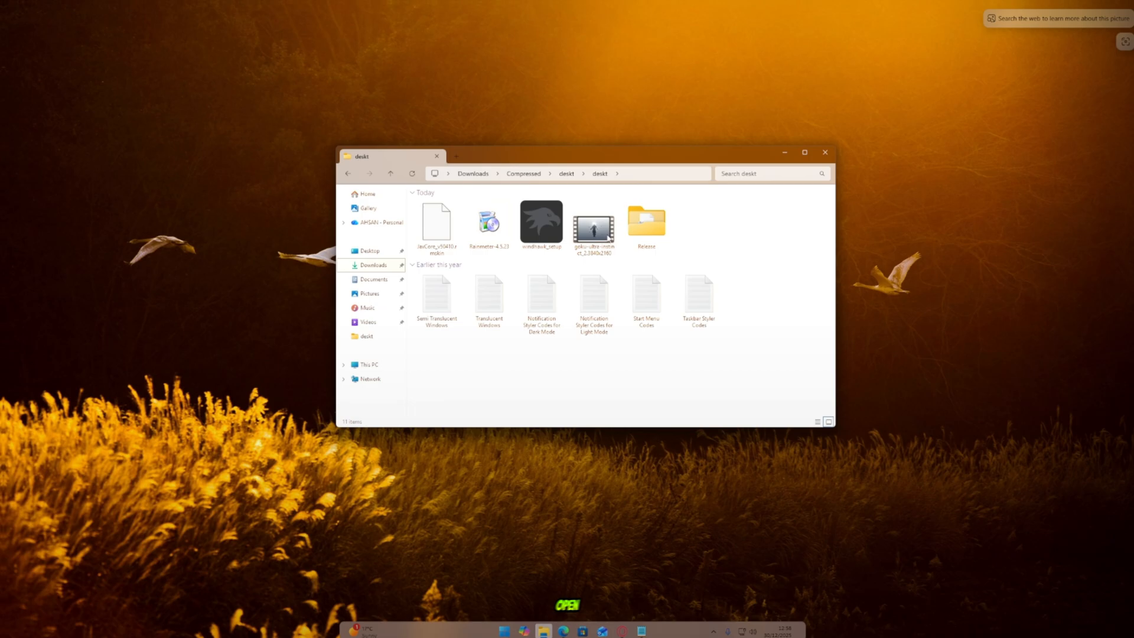
# - Browse deskt, Home and Downloads in the restyled Explorer, then close the window
pyautogui.doubleClick(645, 221)
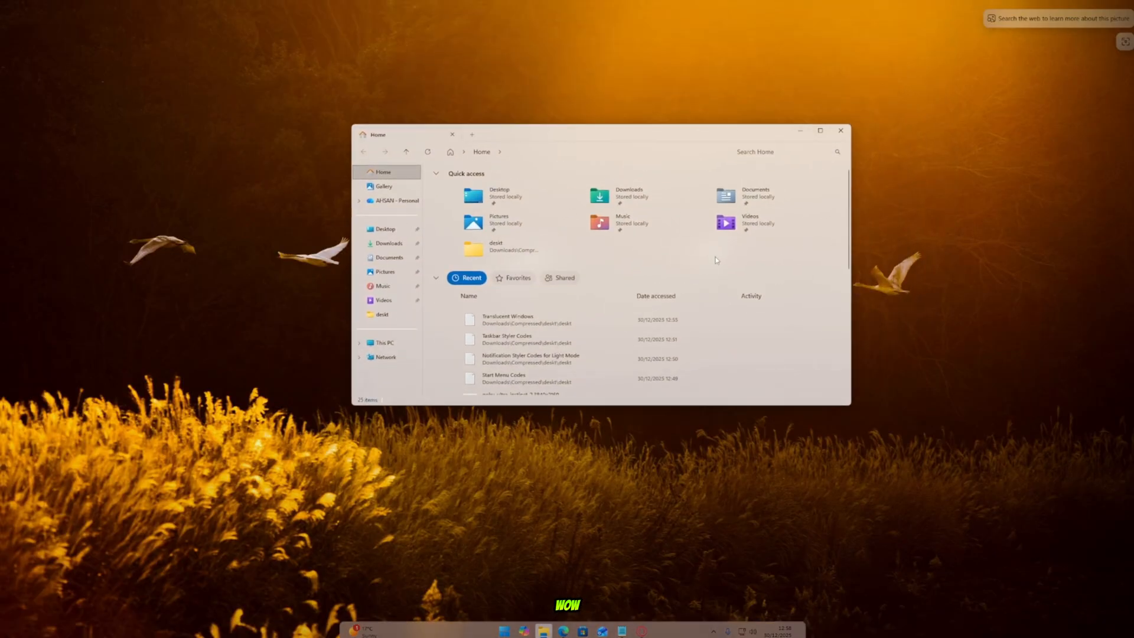
pyautogui.click(389, 243)
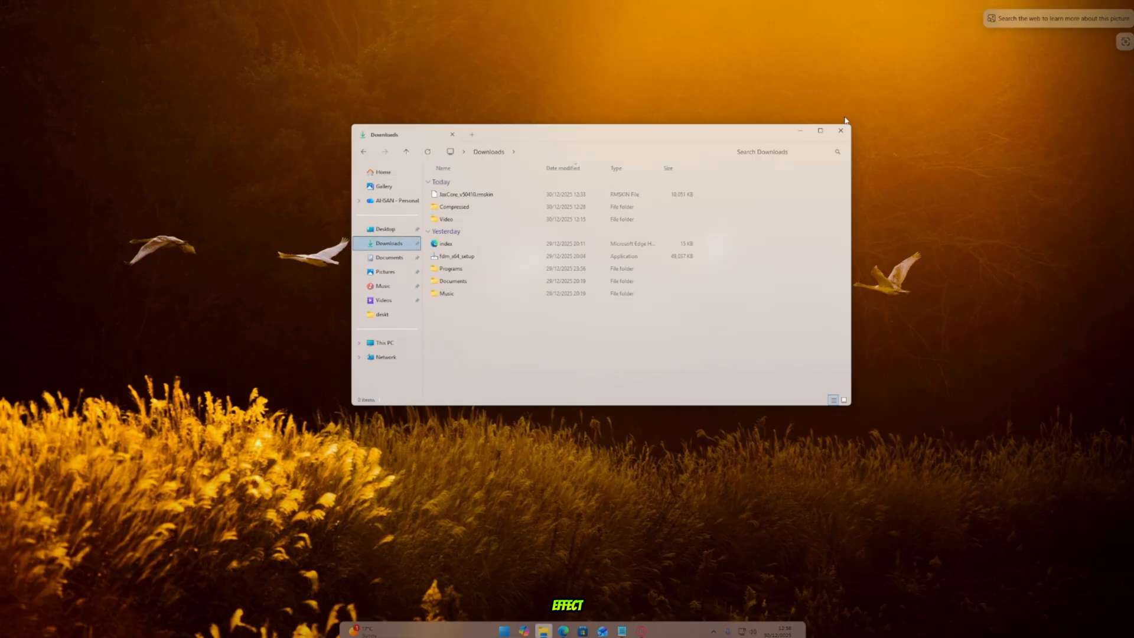
pyautogui.click(382, 173)
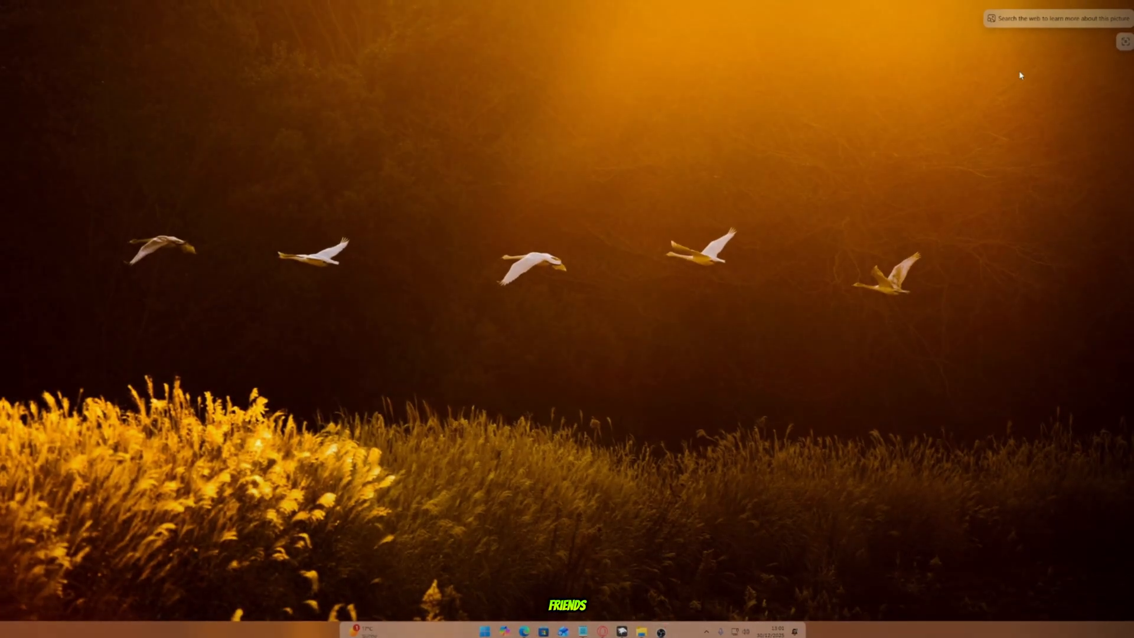
# - Search Microsoft Store for 'live wallpaper' and launch the owned Lively Wallpaper app
pyautogui.click(552, 630)
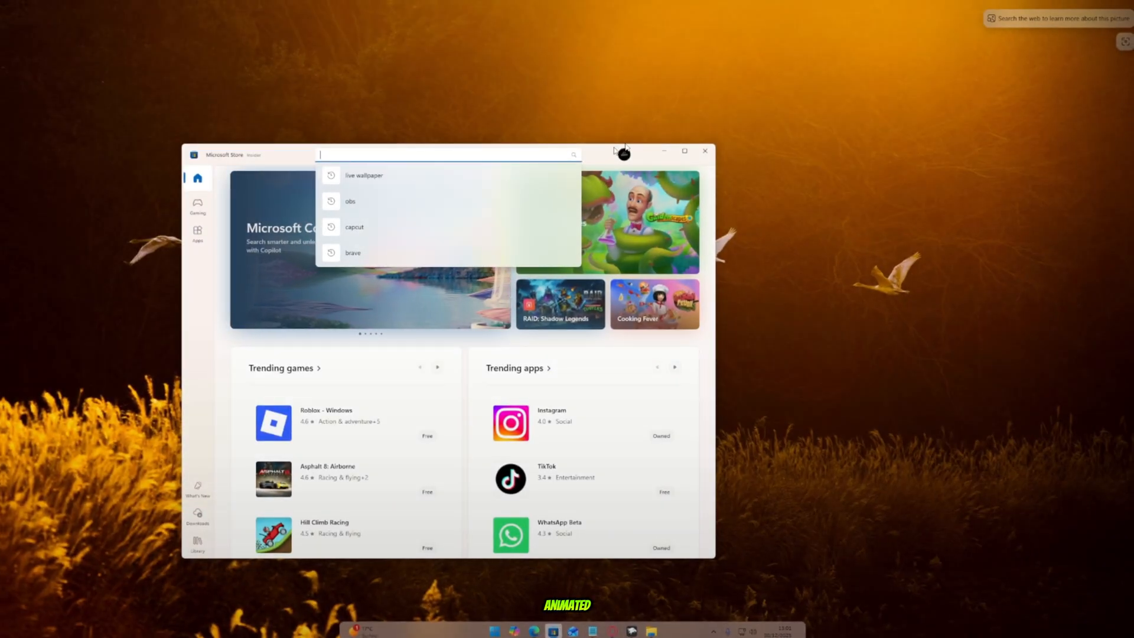
pyautogui.click(362, 175)
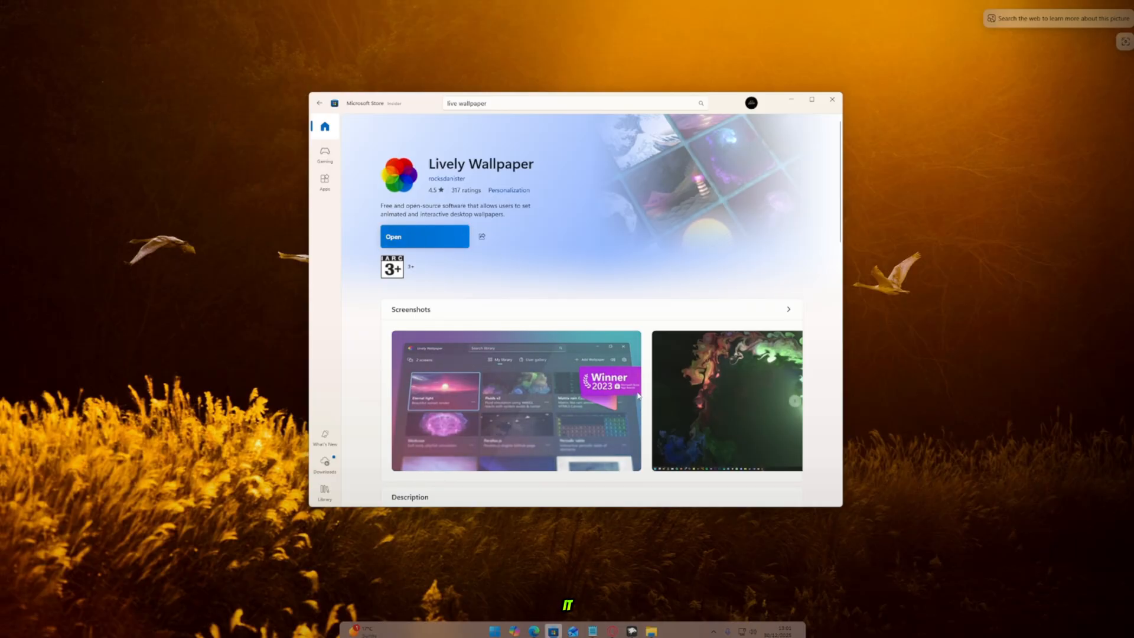
pyautogui.click(392, 236)
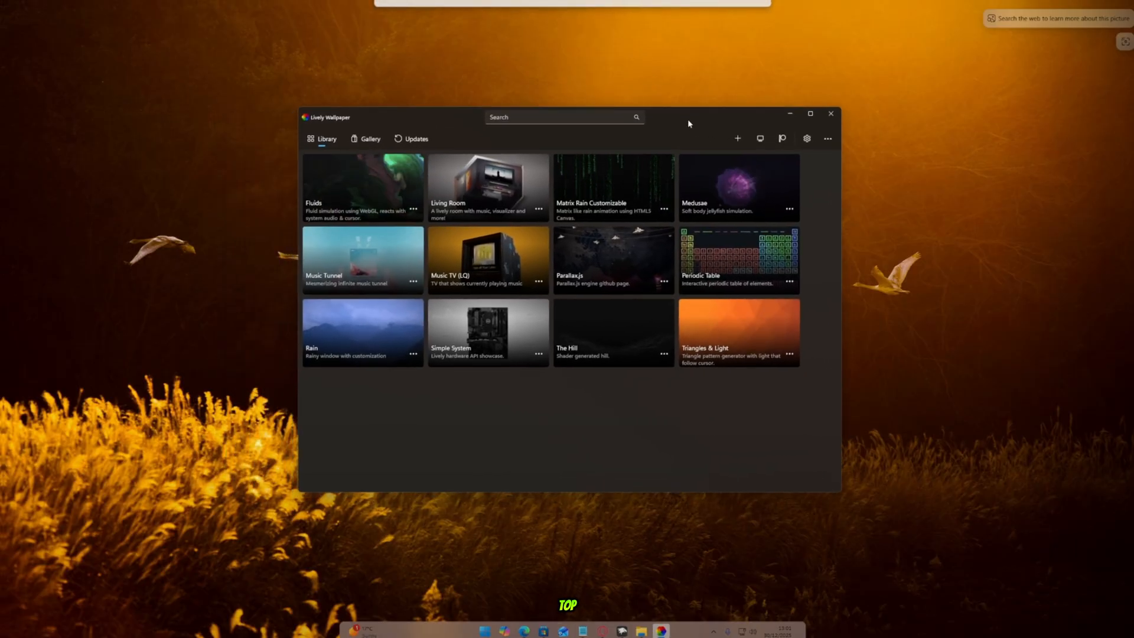
# - Add the Goku ultra instinct video as a new Lively wallpaper with description 'skin'
pyautogui.click(737, 138)
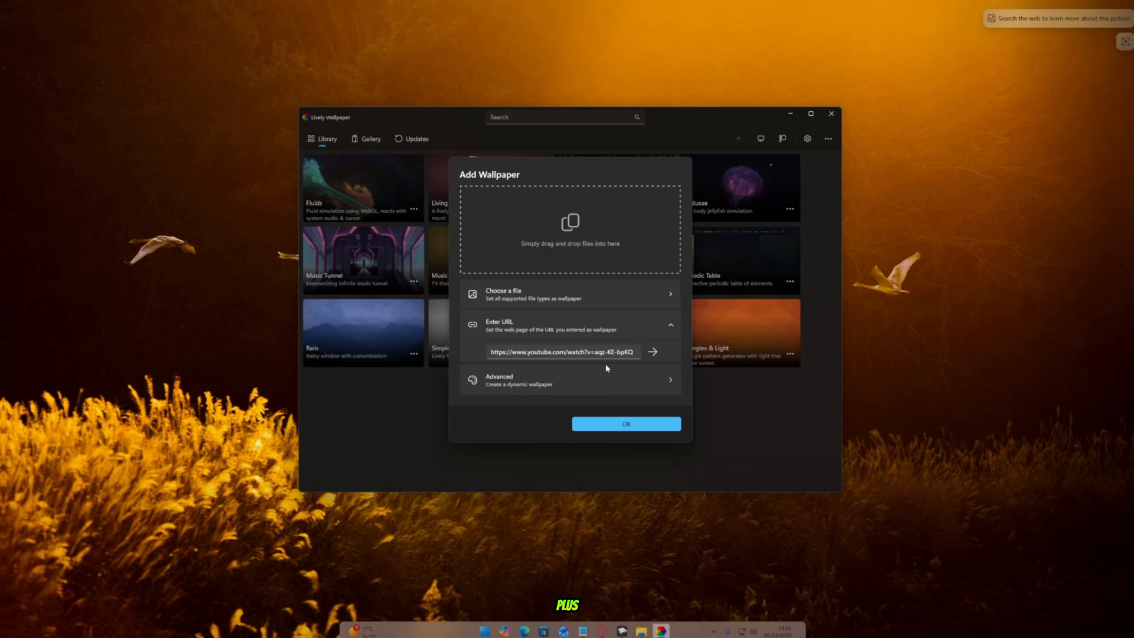
pyautogui.click(534, 294)
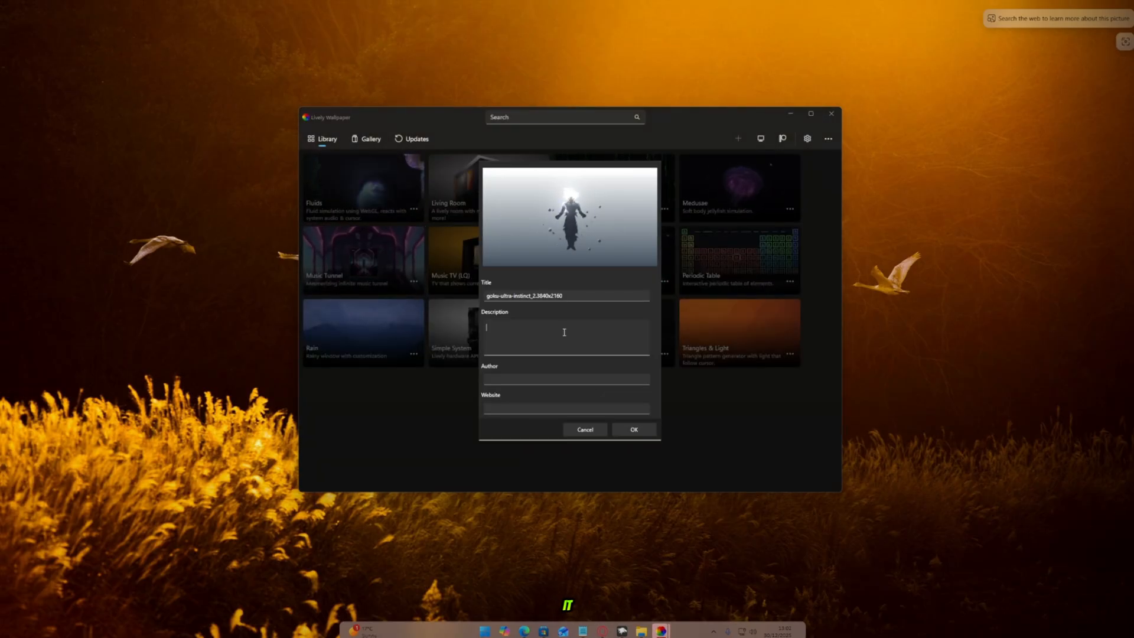
pyautogui.write('skin')
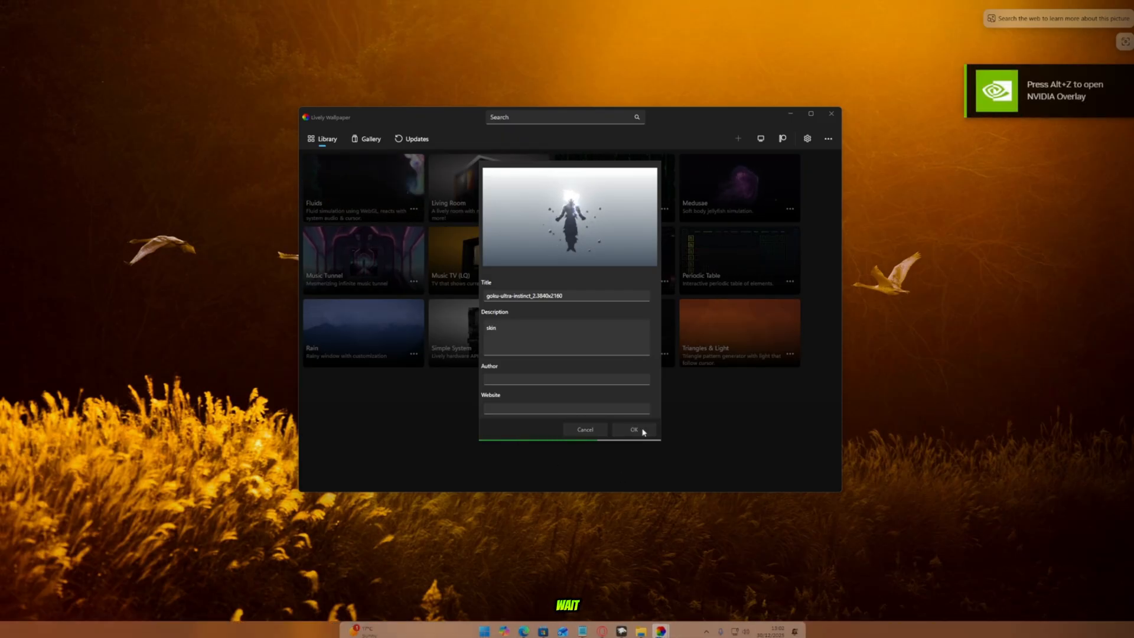
pyautogui.click(633, 430)
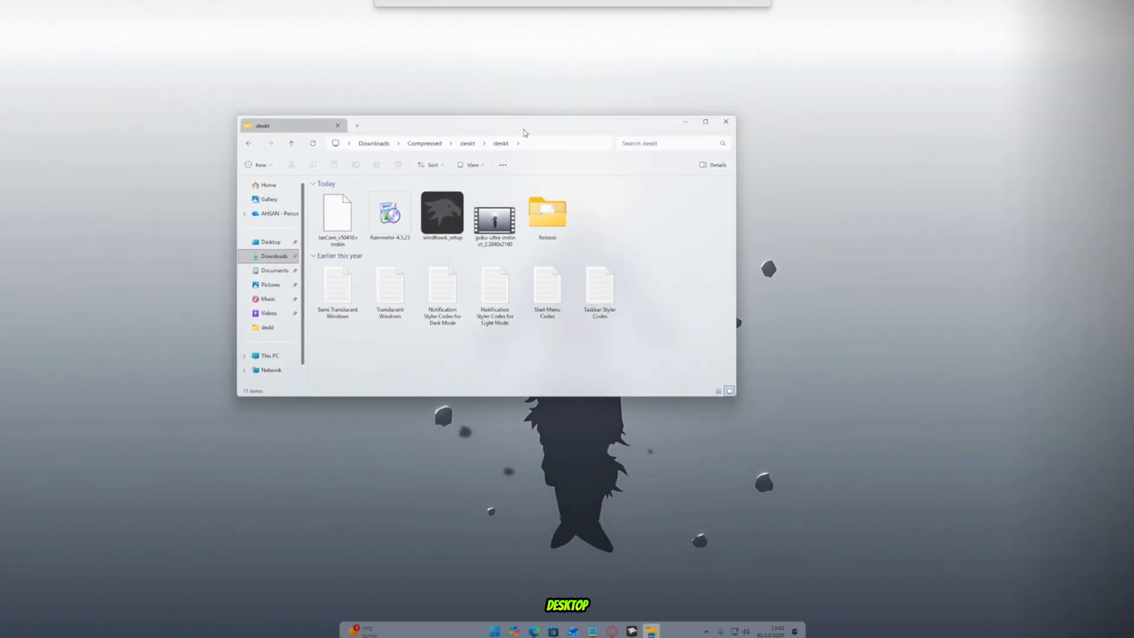
# - Run the Rainmeter installer in English with the Standard installation and start Rainmeter
pyautogui.click(704, 121)
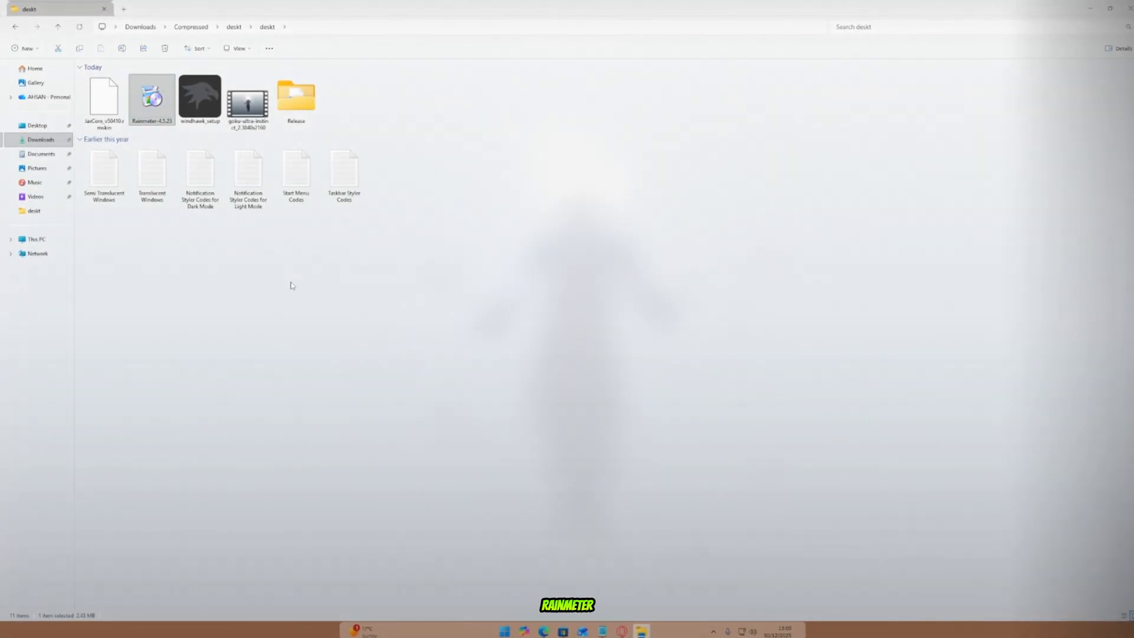
pyautogui.doubleClick(152, 99)
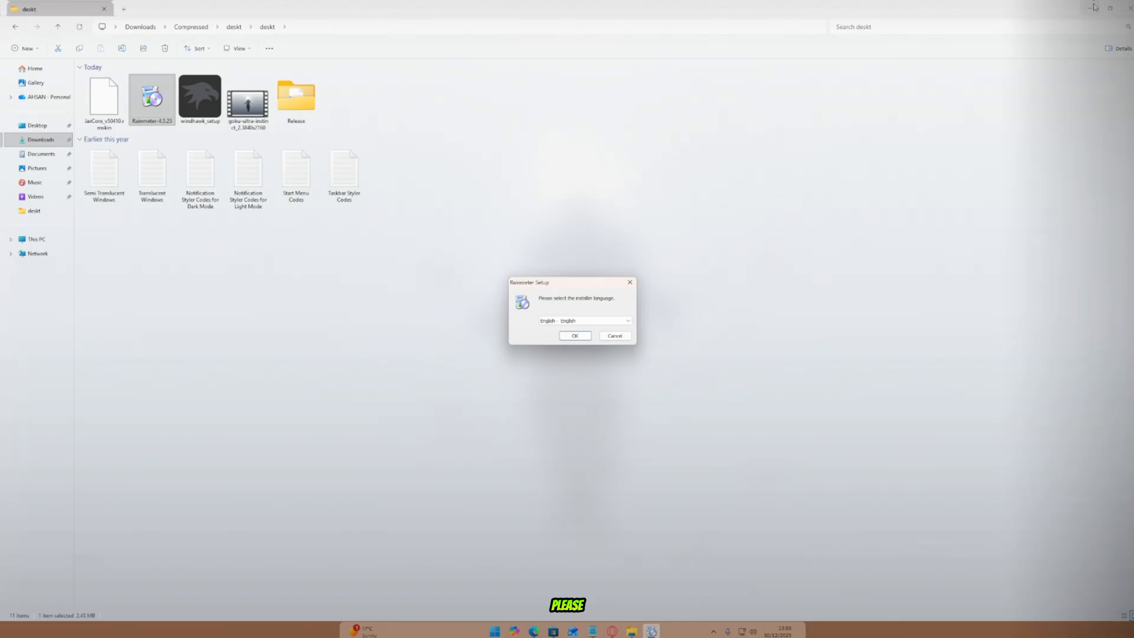
pyautogui.click(574, 334)
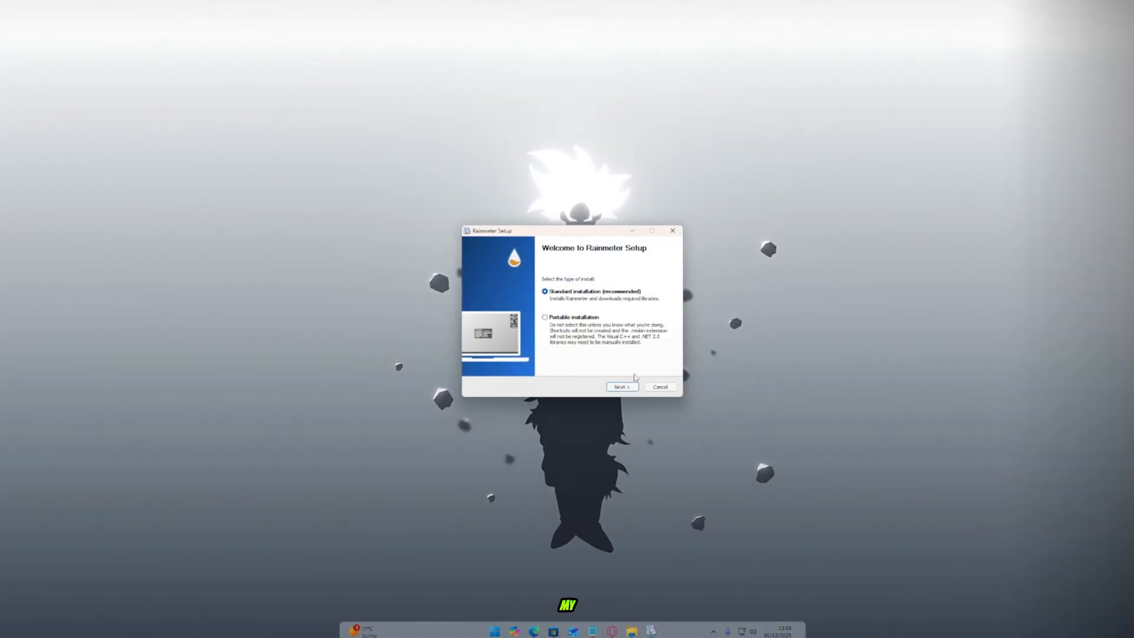
pyautogui.click(620, 387)
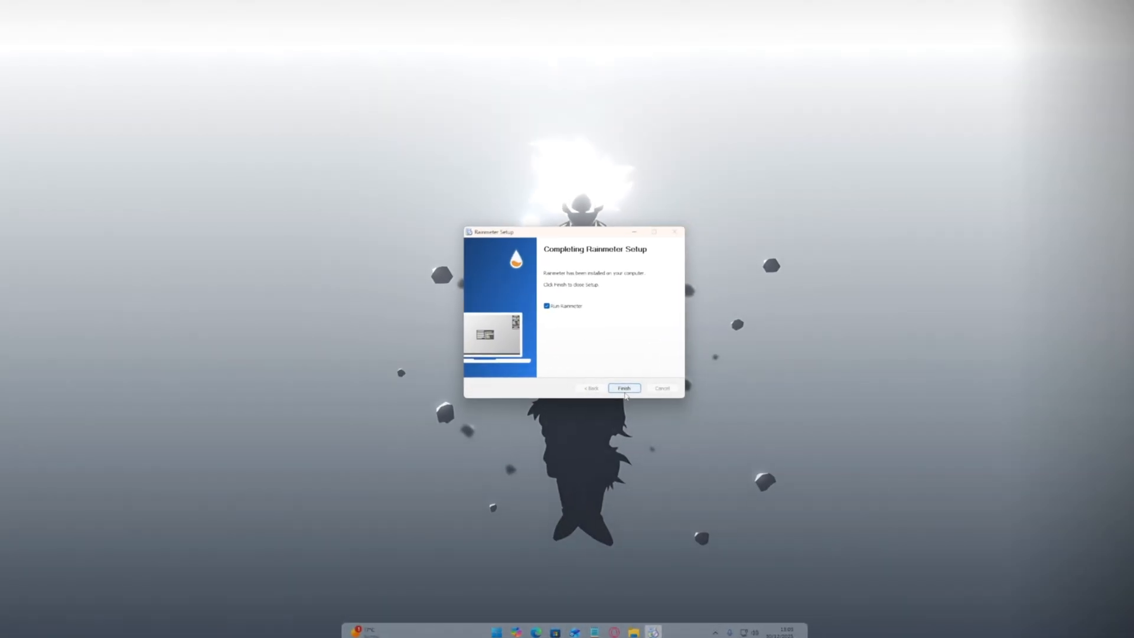
pyautogui.click(623, 389)
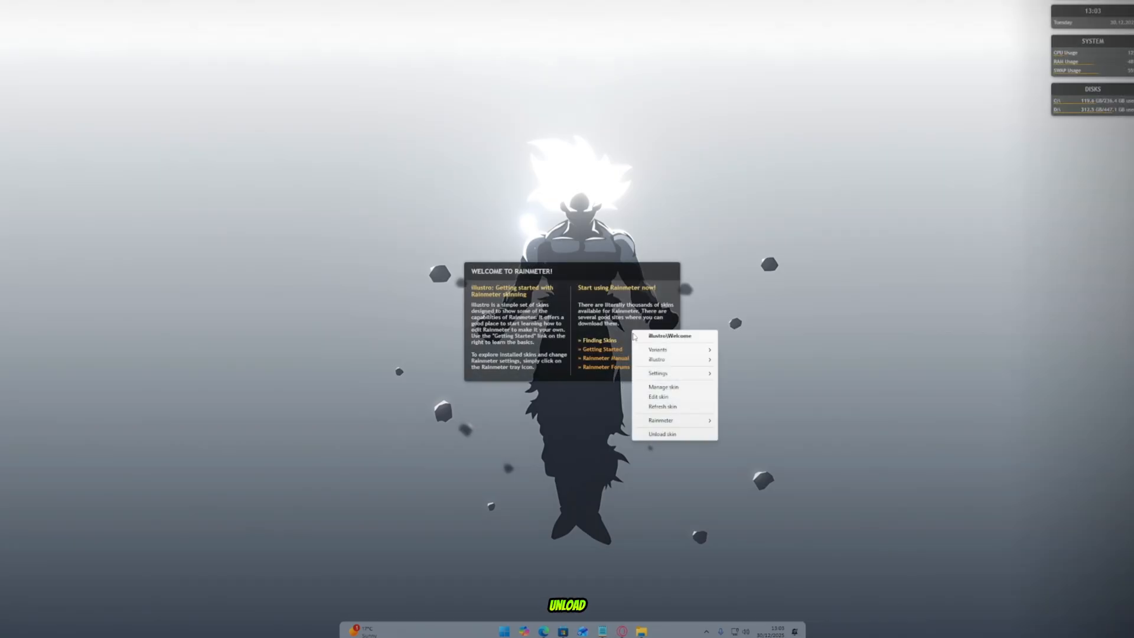
# - Unload the Rainmeter welcome skin and the system stats skin from the desktop
pyautogui.click(663, 434)
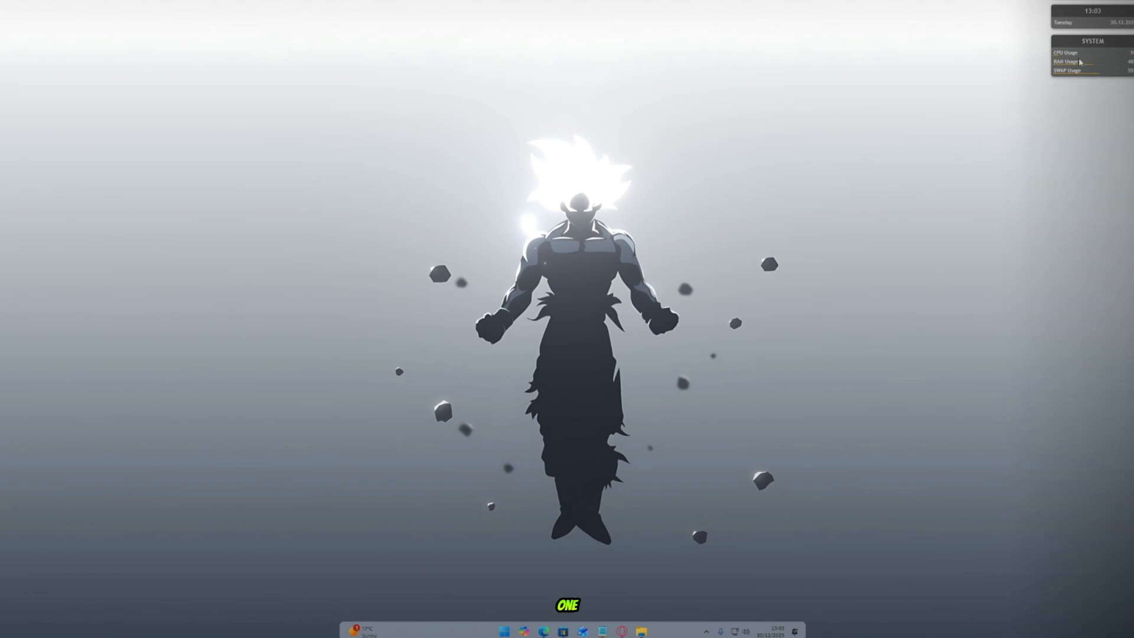
pyautogui.rightClick(1084, 62)
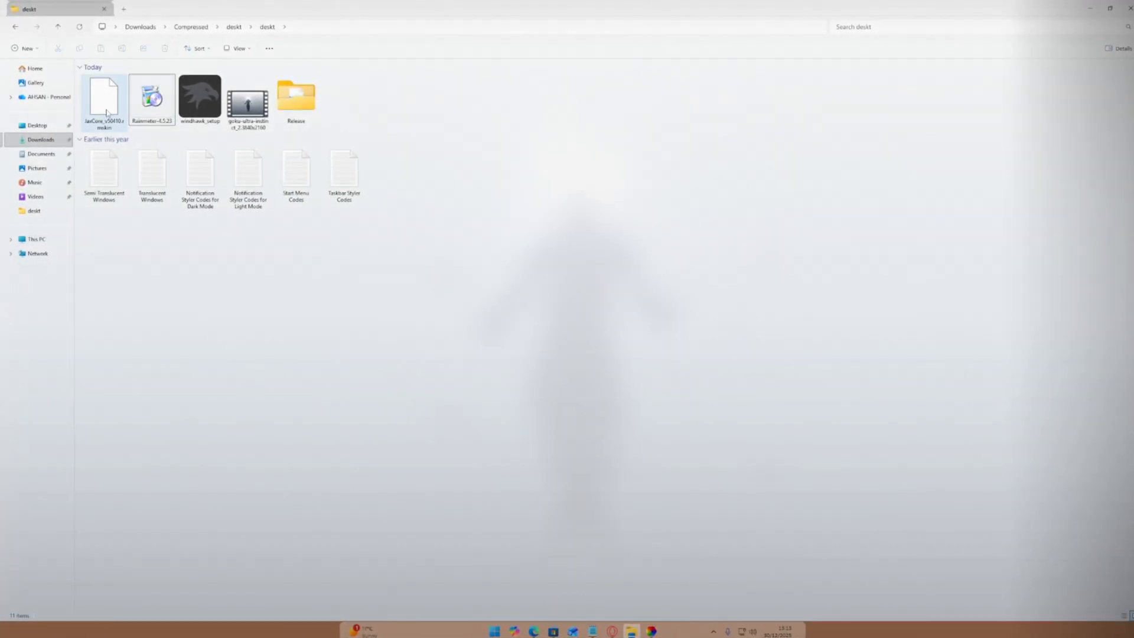
# - Install the JaxCore .rmskin package through the Rainmeter Skin Installer
pyautogui.doubleClick(104, 98)
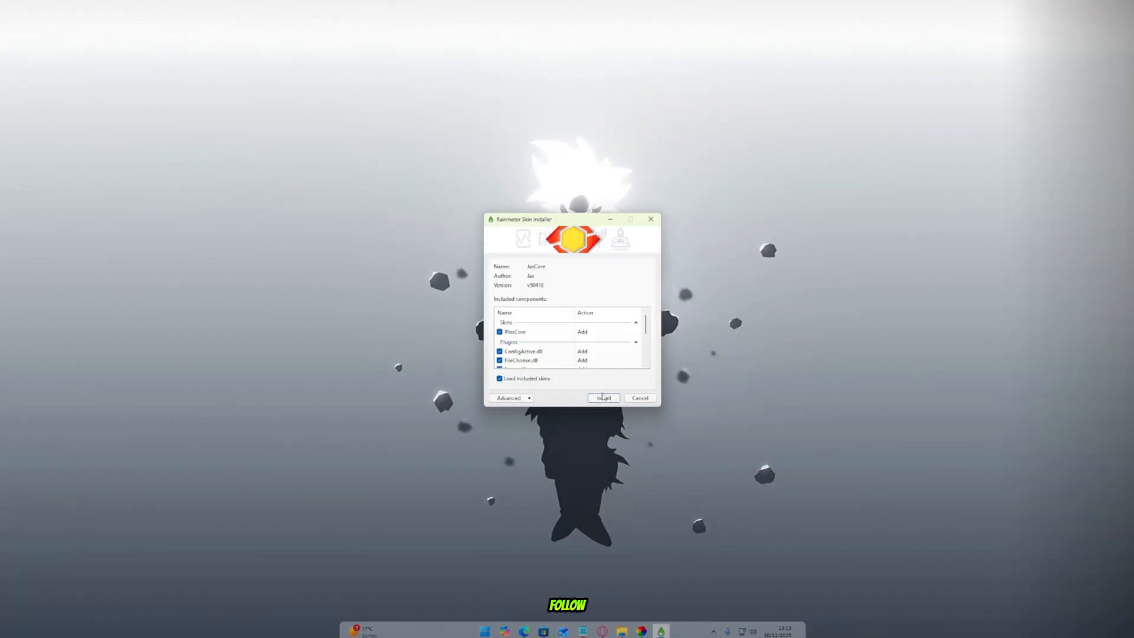
pyautogui.click(602, 398)
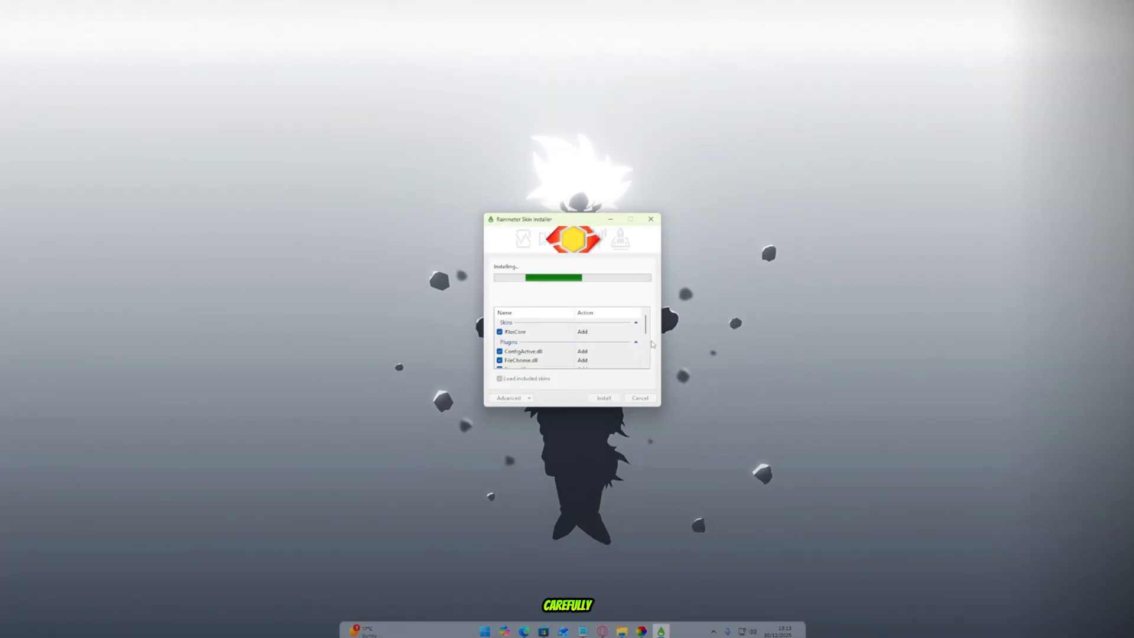
pyautogui.click(603, 398)
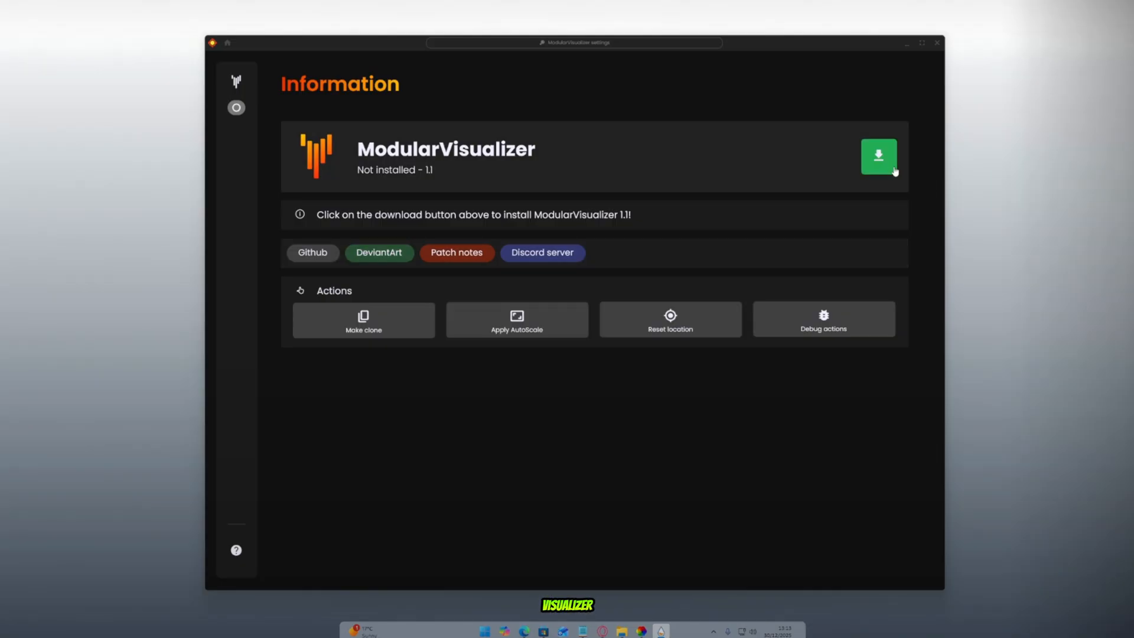
# - Install ModularVisualizer, skip the walkthrough, and return to the JaxCore library listing it
pyautogui.click(878, 156)
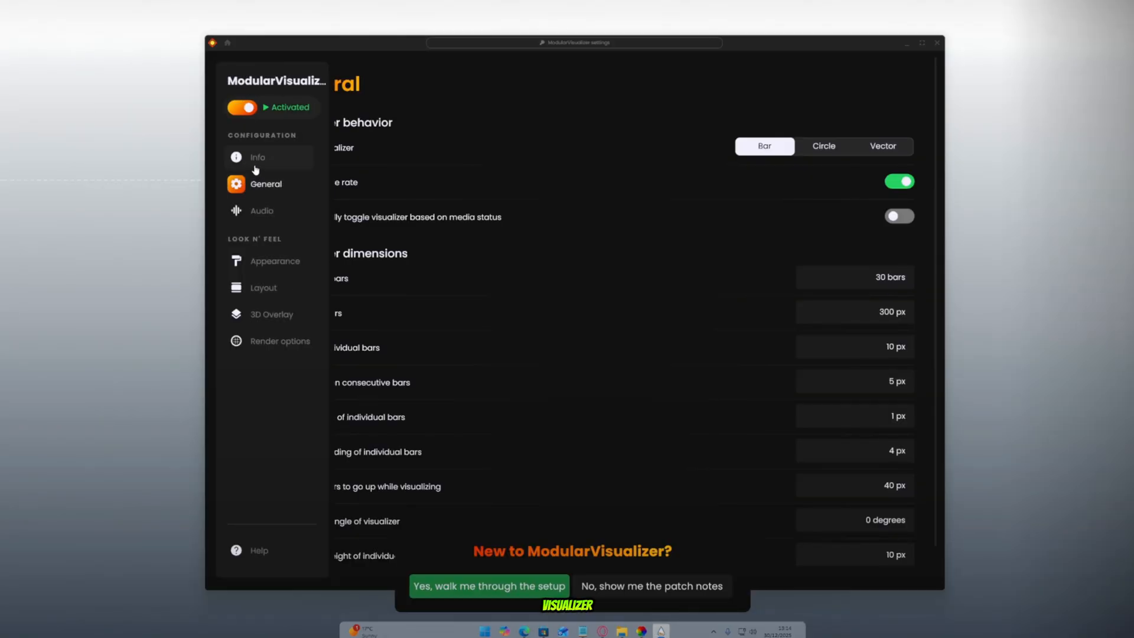
pyautogui.click(258, 157)
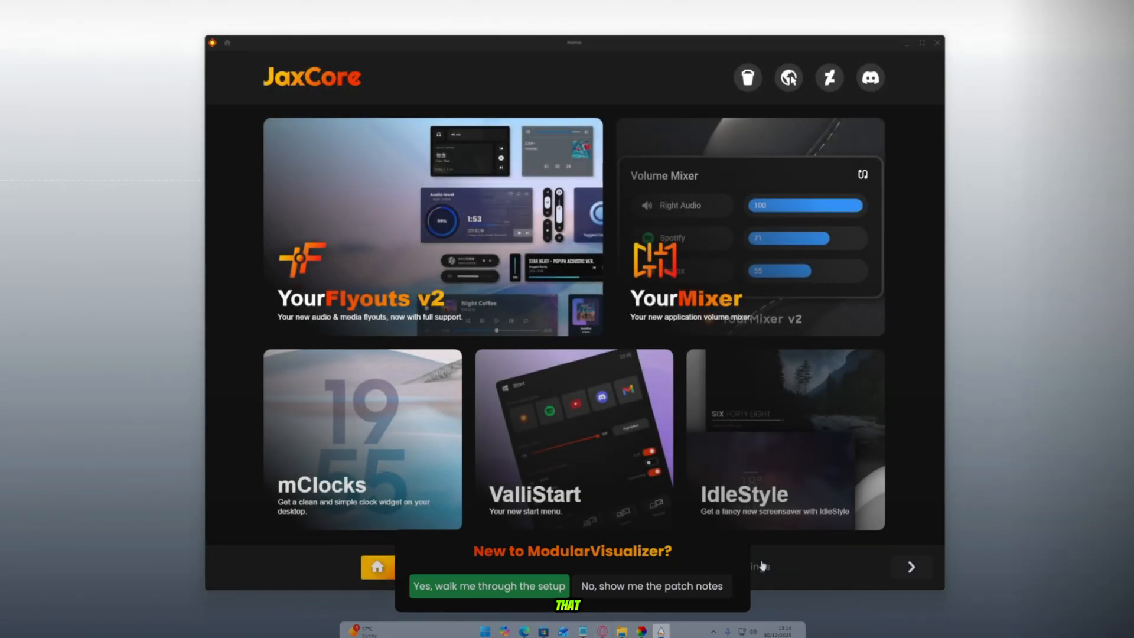
pyautogui.click(649, 585)
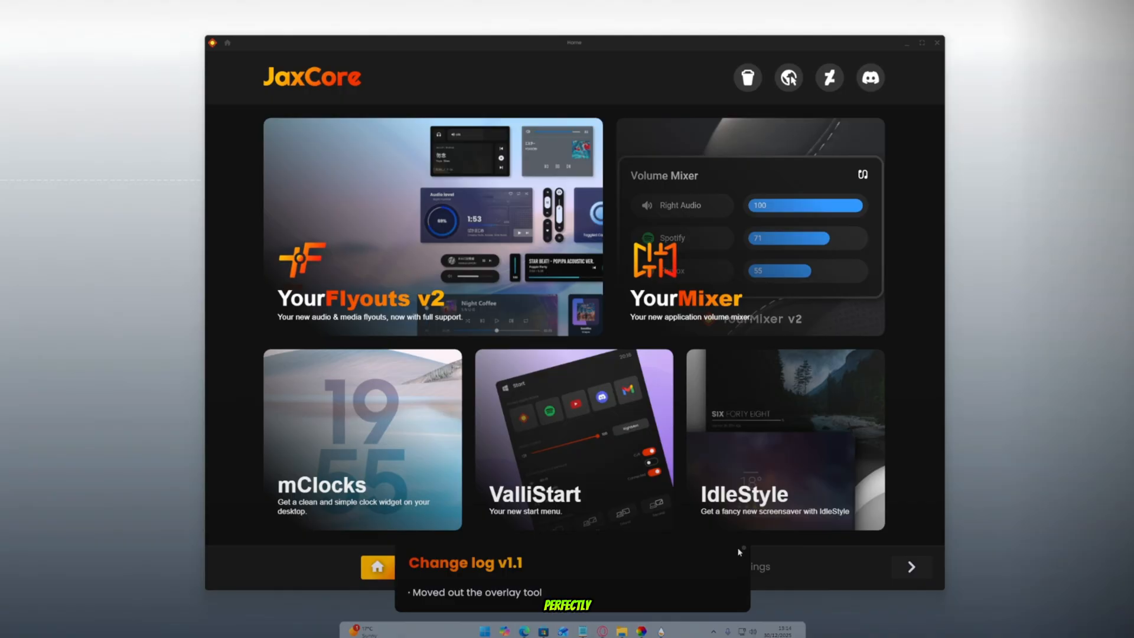
pyautogui.click(626, 566)
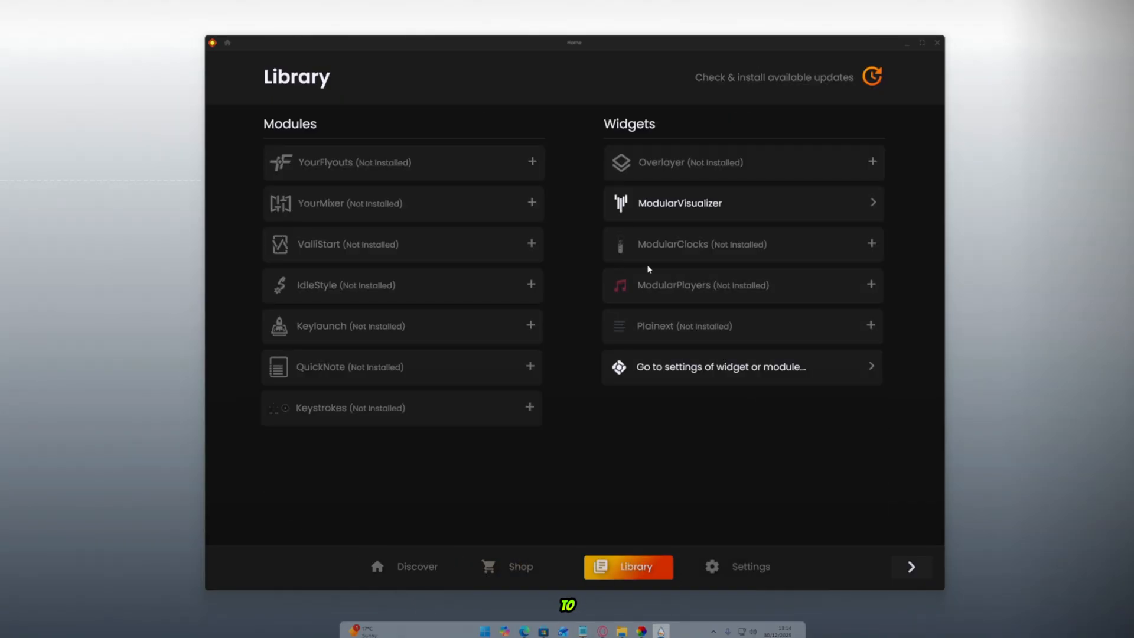
pyautogui.moveTo(797, 261)
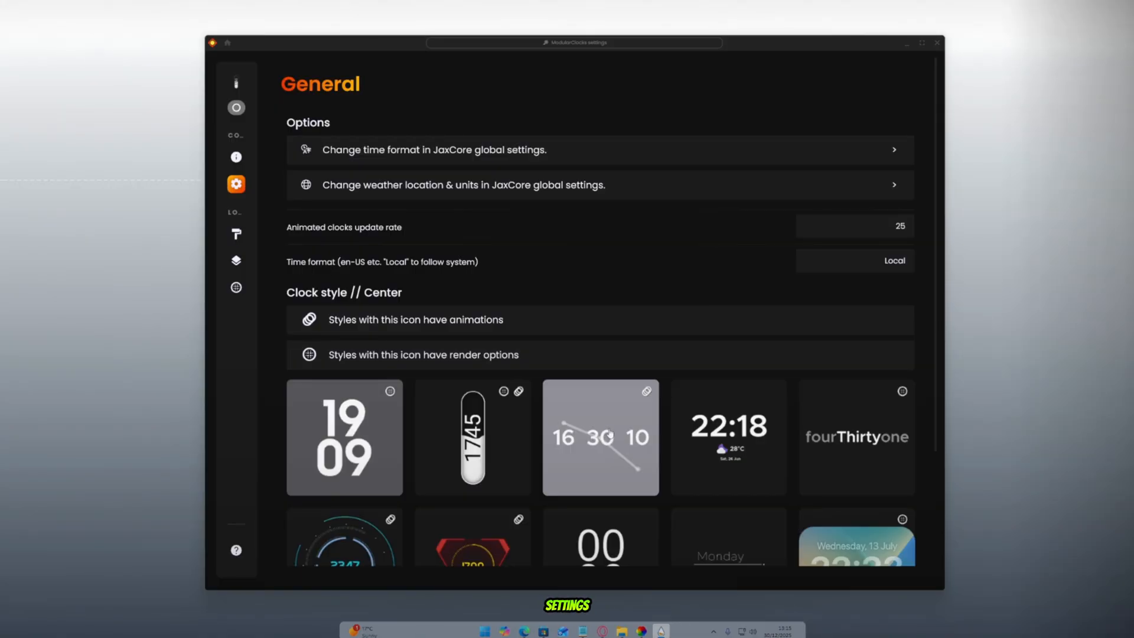
# - Scroll the ModularClocks style gallery to the Arc clock style
pyautogui.scroll(-3)
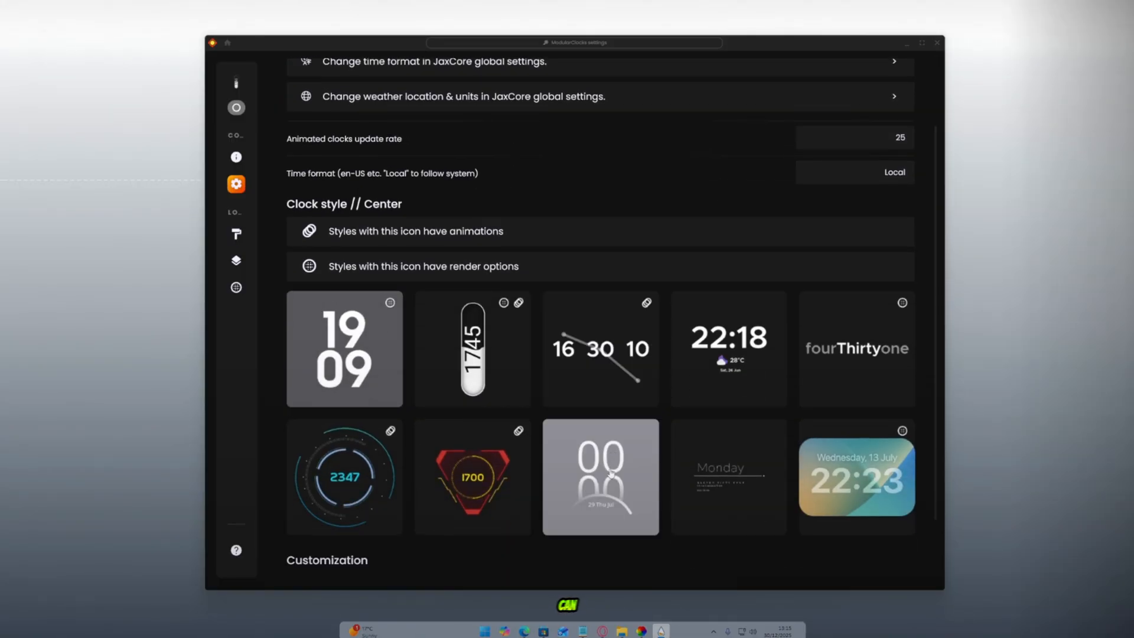
pyautogui.scroll(3)
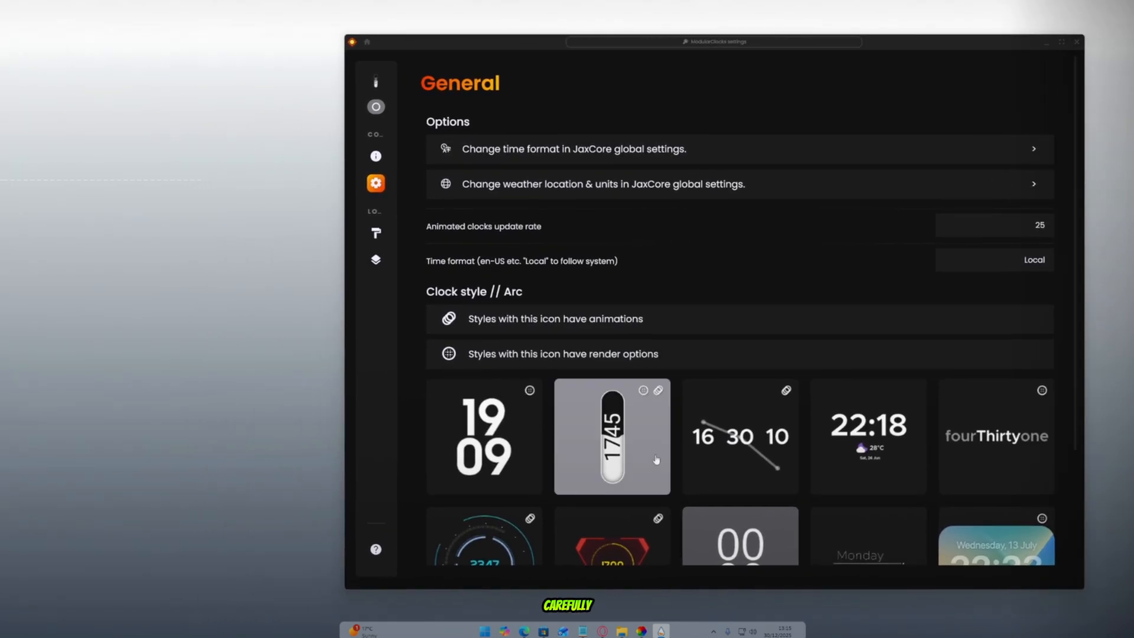
pyautogui.scroll(-3)
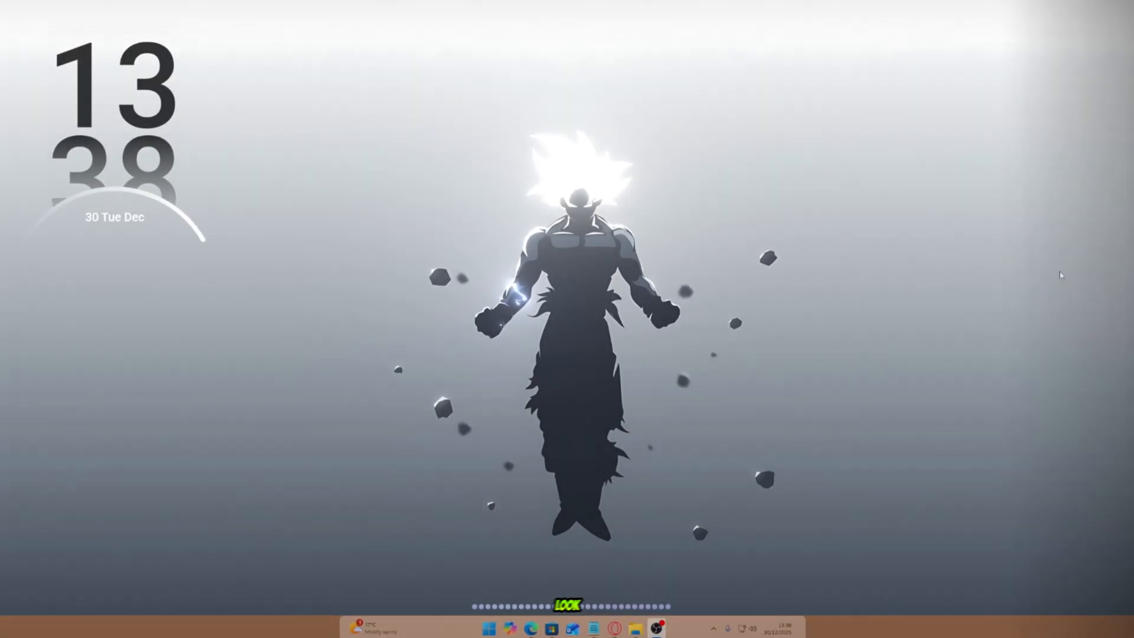
pyautogui.moveTo(1084, 15)
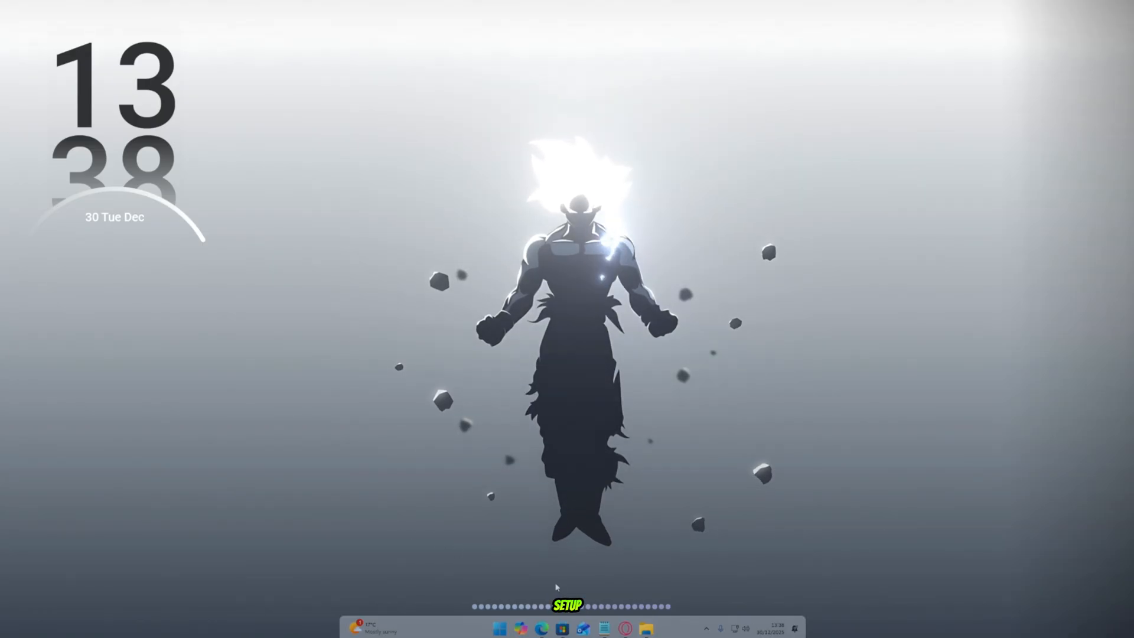
# - Show the Microsoft Store page for Widgets - Desktop Gadgets from the taskbar
pyautogui.click(561, 628)
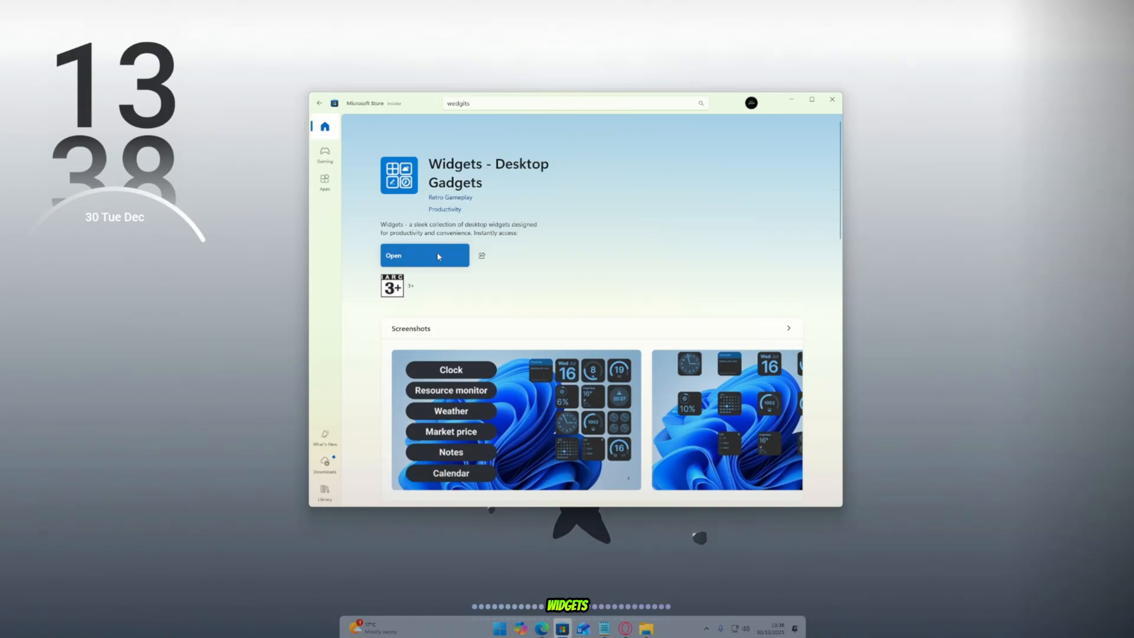
pyautogui.moveTo(792, 94)
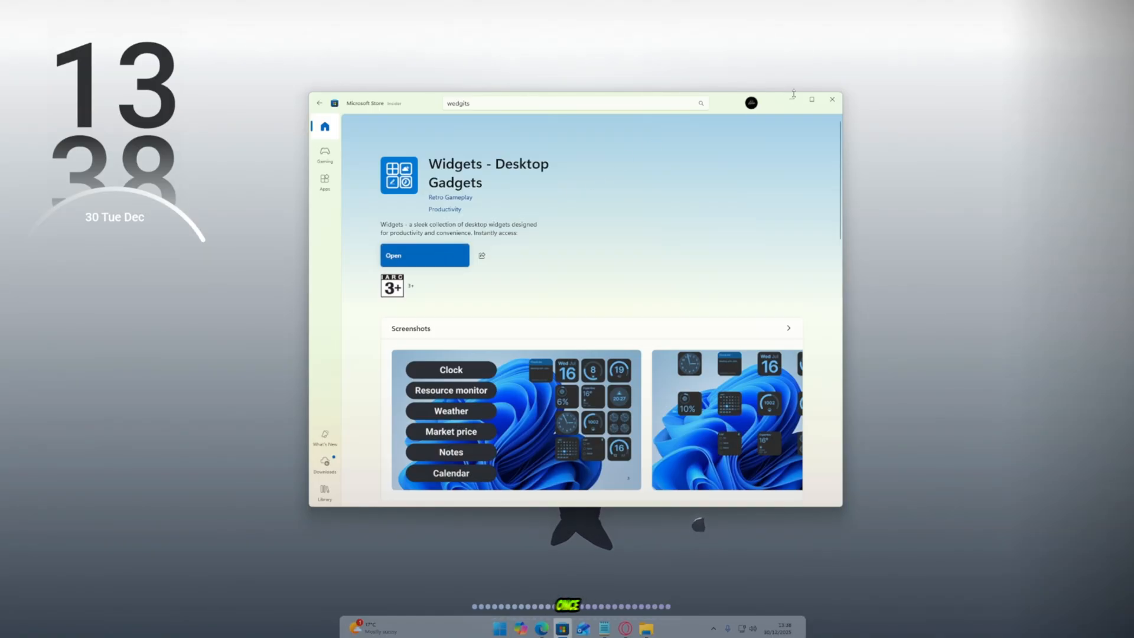
# - Launch Widgets - Desktop Gadgets and add the Date calendar widget to the desktop
pyautogui.click(424, 255)
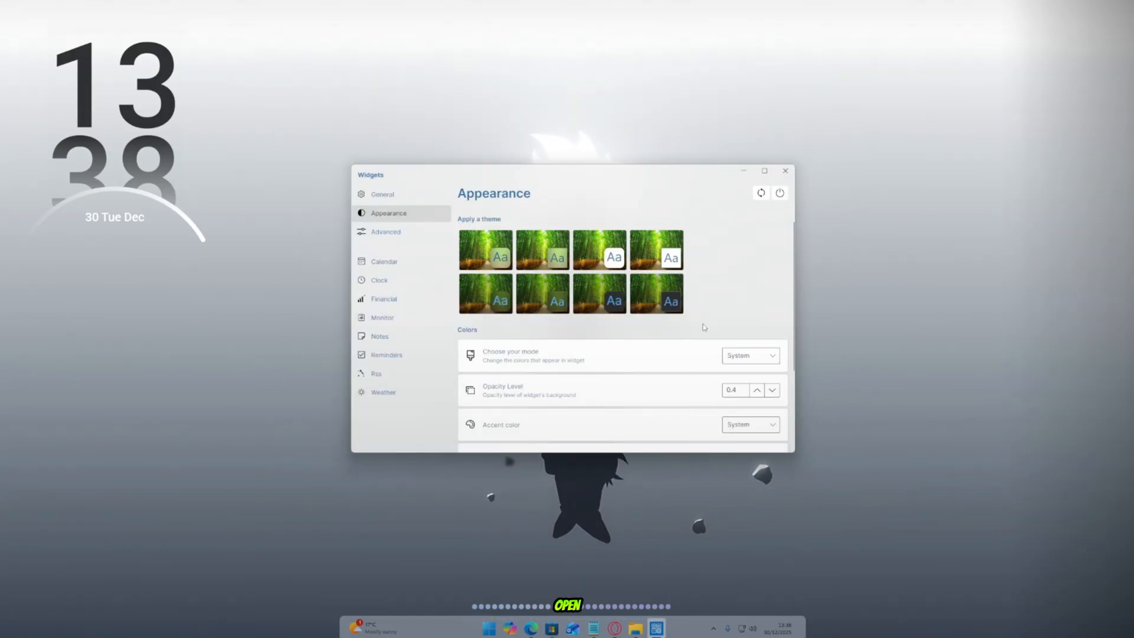
pyautogui.scroll(-3)
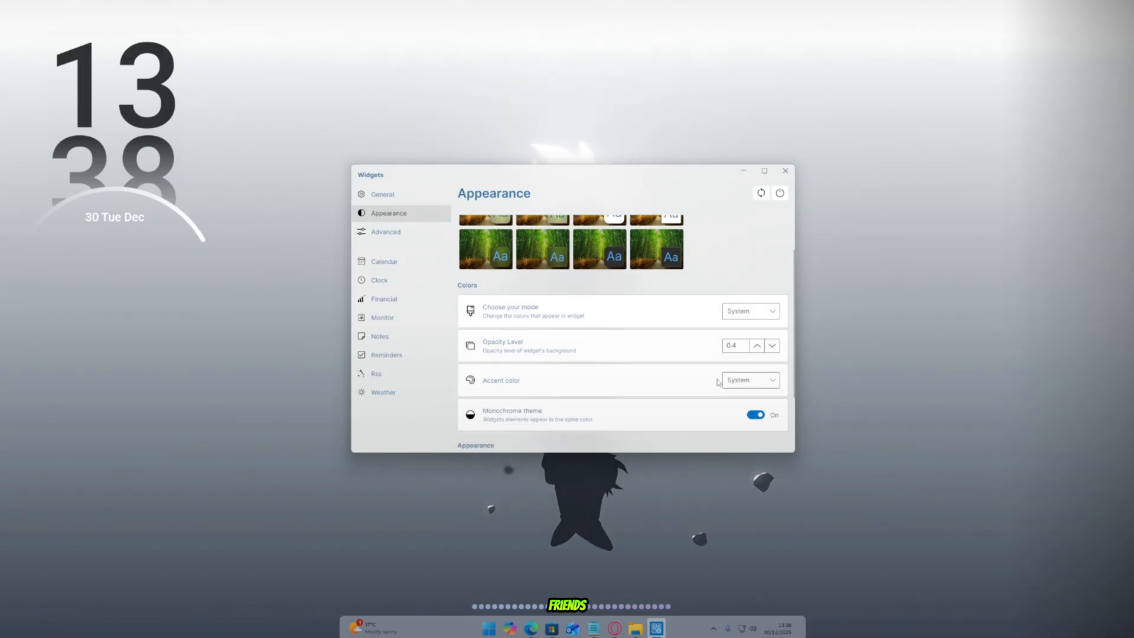
pyautogui.scroll(3)
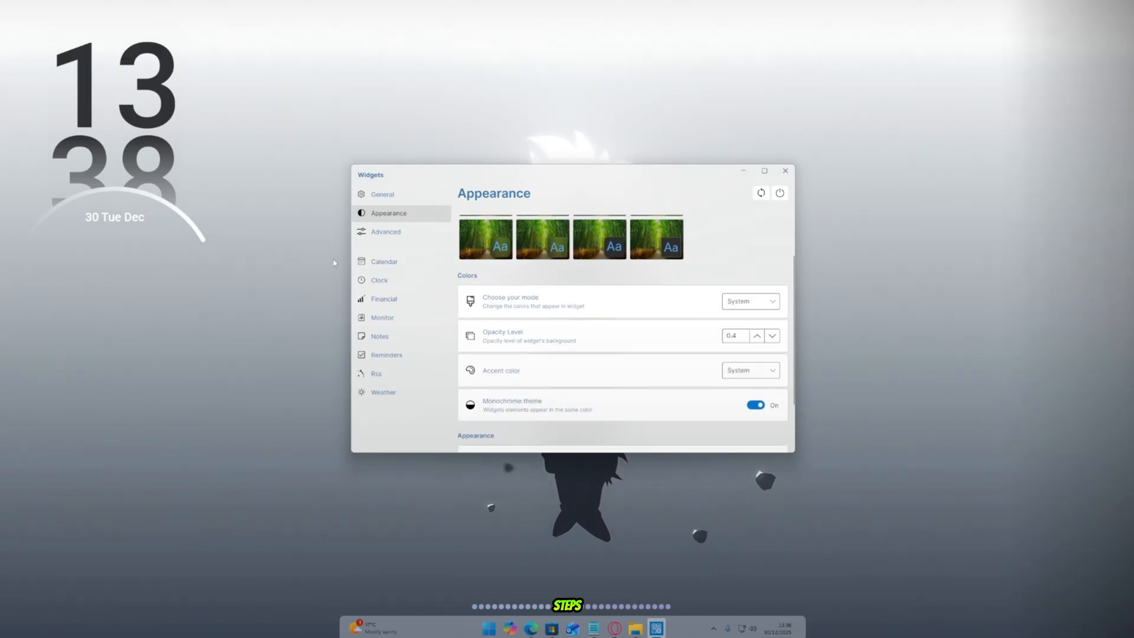
pyautogui.click(385, 232)
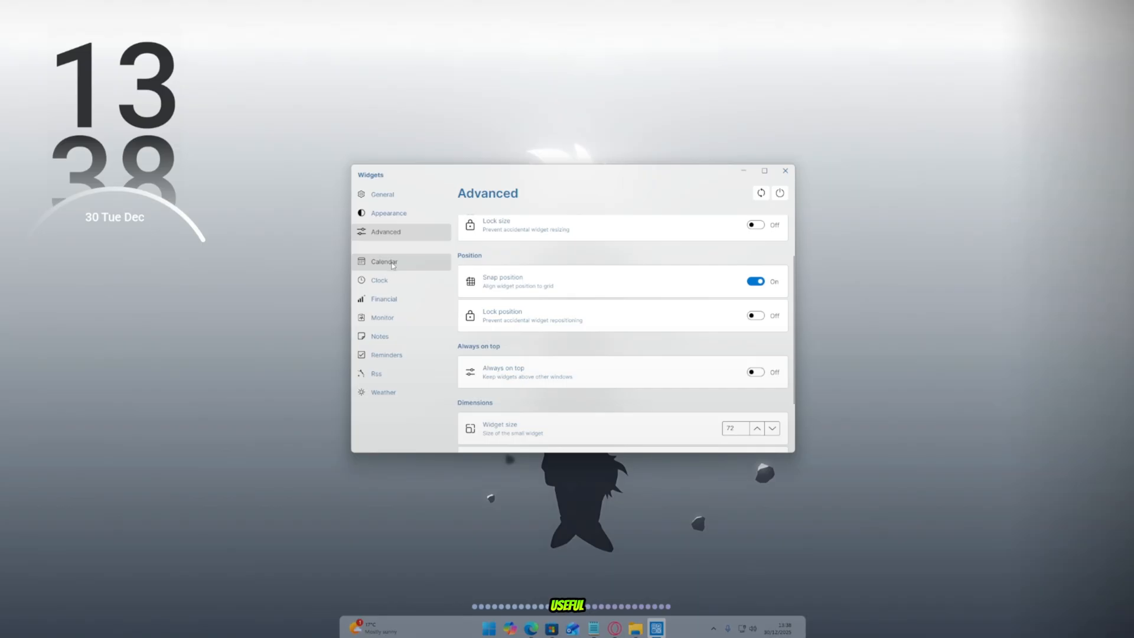
pyautogui.click(384, 260)
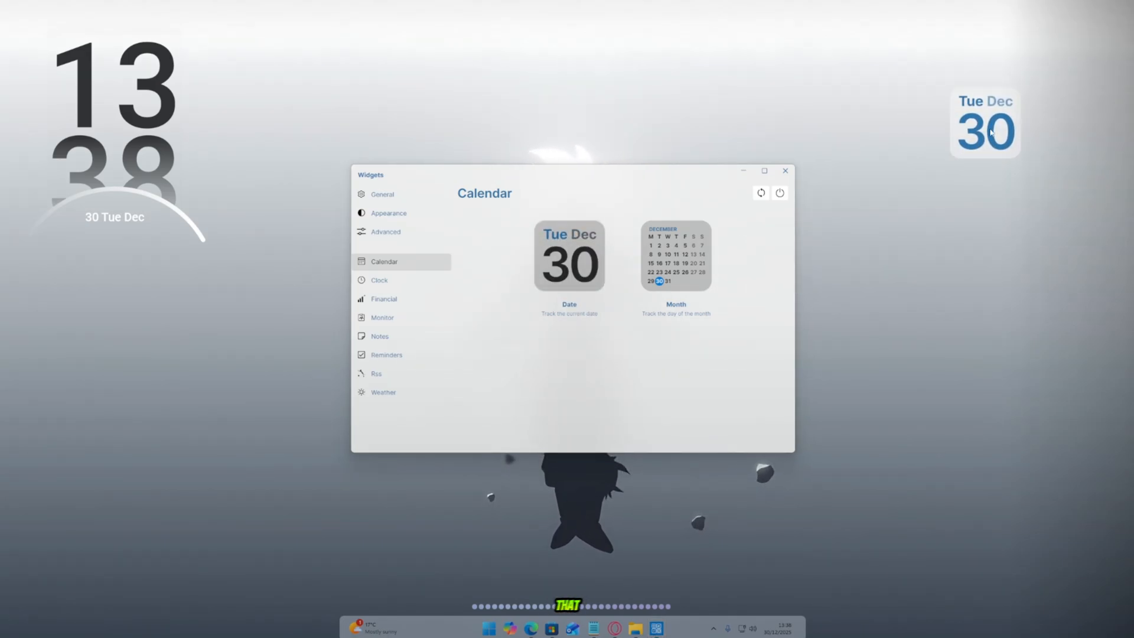
# - Add analog clock, CPU, RAM and weather gauge widgets, then browse the financial widgets
pyautogui.click(379, 280)
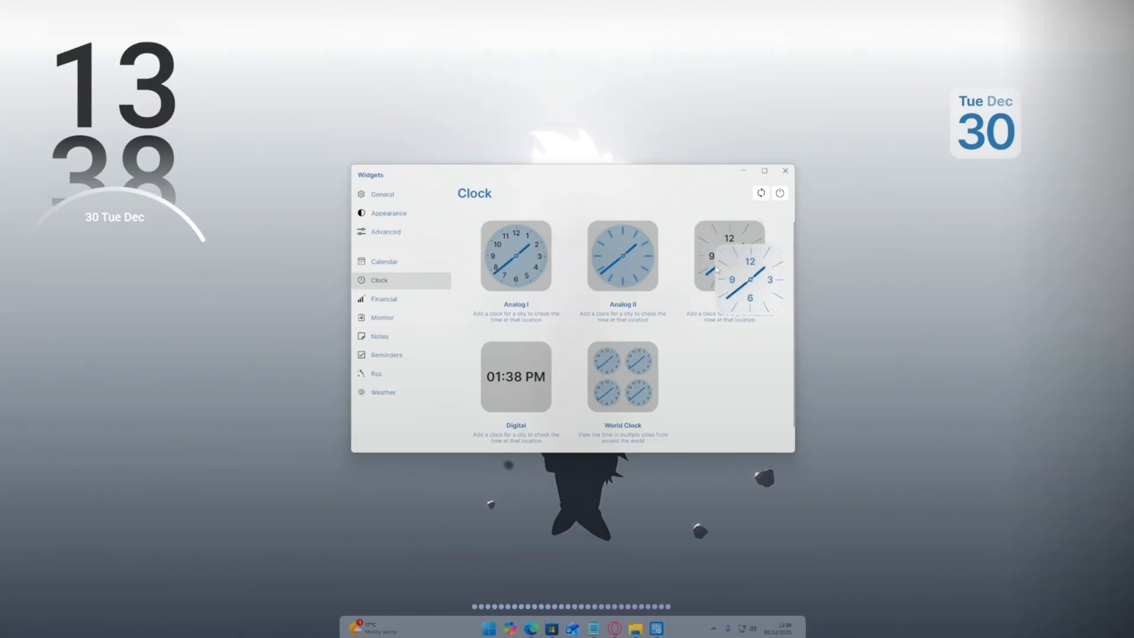
pyautogui.click(382, 317)
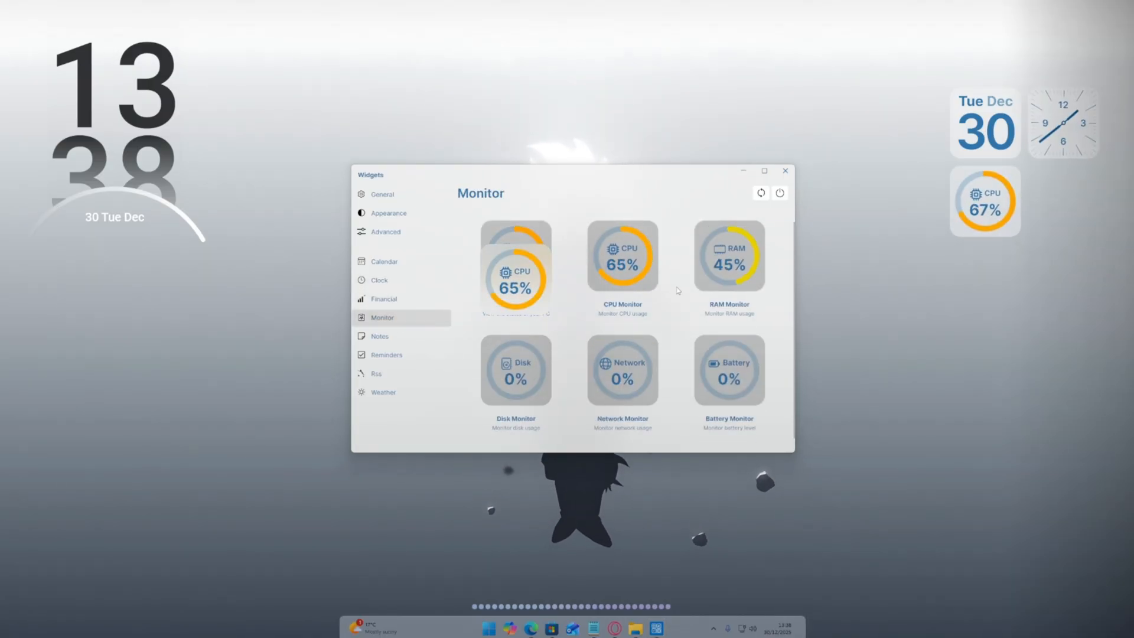
pyautogui.click(386, 355)
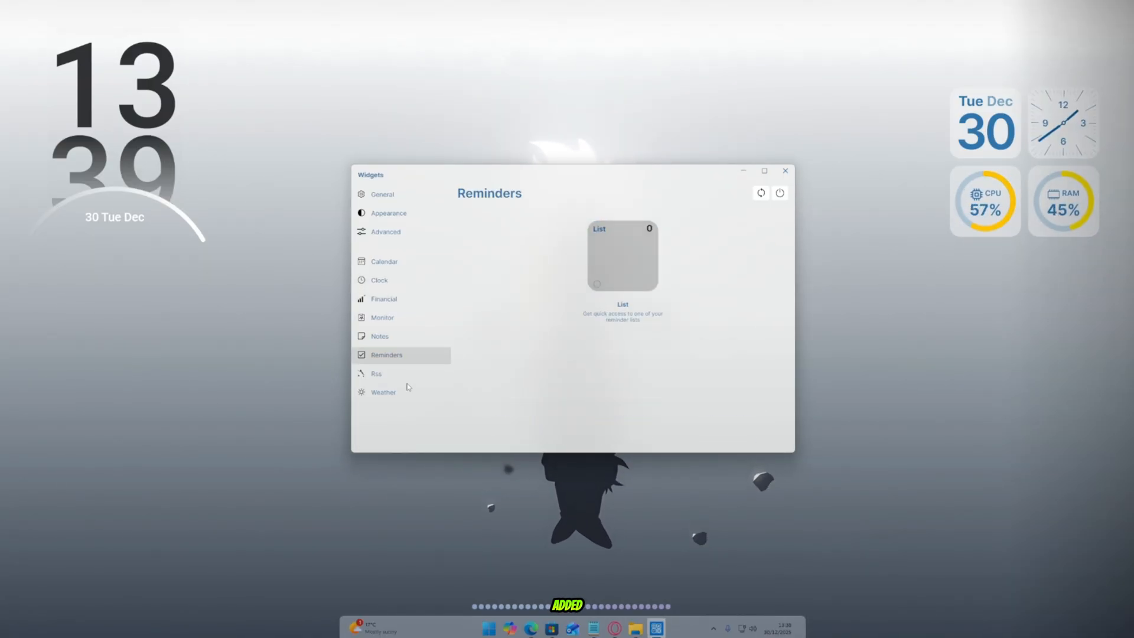
pyautogui.click(382, 392)
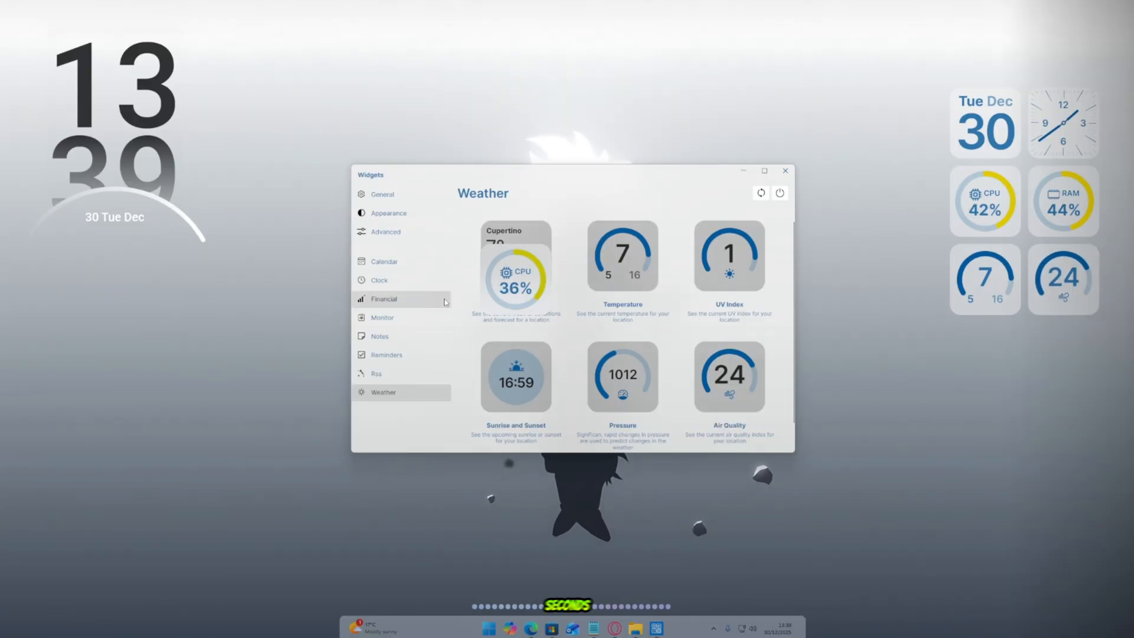
pyautogui.click(387, 213)
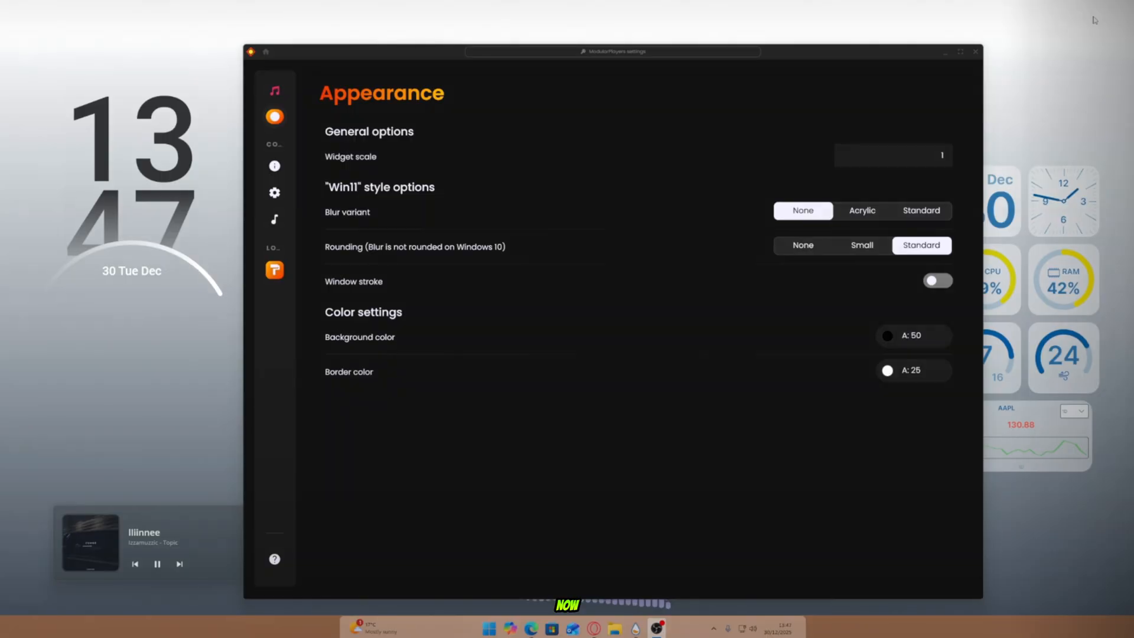
pyautogui.moveTo(860, 54)
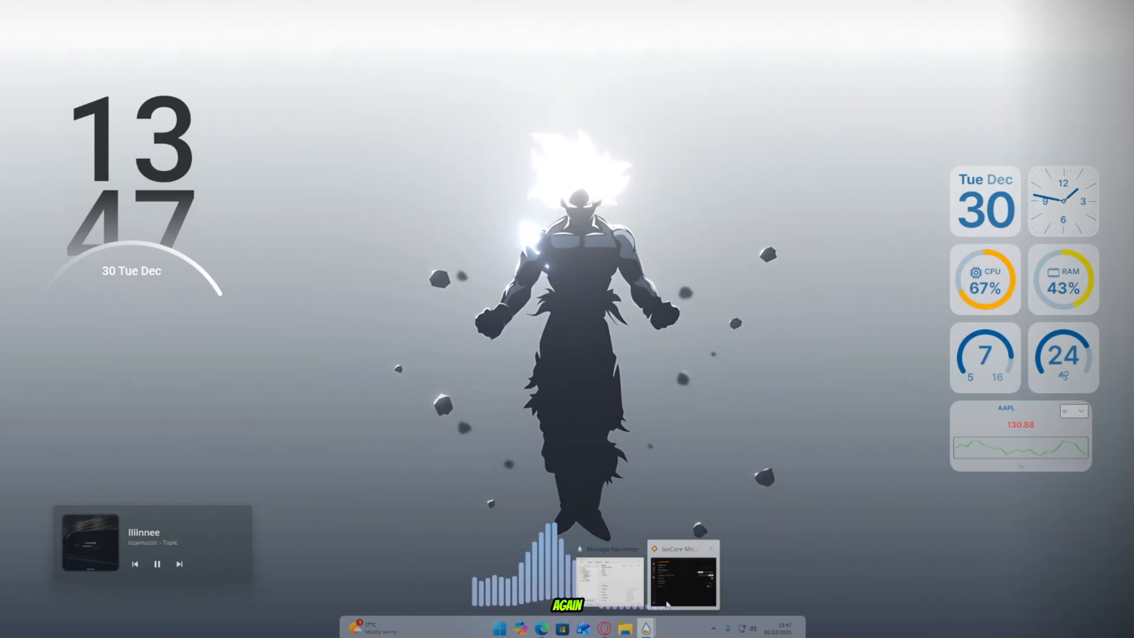
pyautogui.click(681, 574)
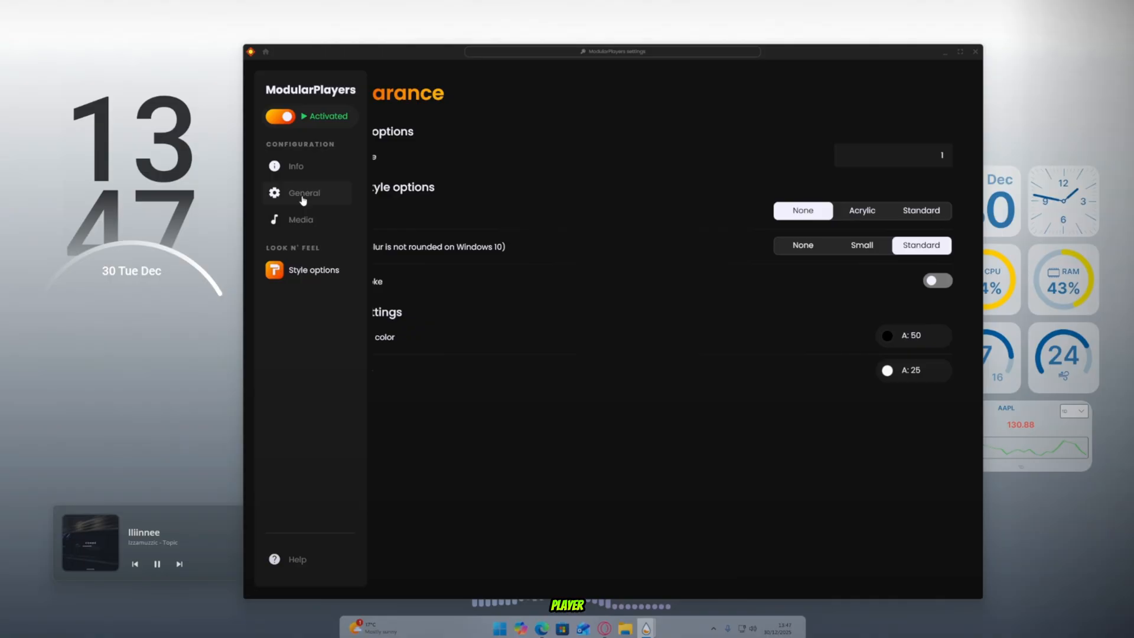
pyautogui.click(303, 193)
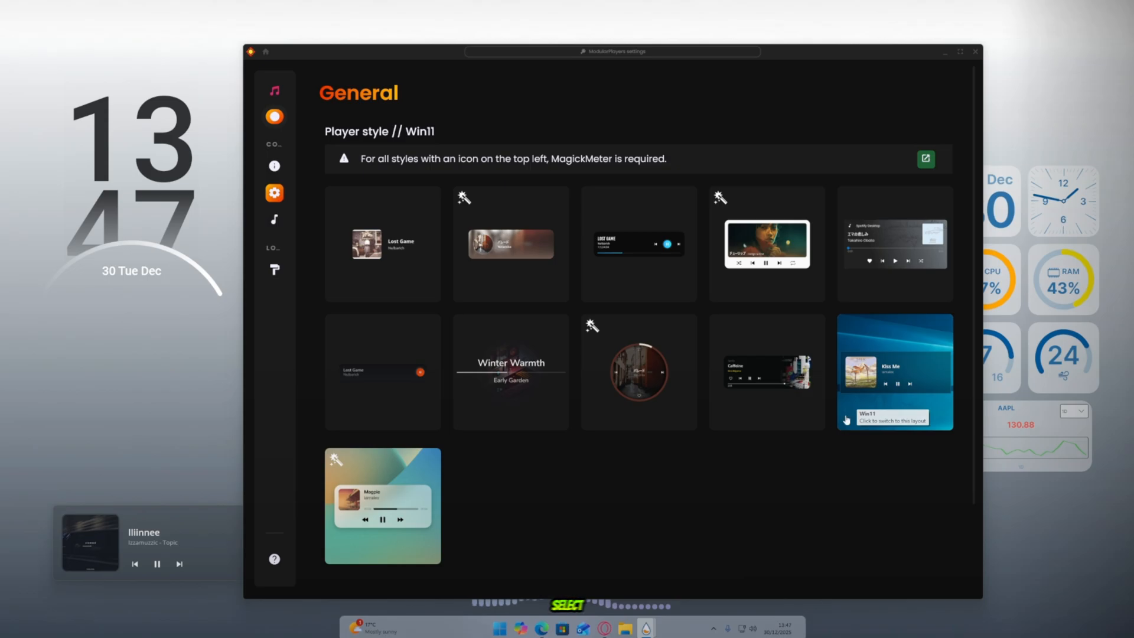
pyautogui.scroll(-3)
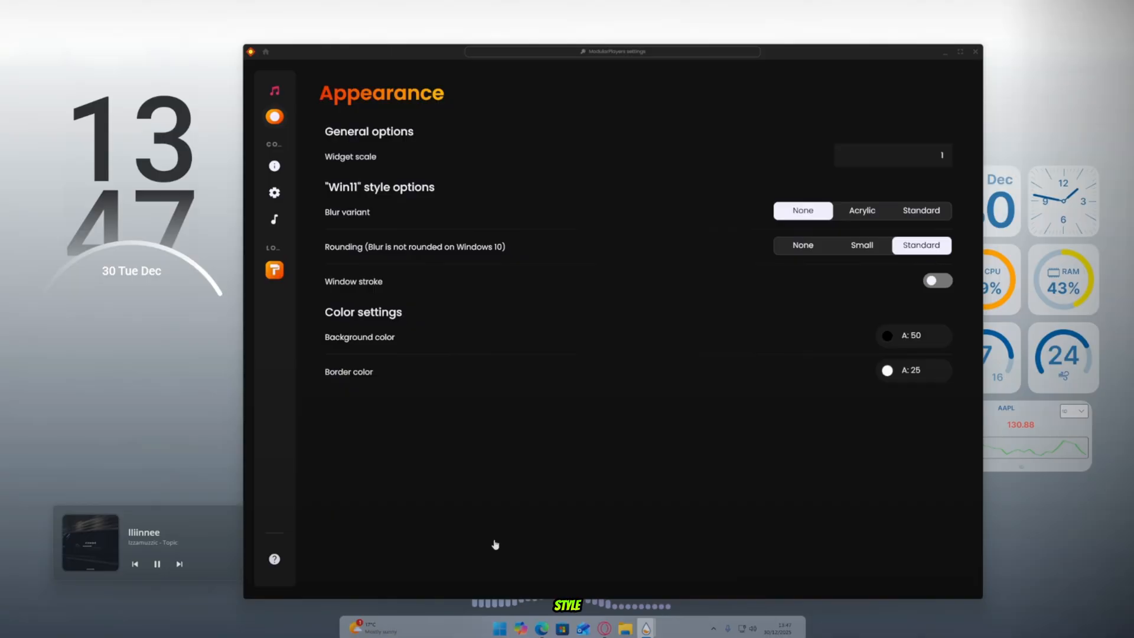
pyautogui.moveTo(448, 477)
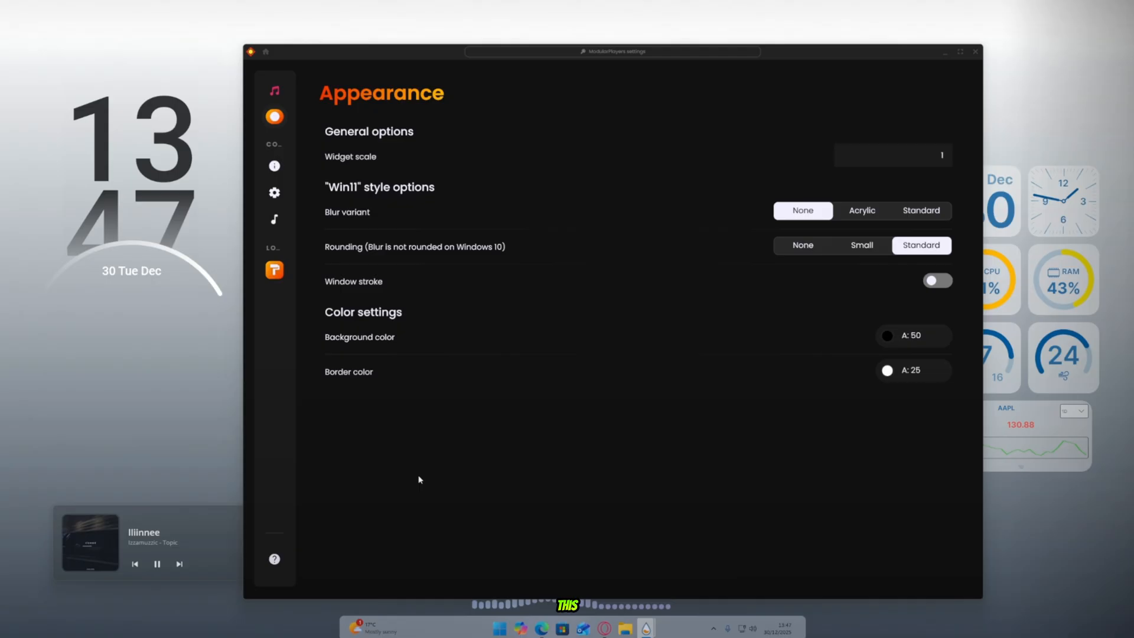
pyautogui.moveTo(228, 547)
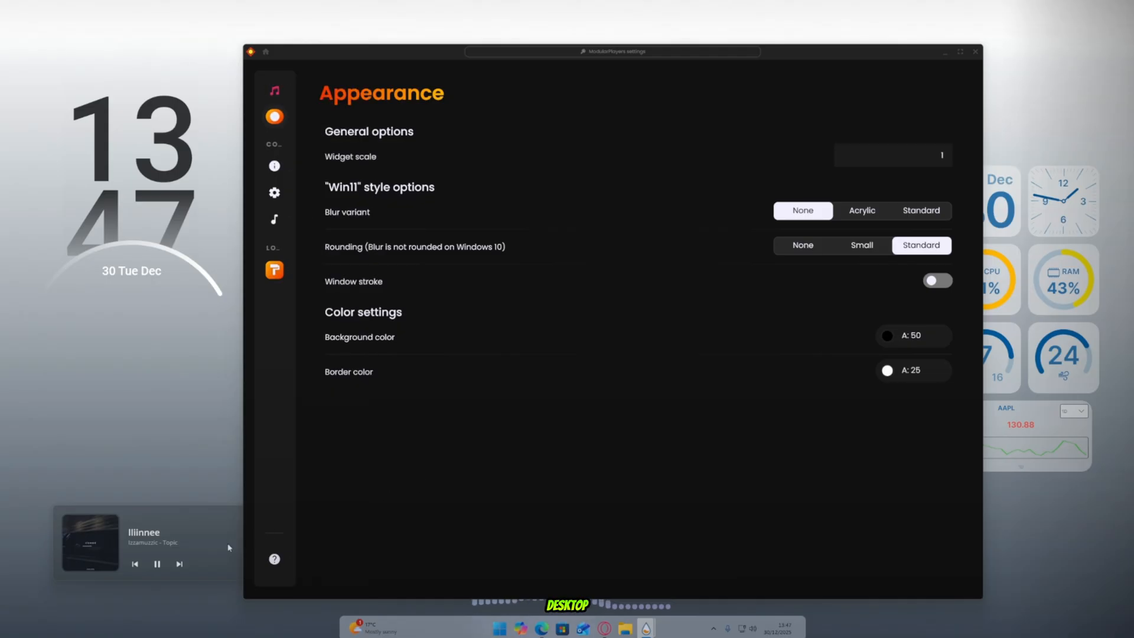
pyautogui.moveTo(474, 326)
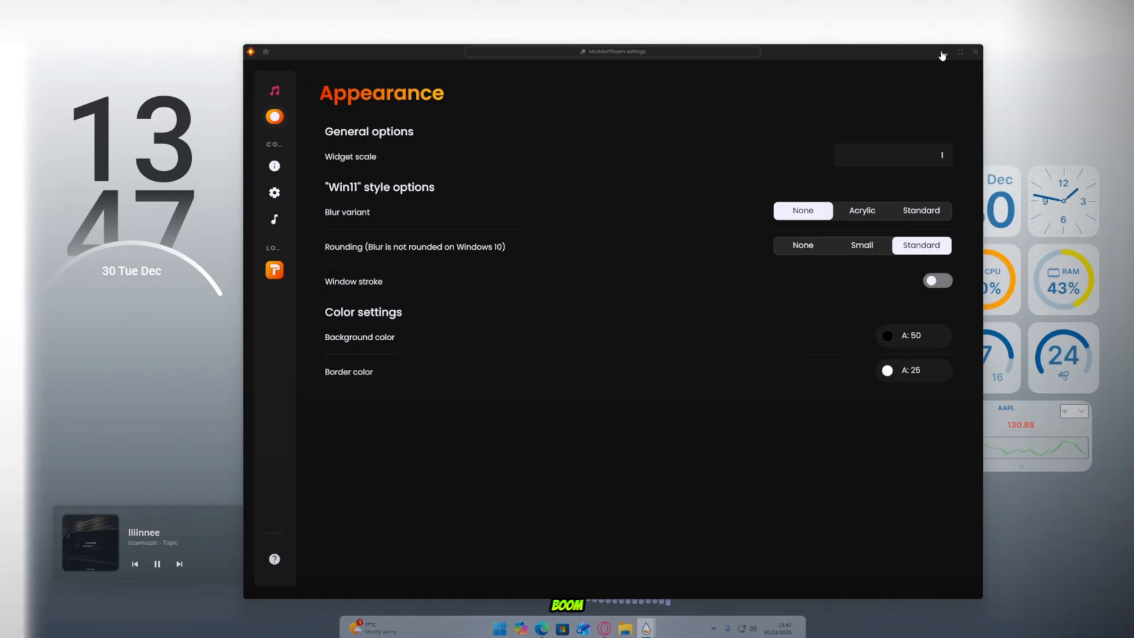
# - Close ModularPlayers settings, dismiss Search, and show the translucent Start menu over the finished desktop
pyautogui.click(975, 51)
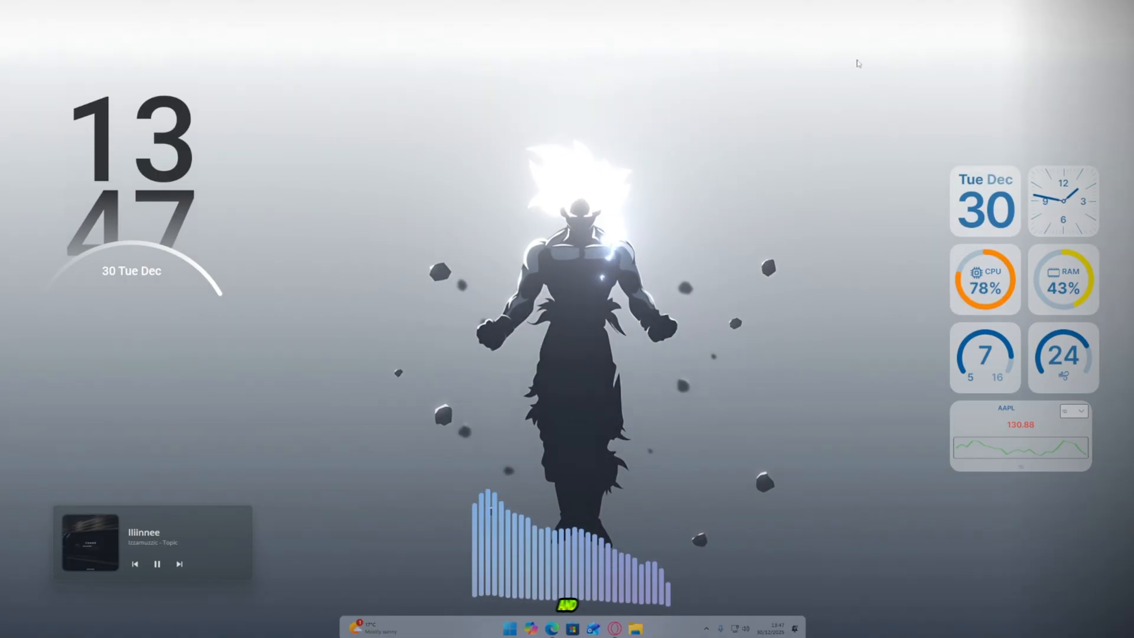
pyautogui.click(509, 627)
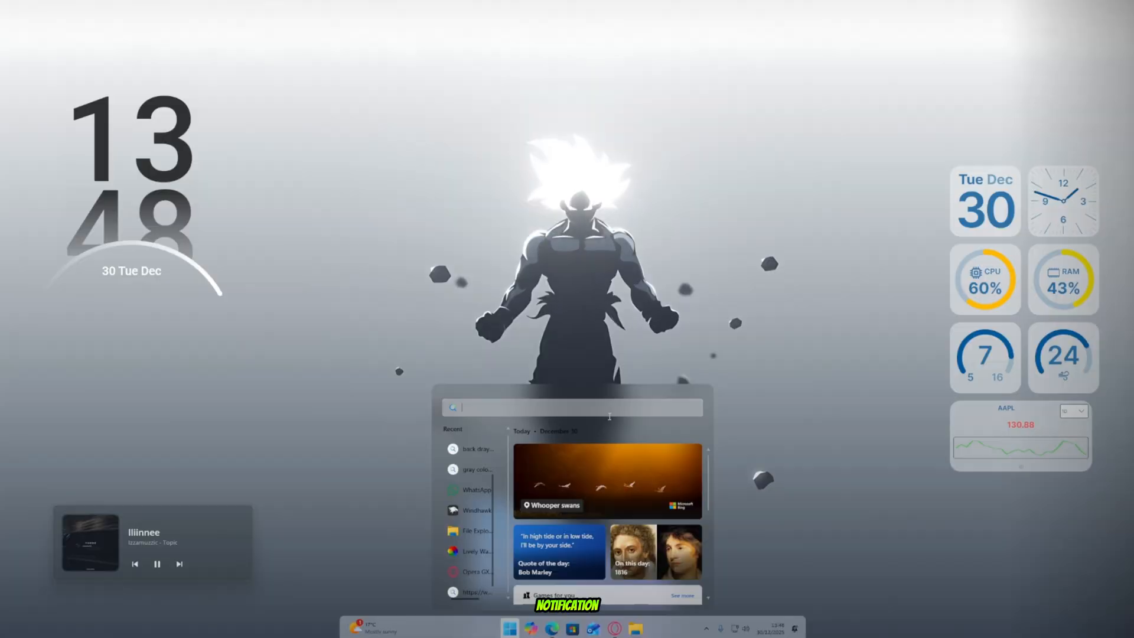
pyautogui.click(777, 626)
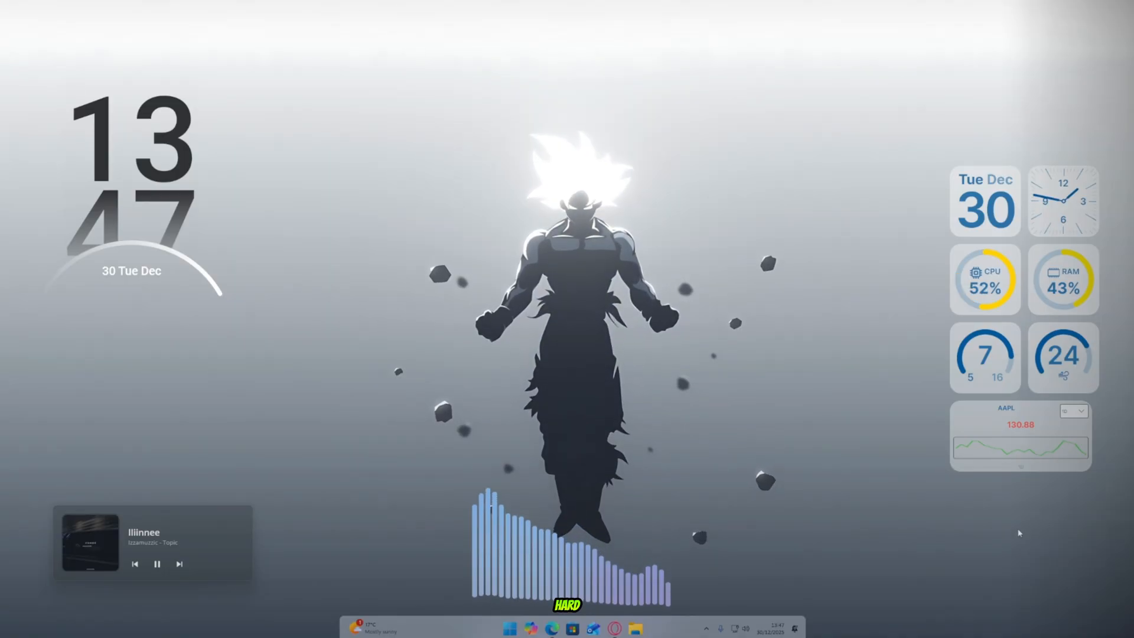
pyautogui.click(509, 627)
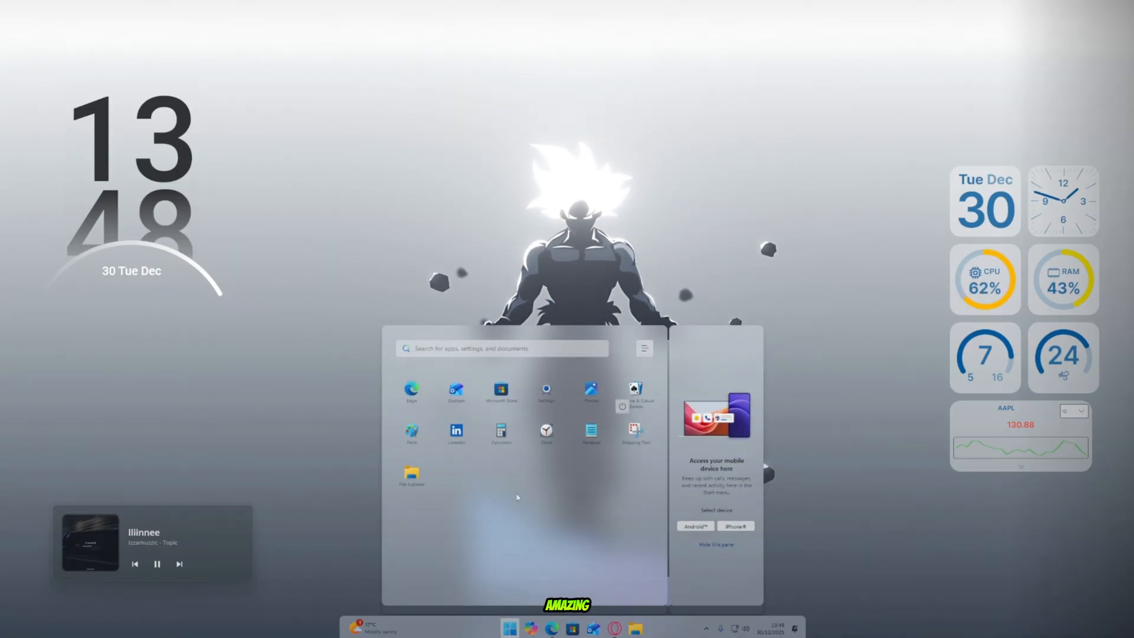